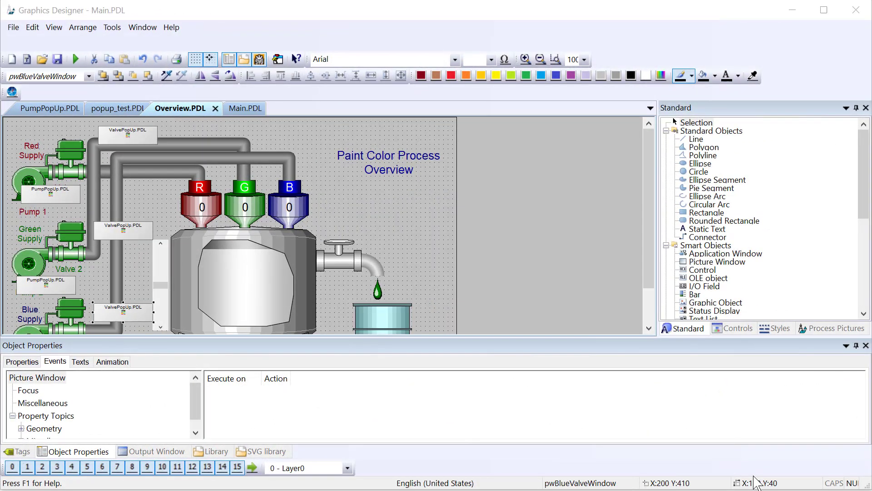
Step: Select the pwRedPumpWindow picture window and view its object name and layer properties
click(44, 195)
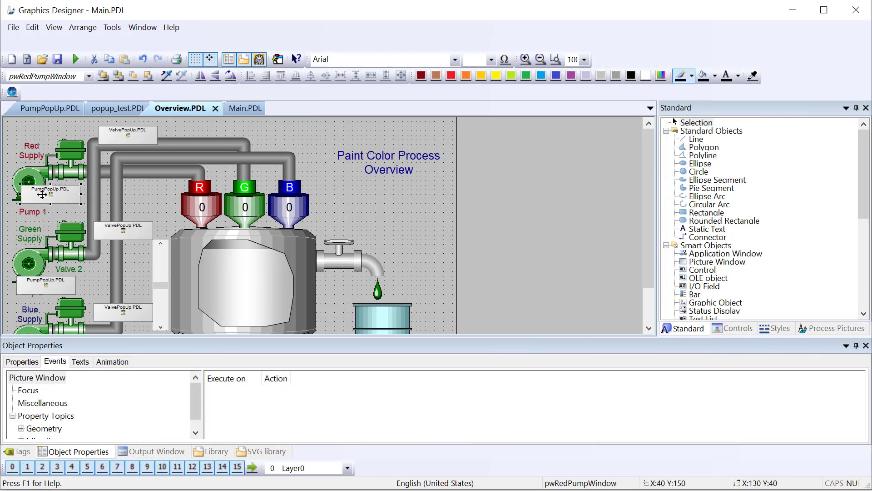
click(22, 361)
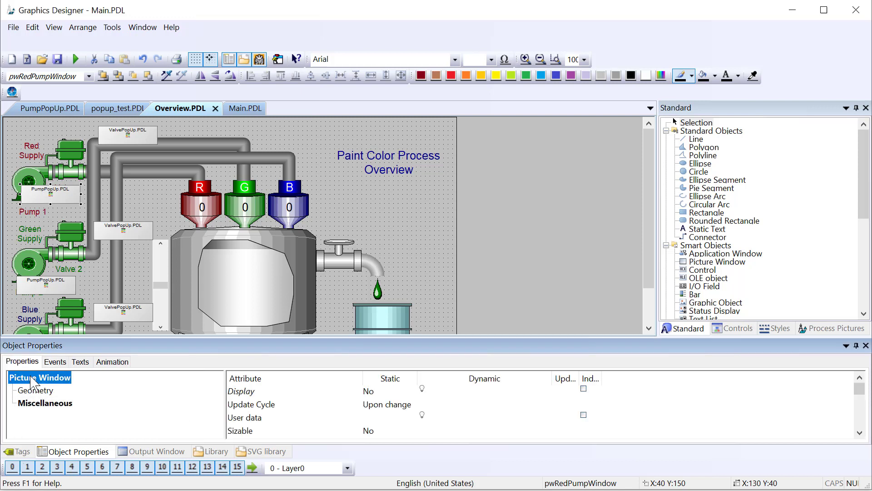
click(35, 389)
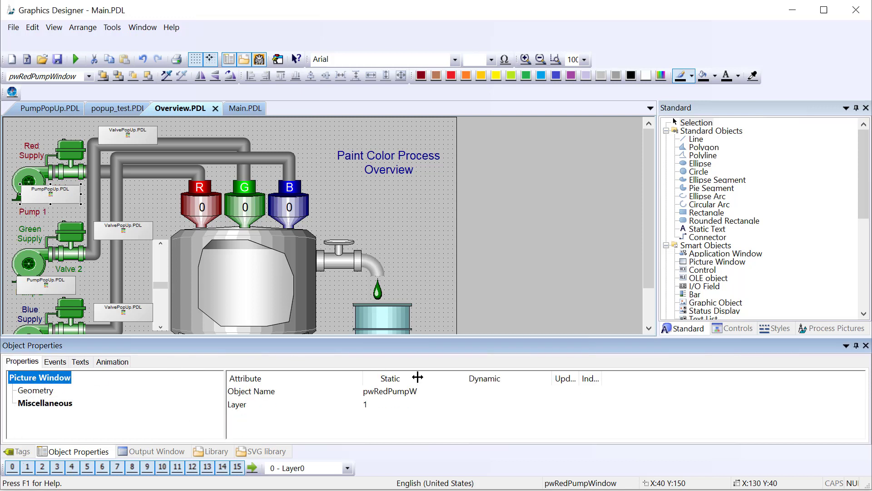
mouse_move(71, 191)
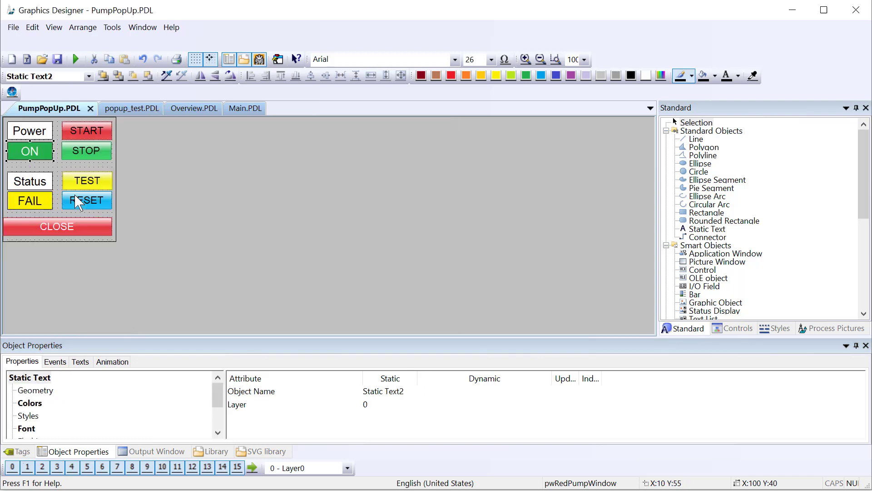
mouse_move(156, 119)
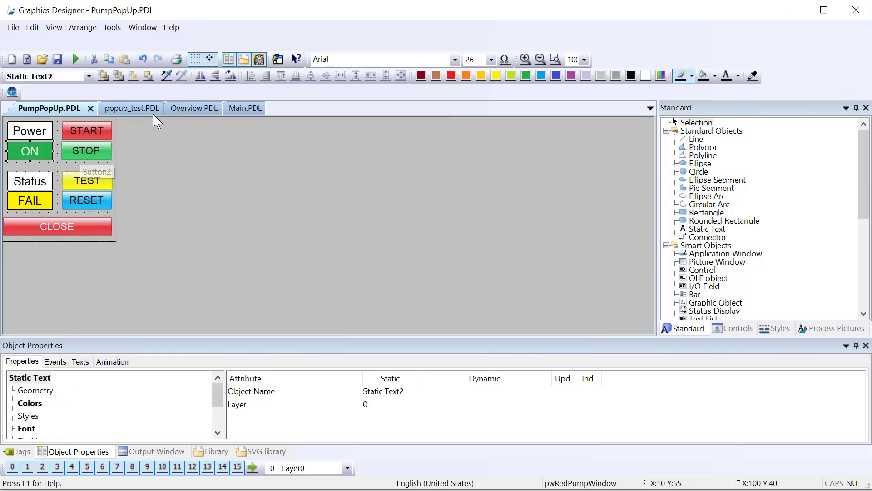
Step: On the Overview picture, select the Red Supply pump symbol and show its events
click(193, 108)
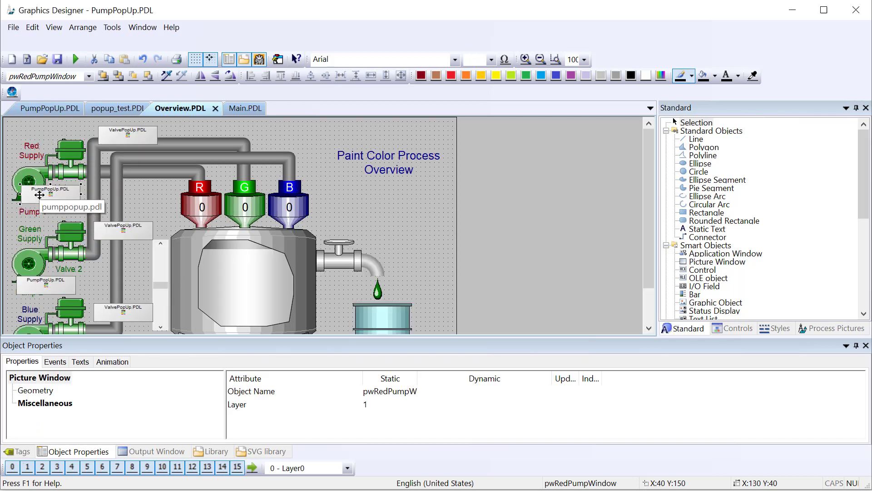
mouse_move(33, 175)
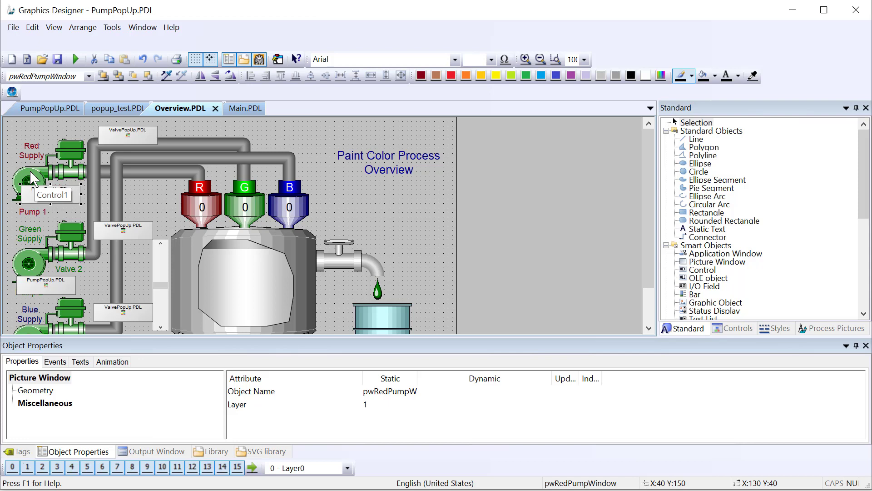
click(33, 178)
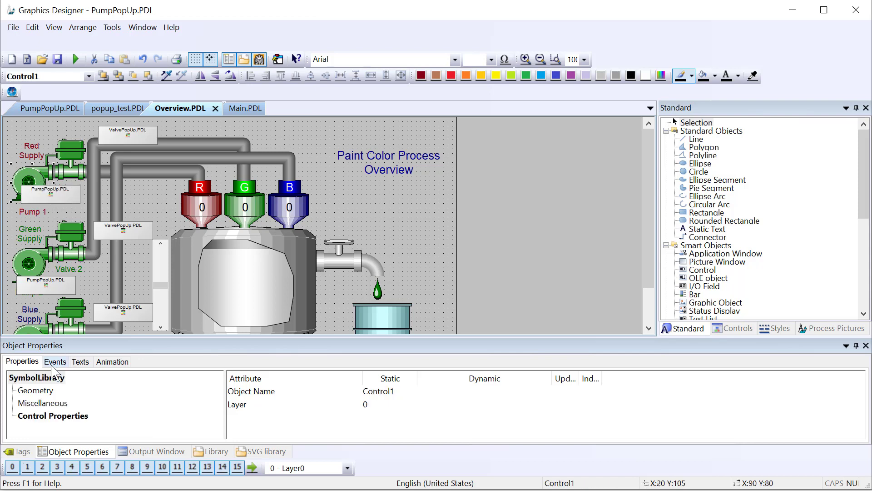
click(55, 362)
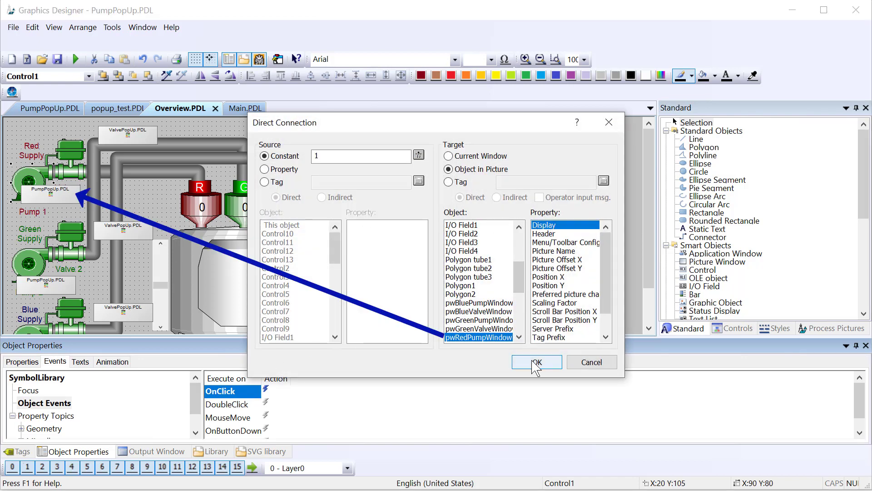
Step: Confirm the Display connection, test the Red Supply pump click in Runtime, and reselect pwRedPumpWindow
click(535, 361)
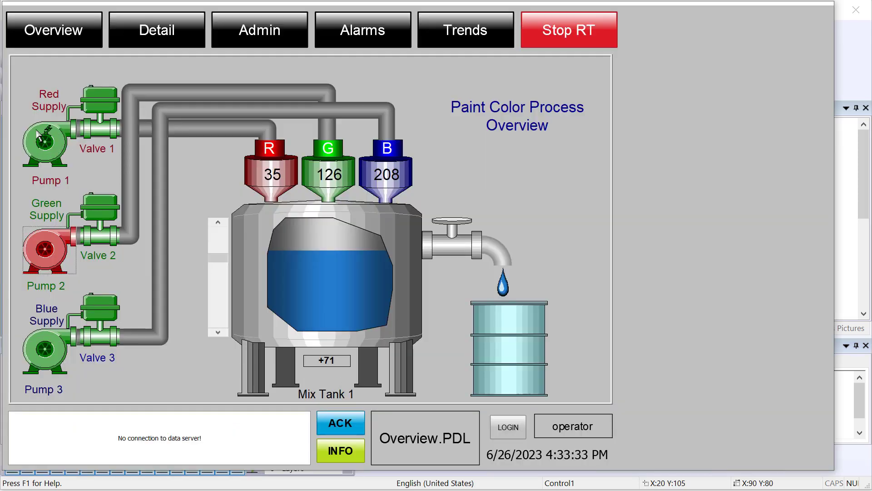
click(44, 141)
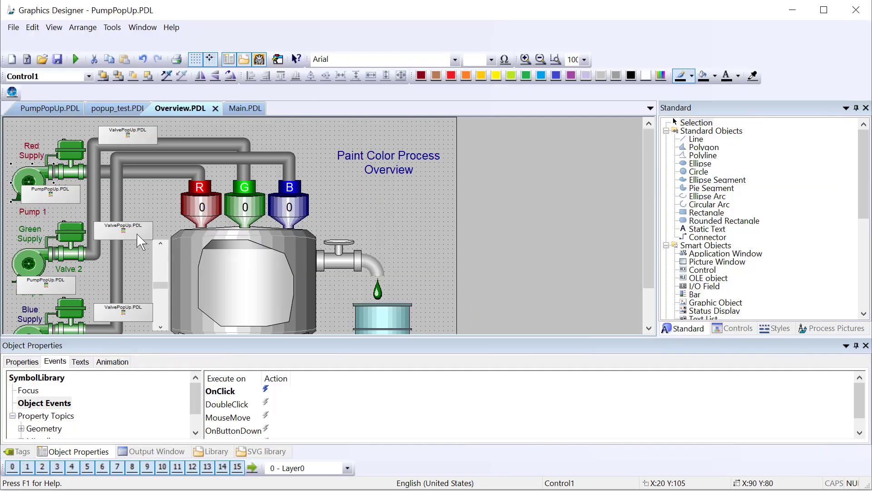
click(47, 192)
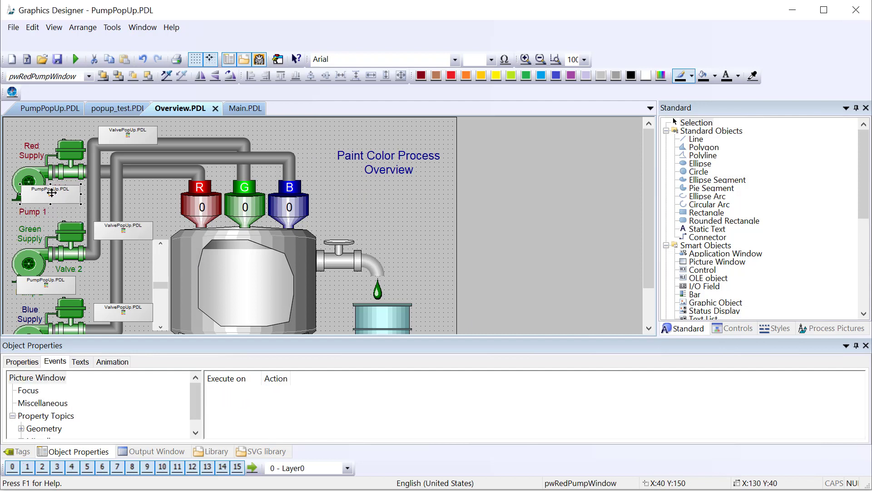
mouse_move(46, 192)
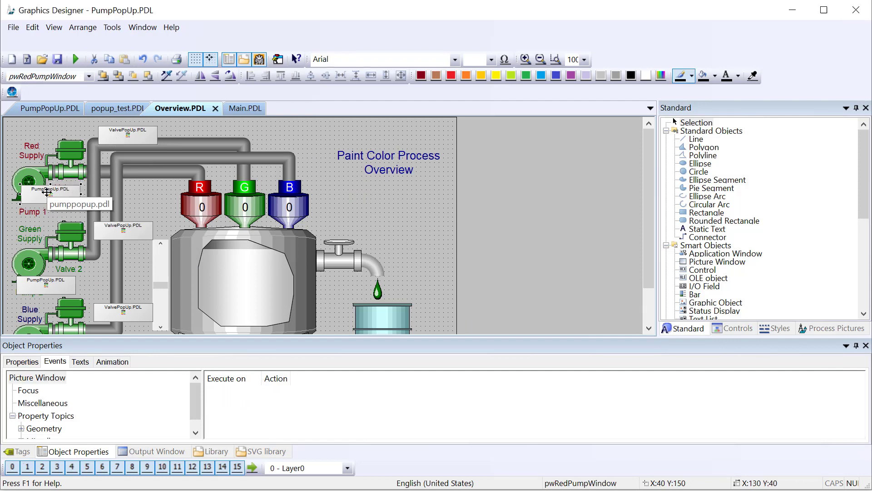
mouse_move(60, 185)
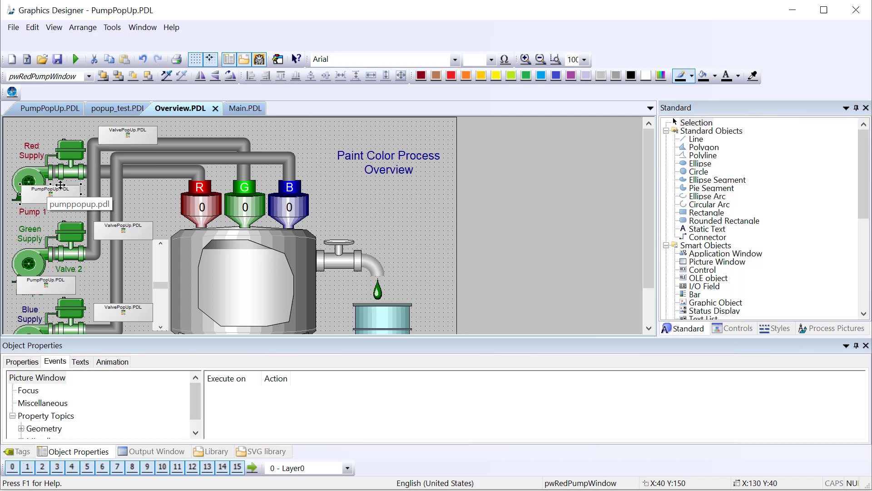
mouse_move(170, 267)
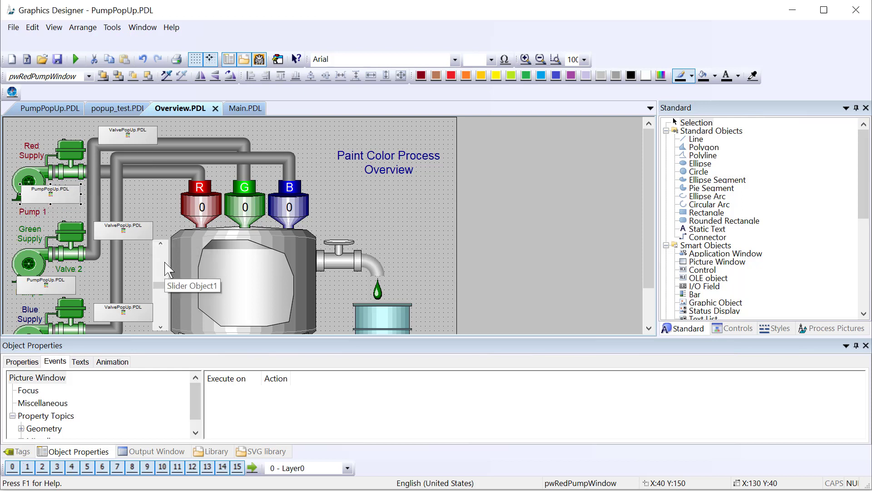
mouse_move(182, 265)
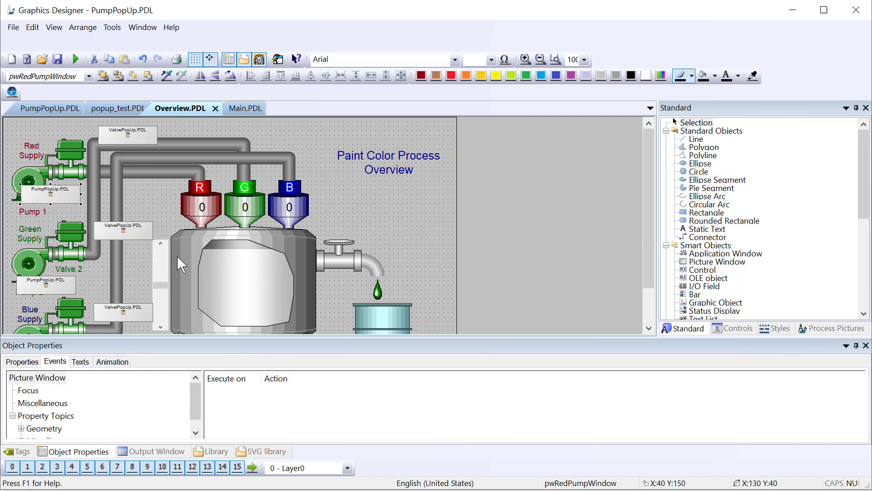
mouse_move(131, 171)
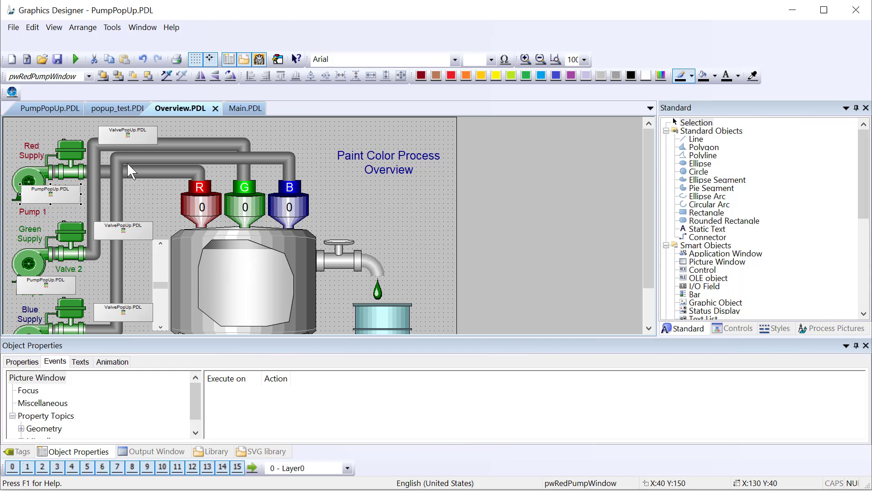
mouse_move(183, 154)
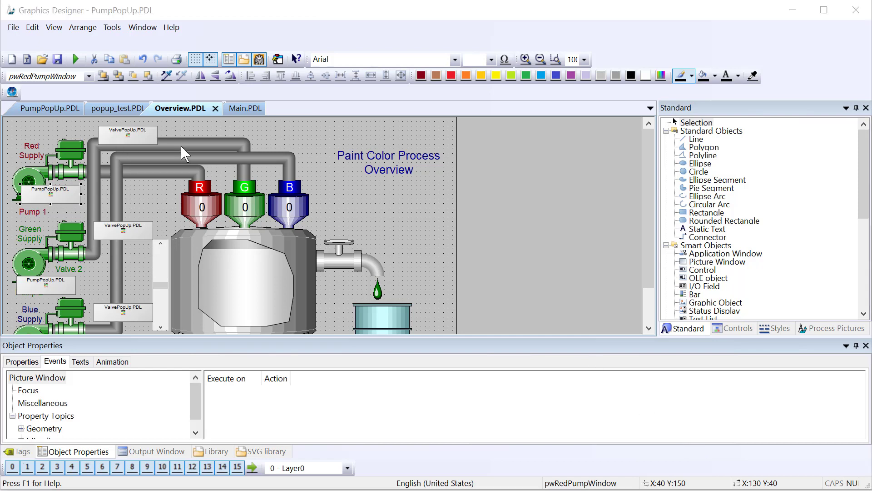
click(117, 109)
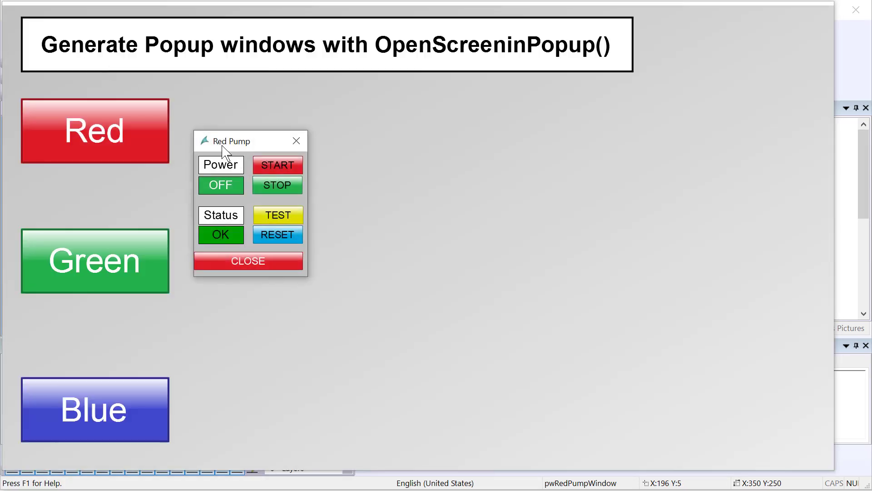
Step: Open the Green, Blue and Red Pump popups, move Red aside, then close Red and Green
click(94, 260)
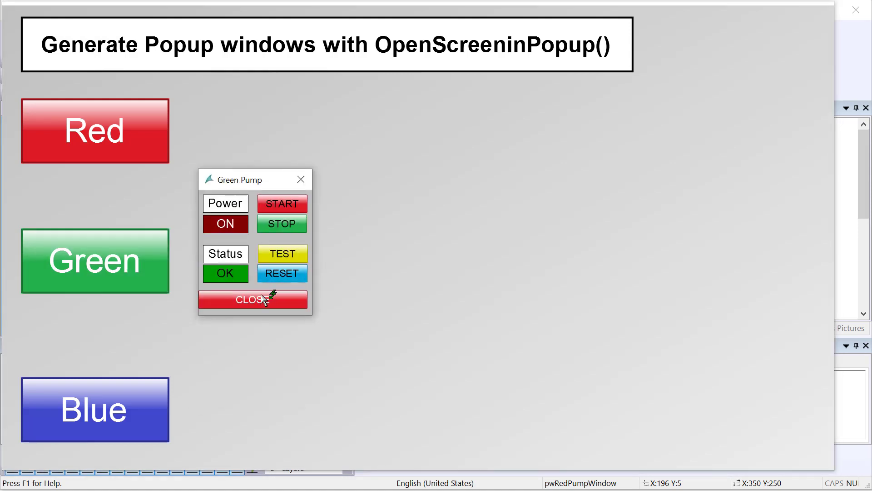
click(94, 409)
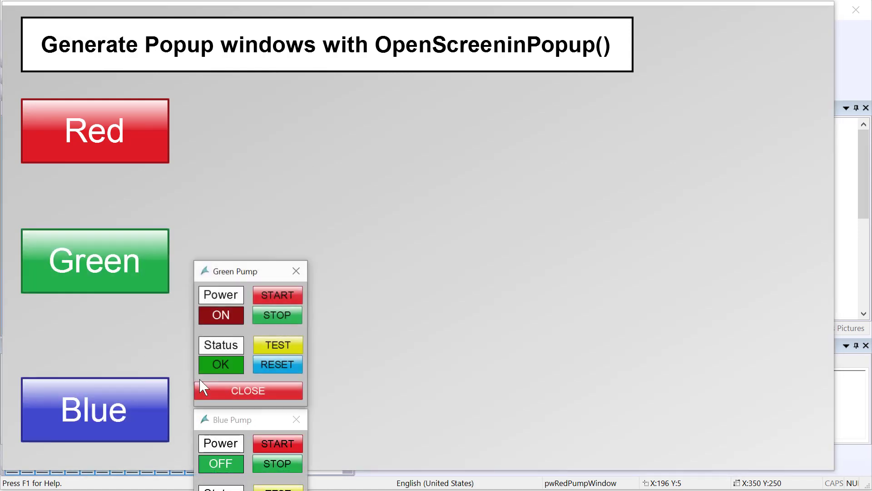
click(95, 131)
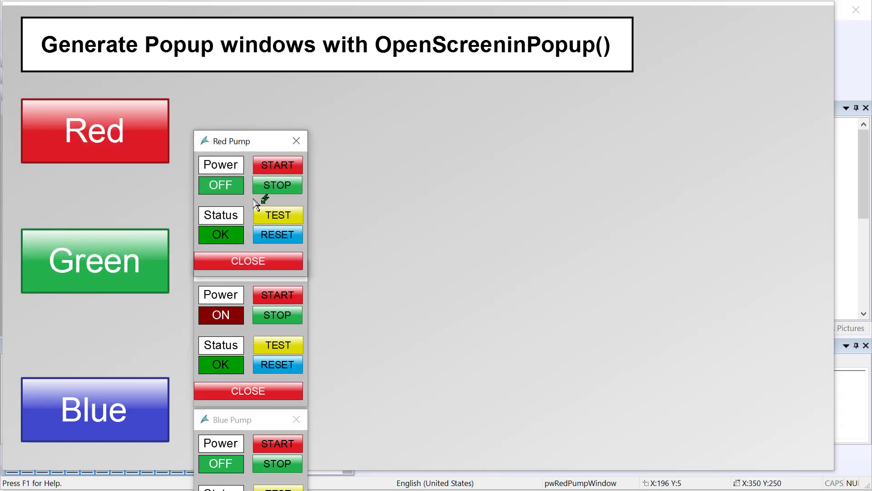
drag(228, 141, 265, 95)
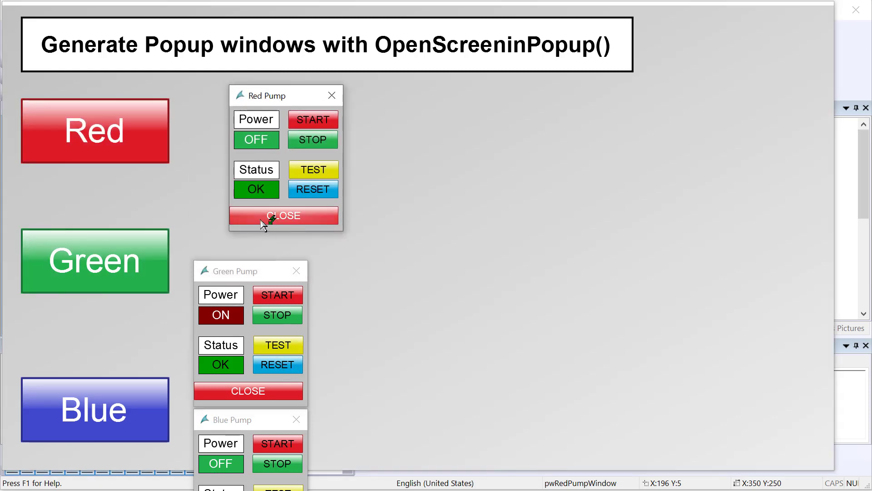
click(283, 216)
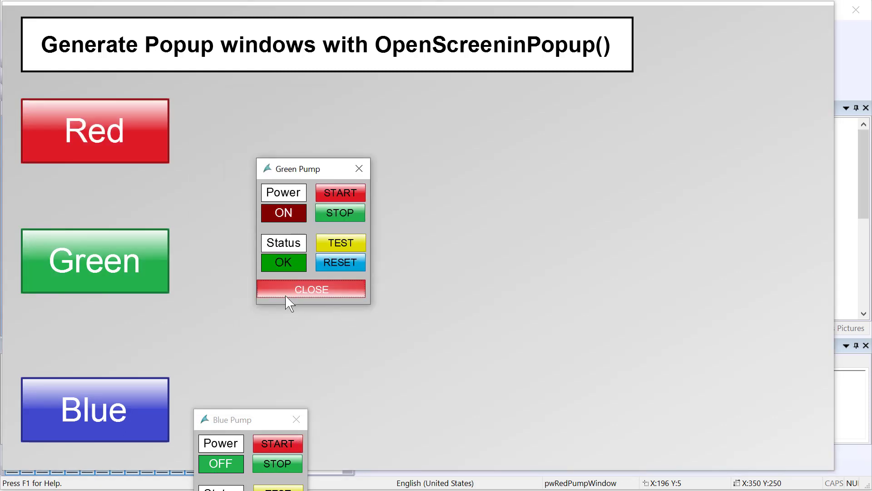
click(311, 289)
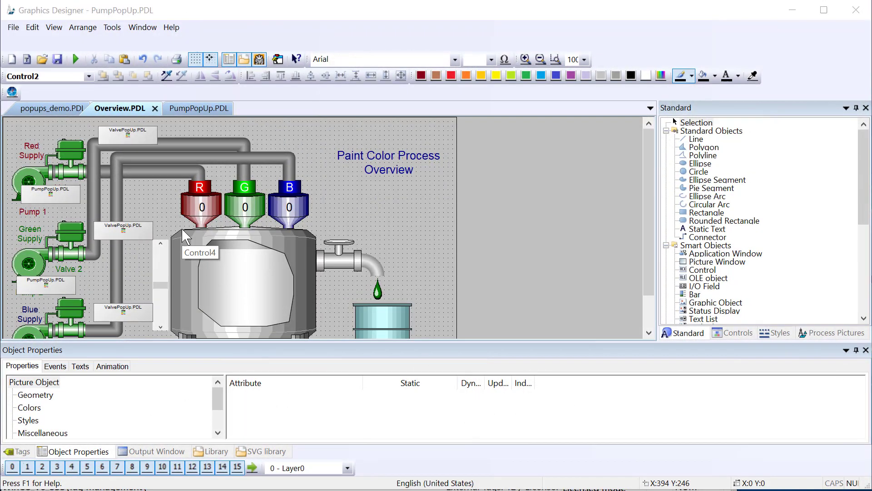
mouse_move(182, 195)
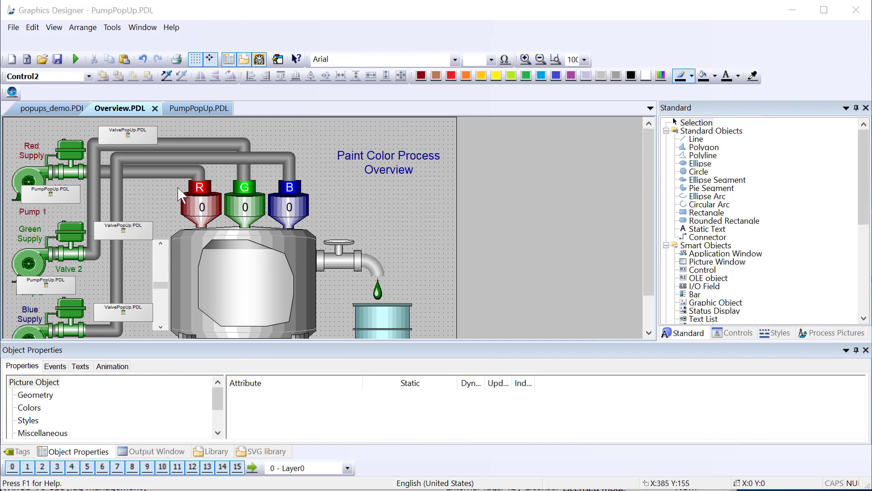
mouse_move(117, 164)
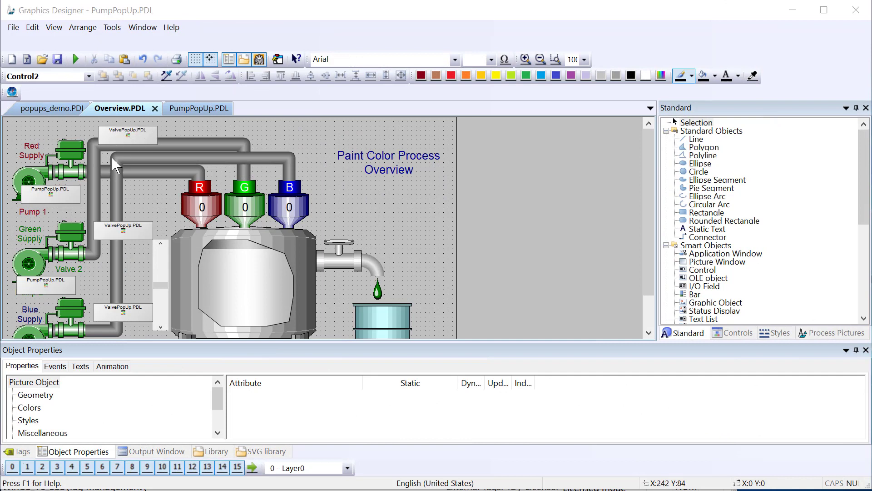
Step: Inspect the pump popup's ON label font properties and check the Text attribute's dynamic link
click(47, 195)
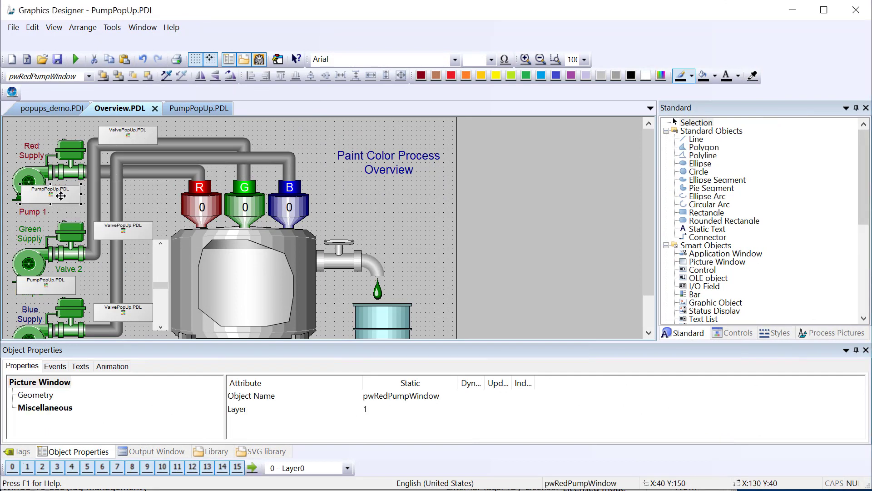
mouse_move(55, 193)
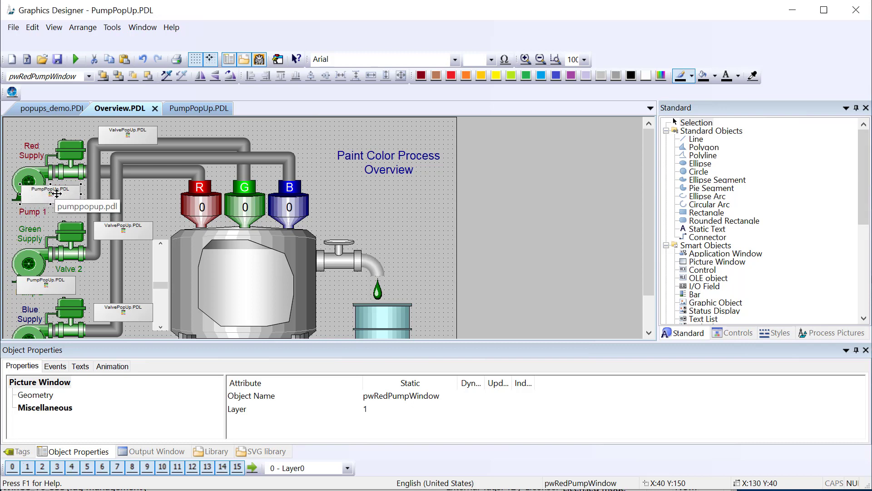
mouse_move(62, 377)
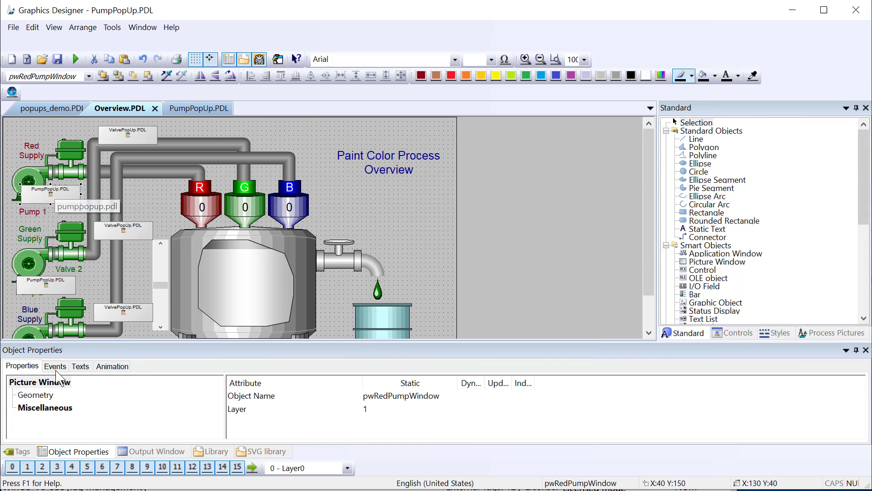
click(45, 407)
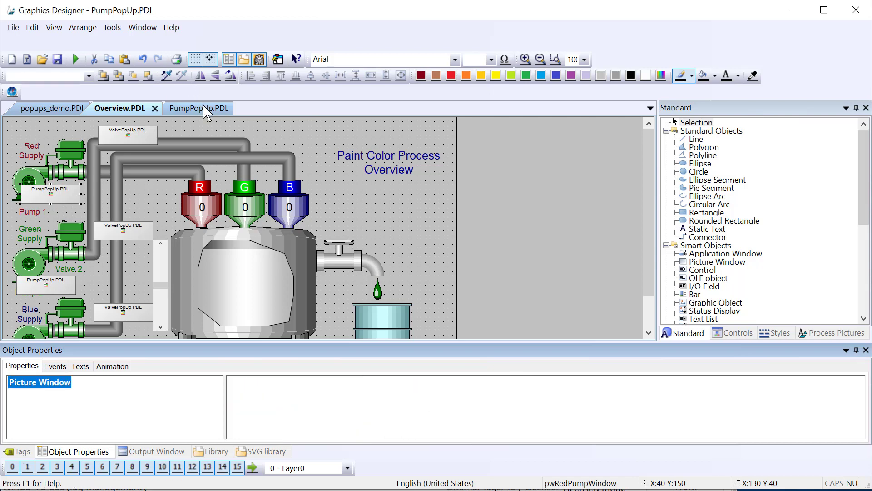
click(194, 108)
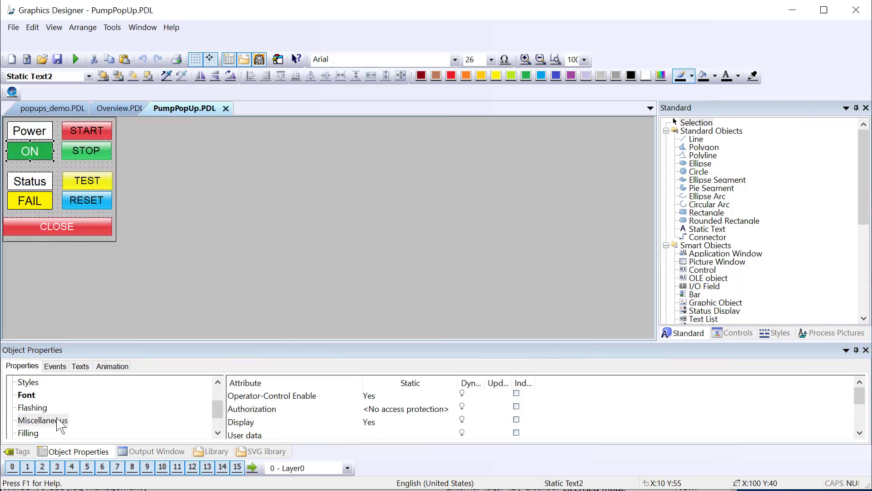
click(25, 394)
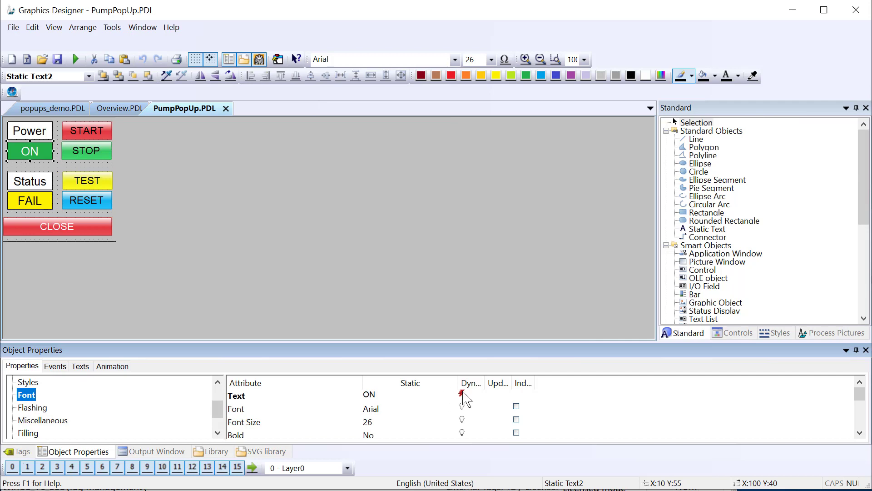
click(462, 398)
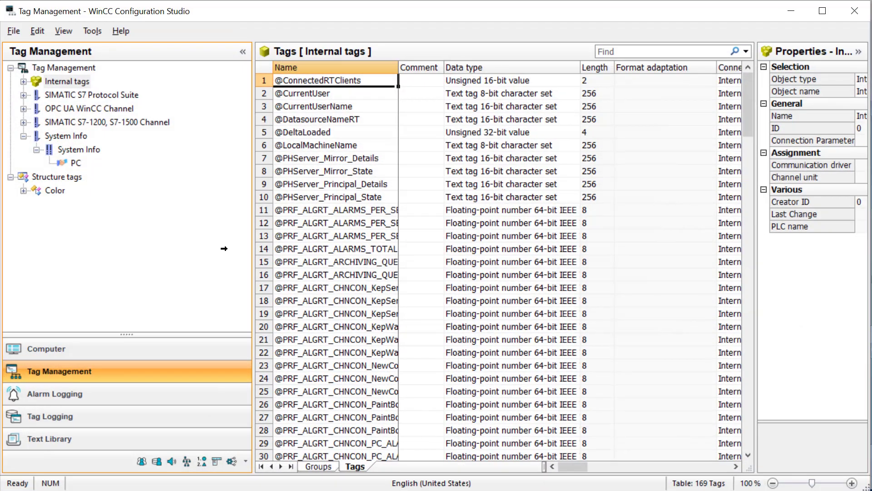
Step: Expand the Color structure type and inspect its Blue, Green and Red structure tags
click(22, 190)
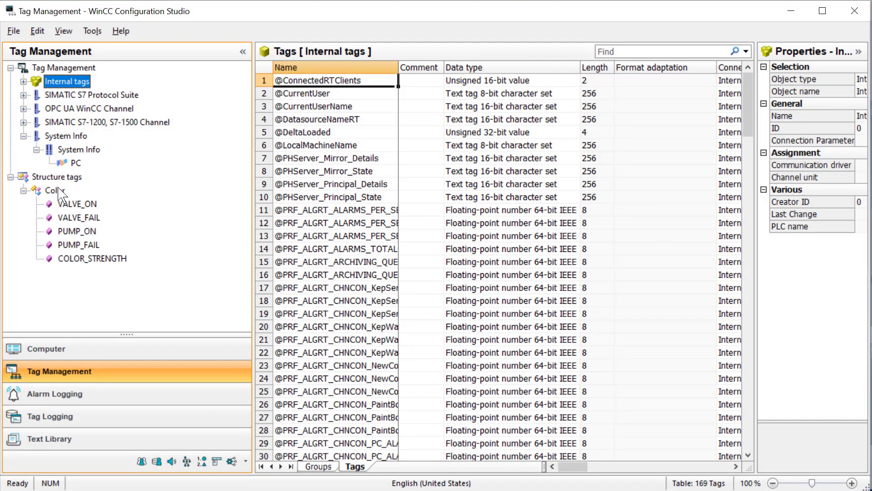
click(55, 190)
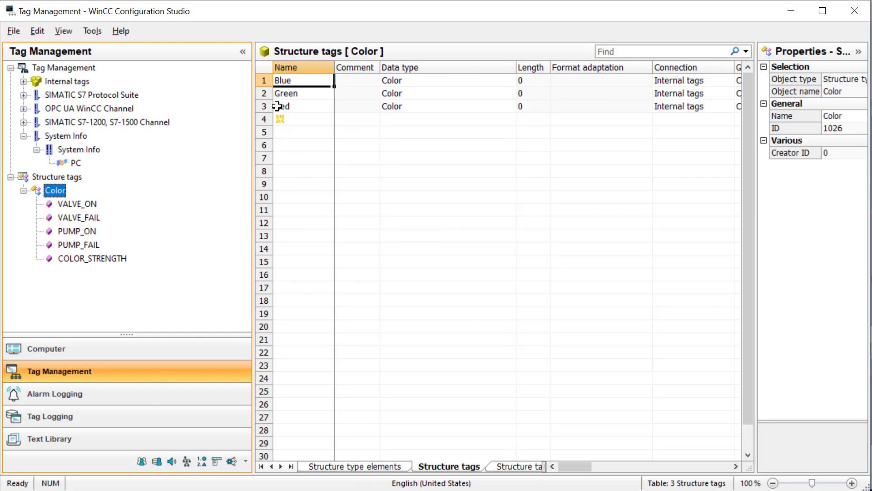
click(286, 93)
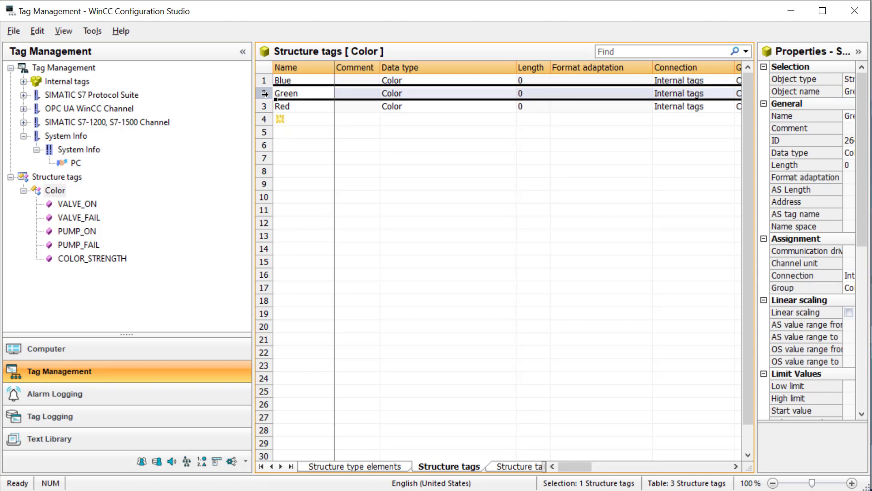
click(283, 107)
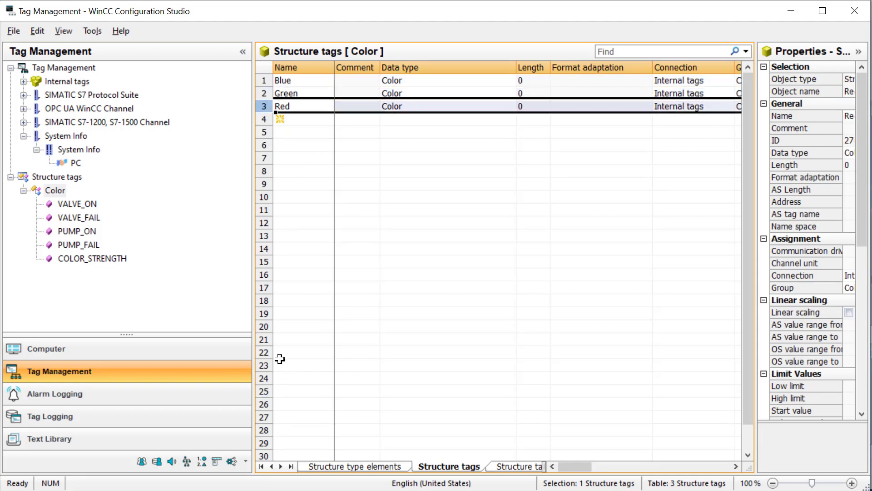
mouse_move(791, 11)
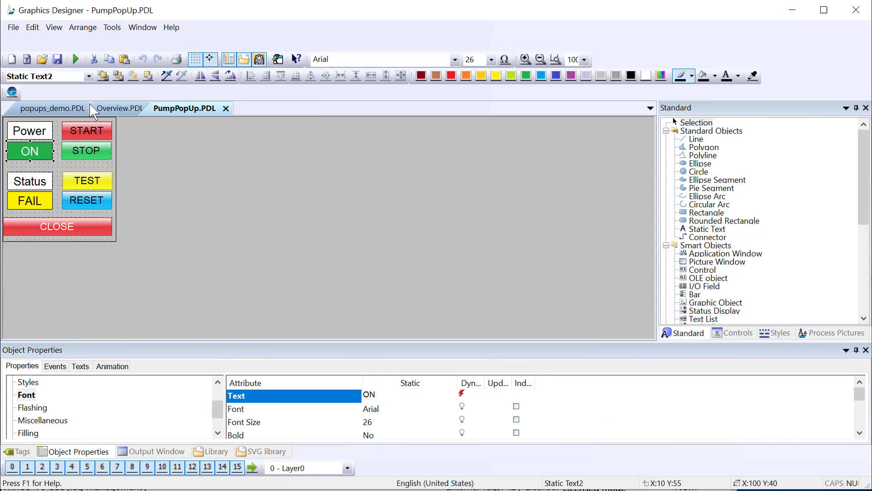
Step: Switch to the Overview.PDL picture
click(120, 108)
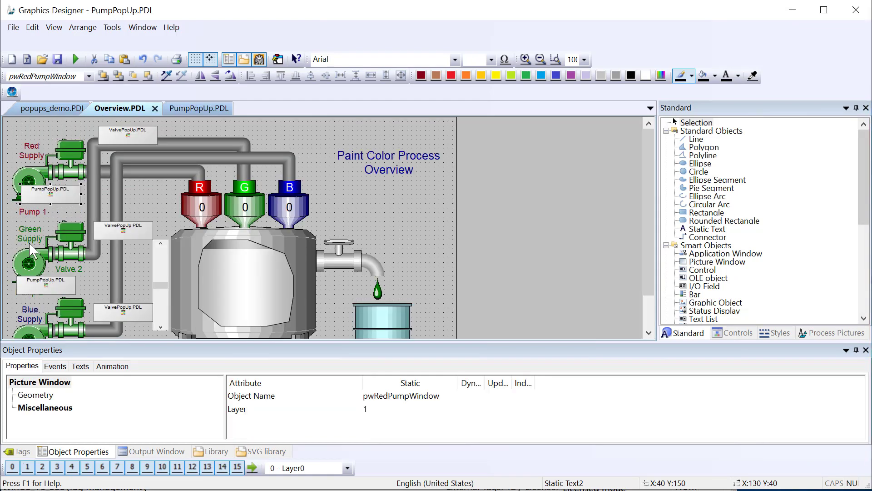
mouse_move(47, 191)
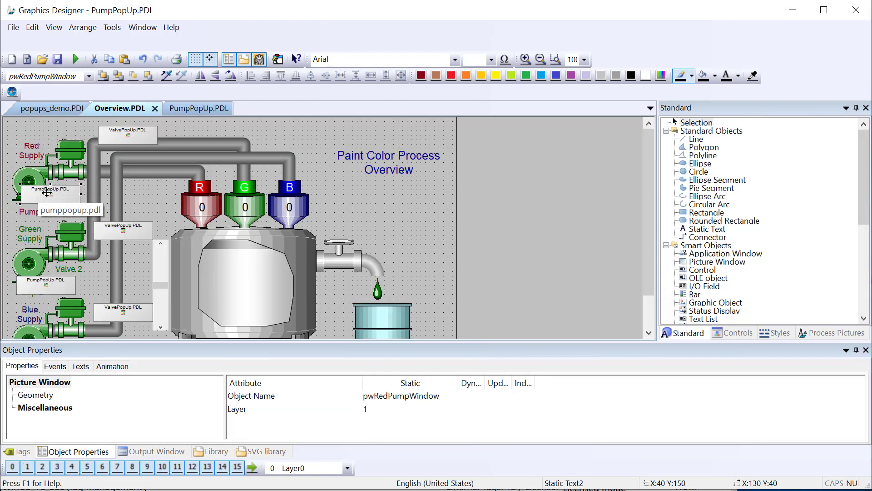
mouse_move(30, 261)
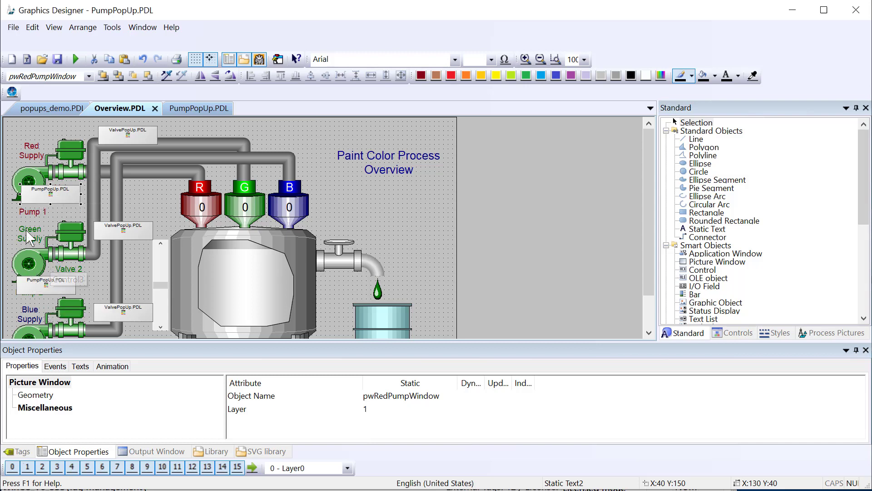
Step: Place a button labelled Red in popups_demo with red fill and white 20-point text
click(50, 108)
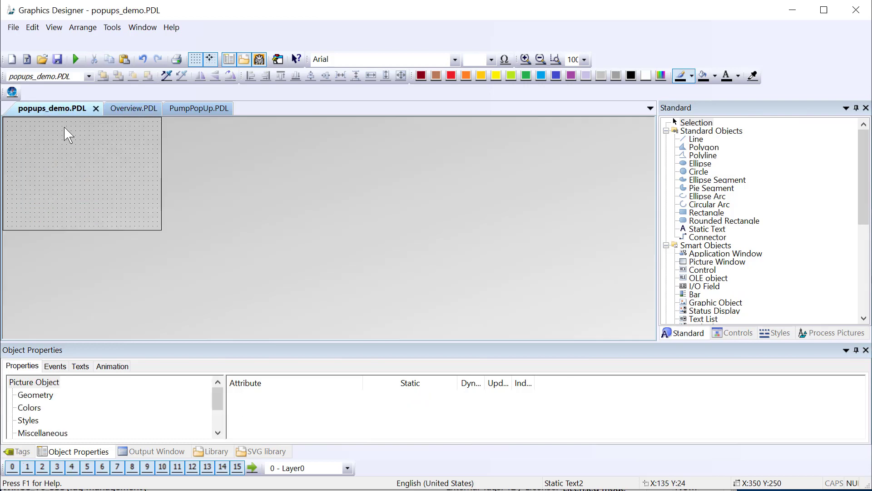
mouse_move(71, 143)
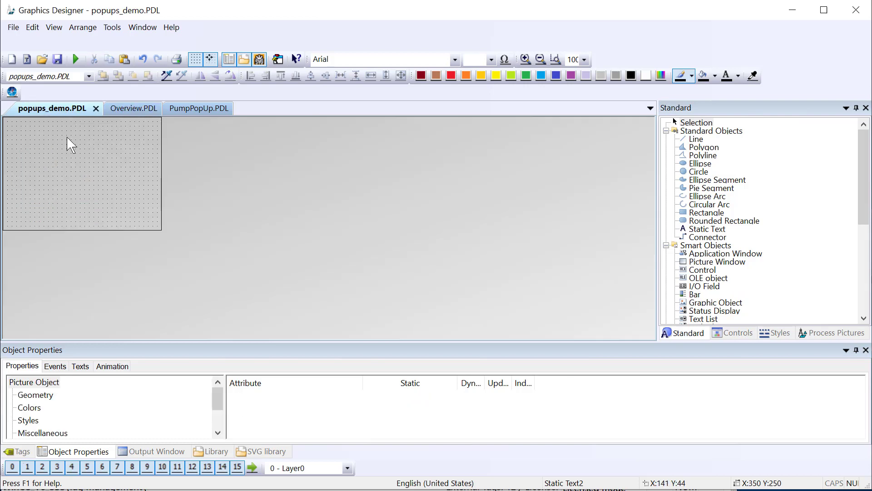
click(35, 395)
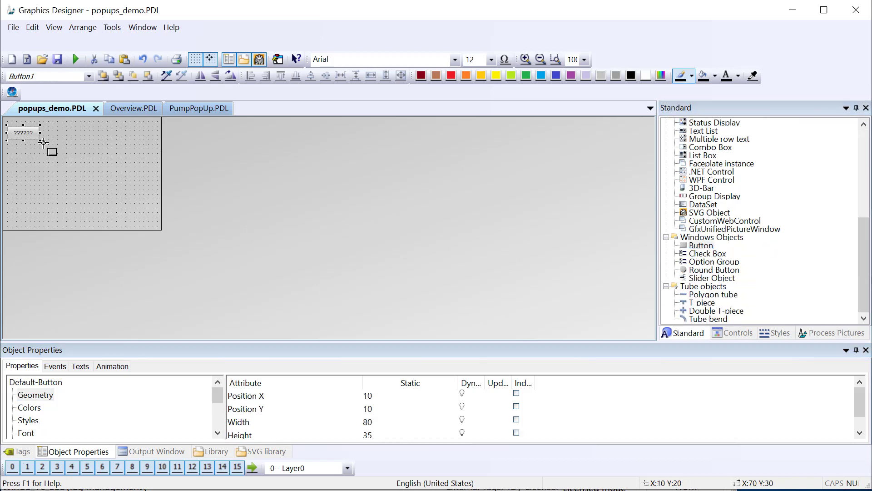
double_click(23, 133)
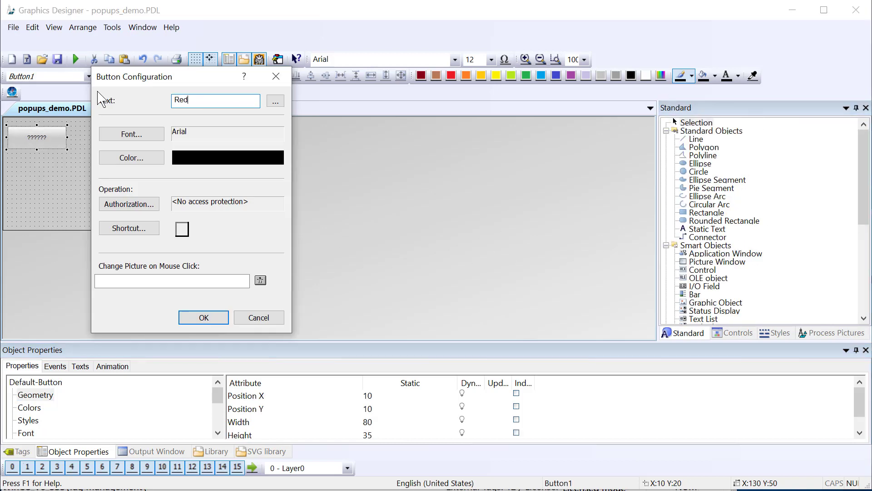
mouse_move(203, 317)
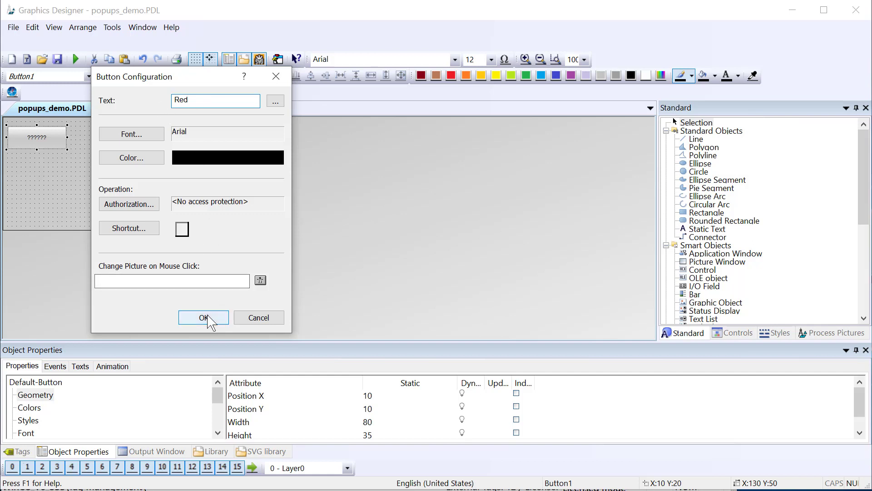
click(203, 317)
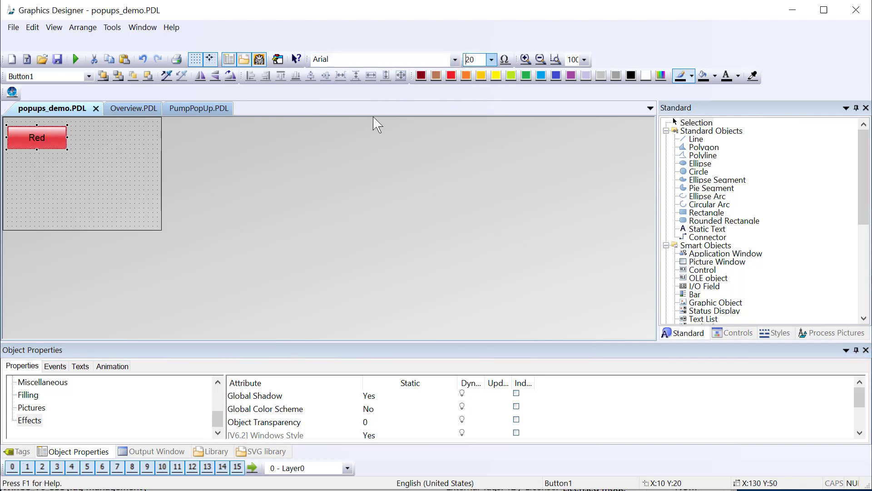
mouse_move(748, 84)
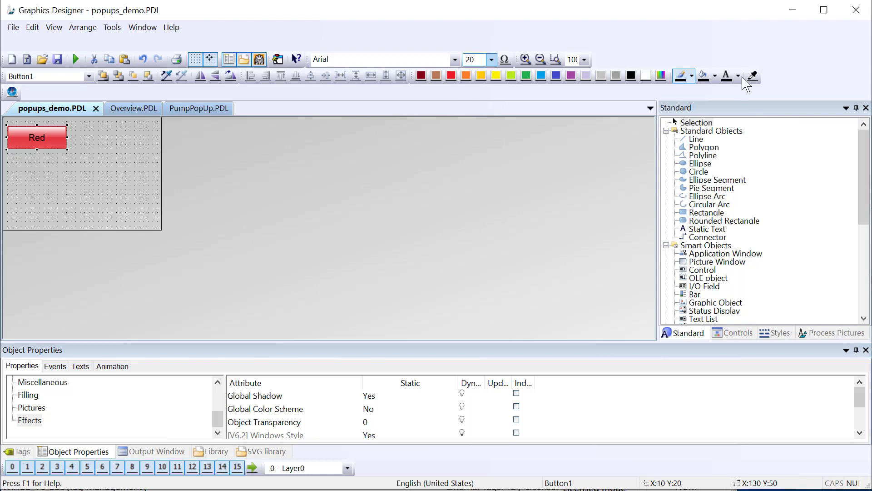
click(690, 77)
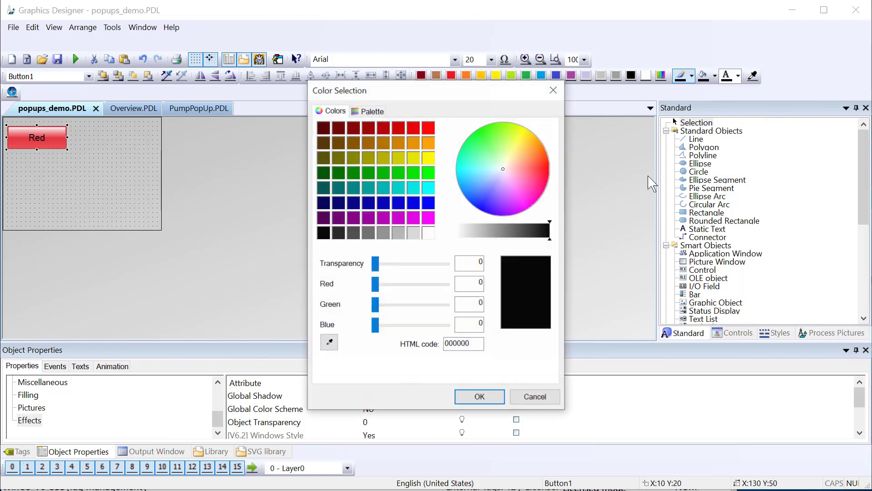
click(429, 233)
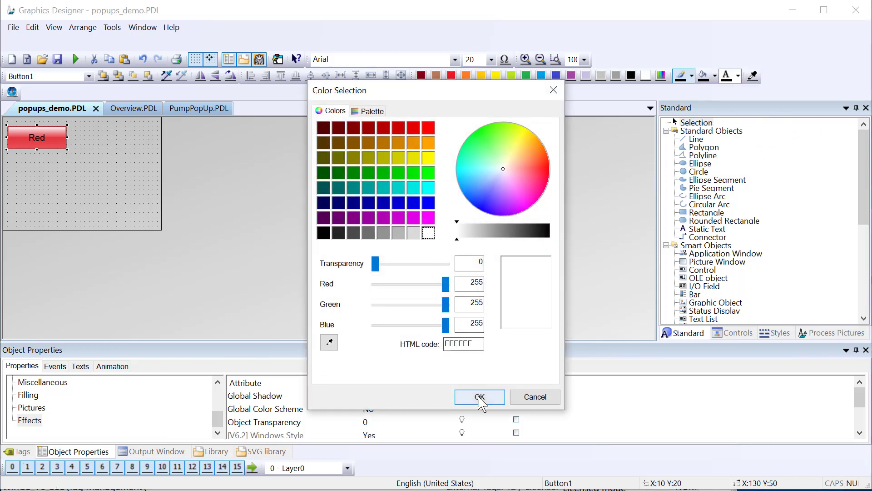
click(478, 397)
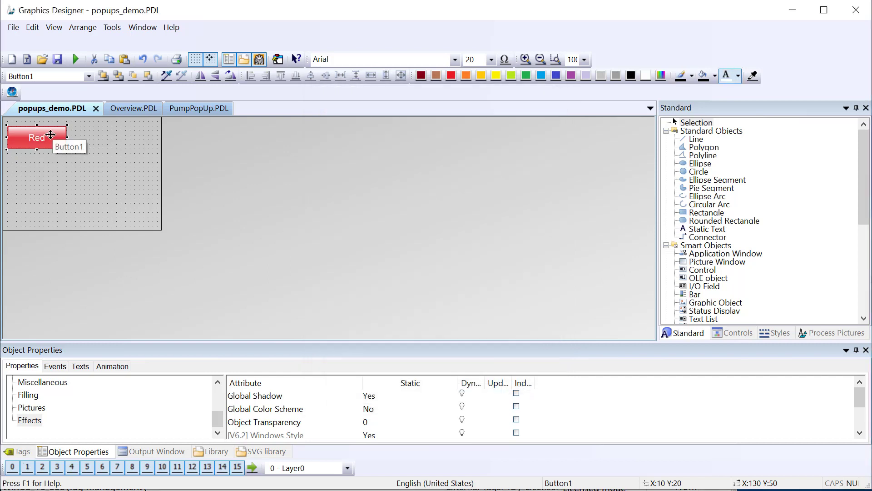
mouse_move(95, 169)
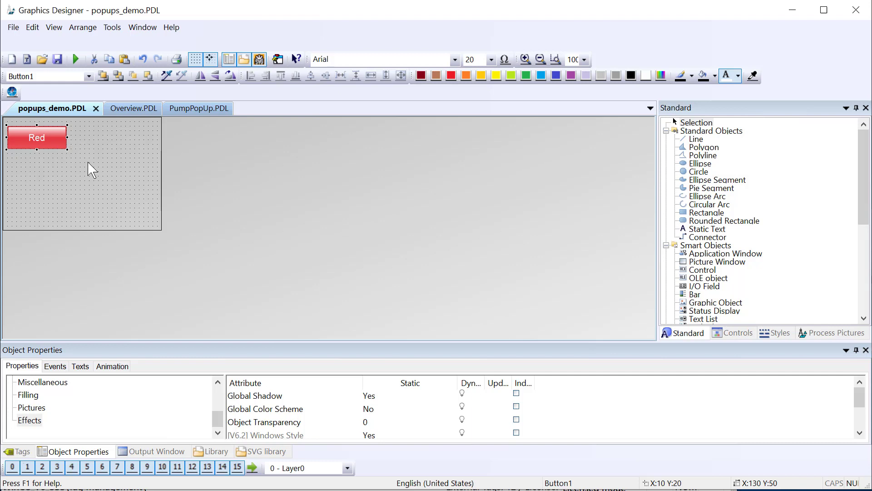
Step: Show the Red button's Release Left mouse event and bring up the Help menu
click(54, 366)
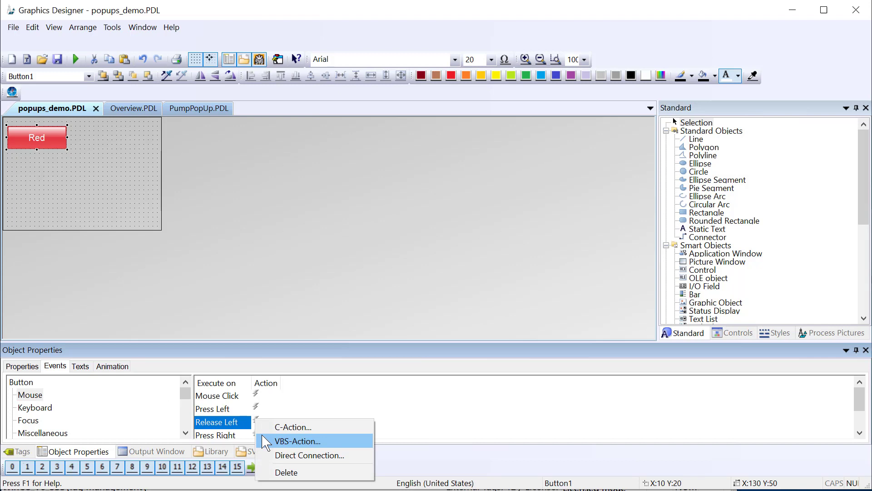
click(171, 27)
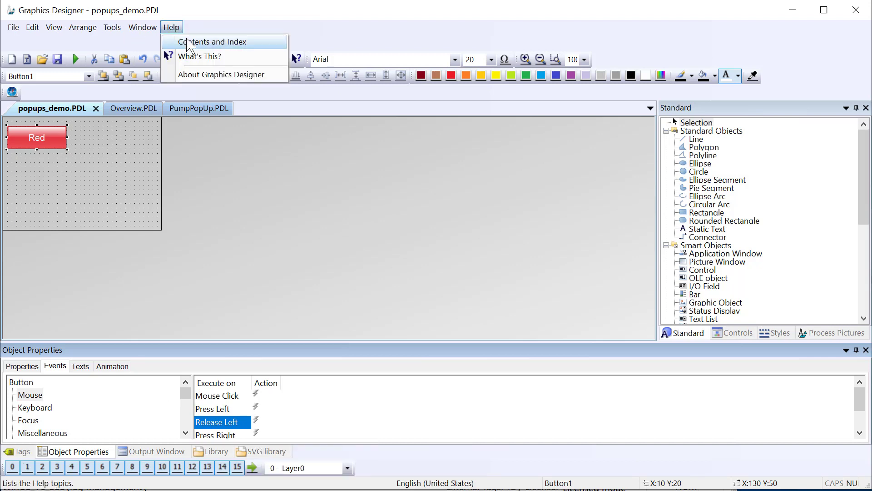
Step: Search Help for 'faceplate popup' and browse the Faceplate types and OpenScreeninPopup topics
click(210, 41)
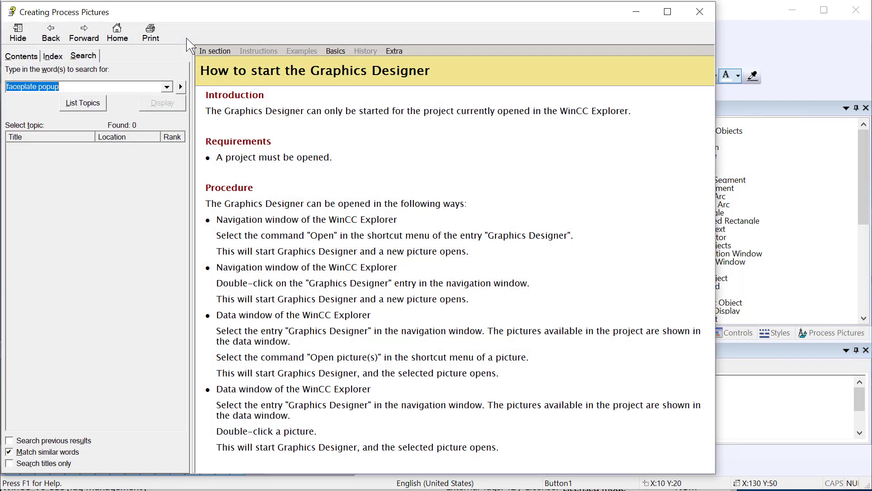
click(84, 86)
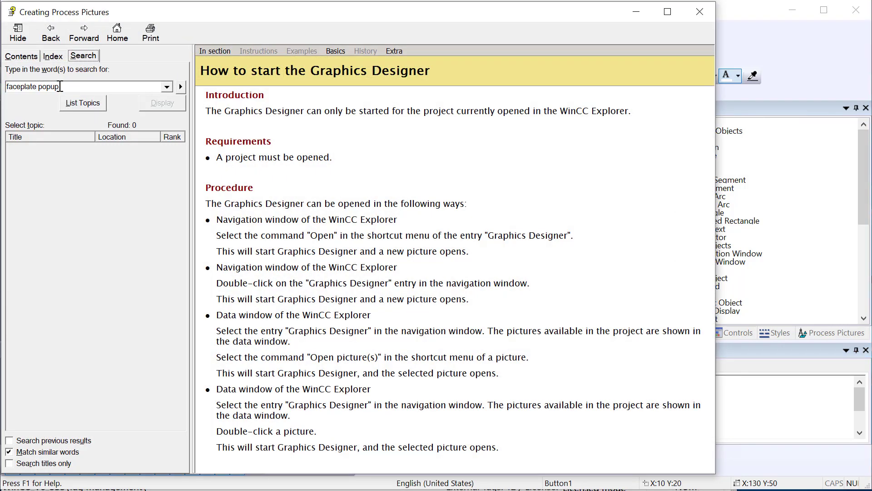
click(83, 103)
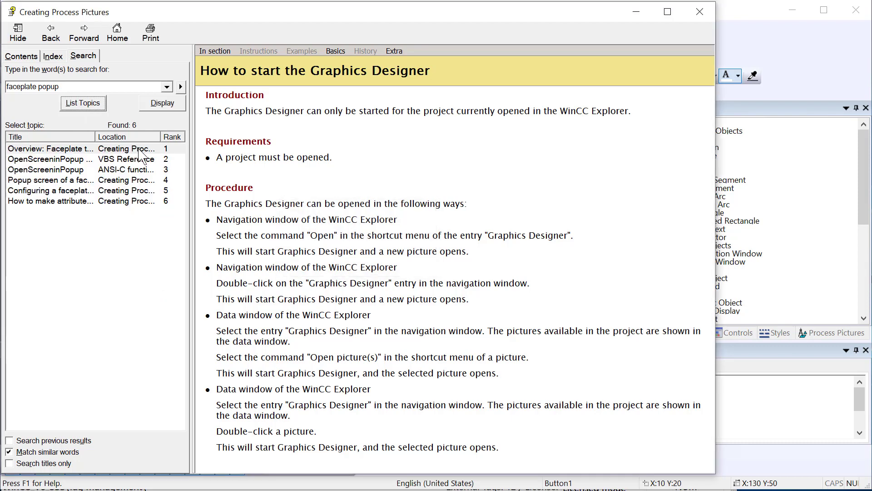
click(51, 148)
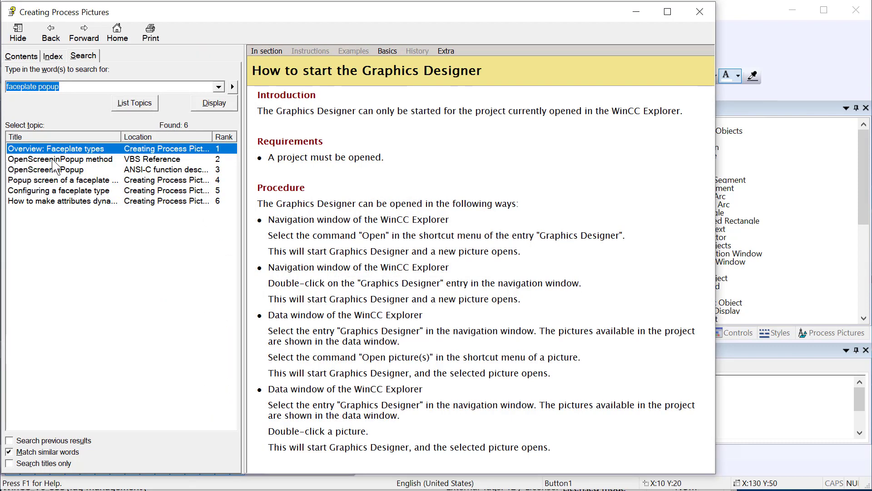
click(60, 160)
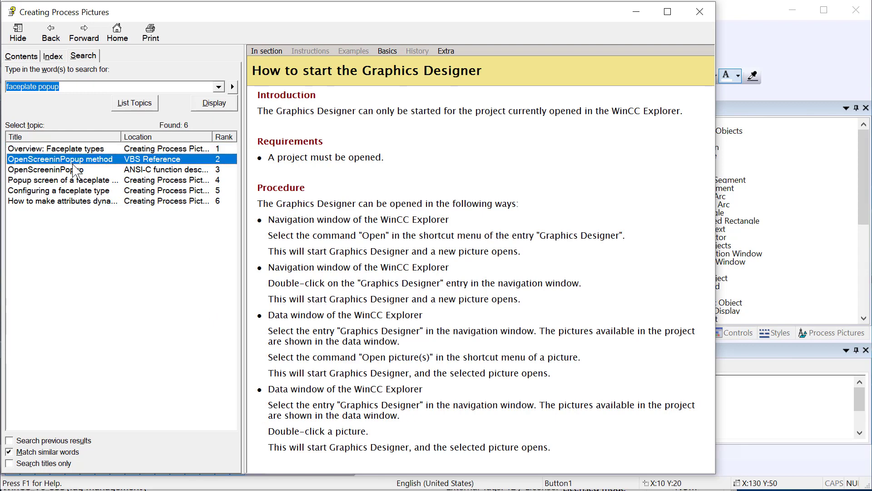
click(45, 169)
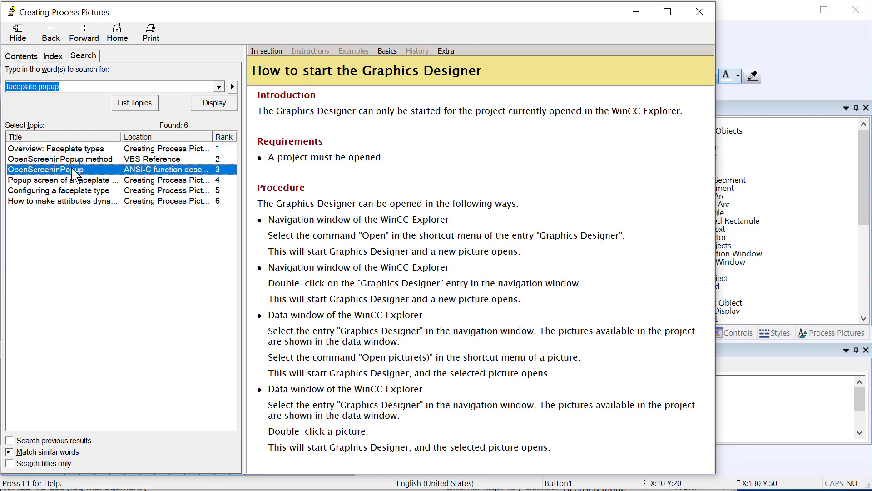
mouse_move(30, 156)
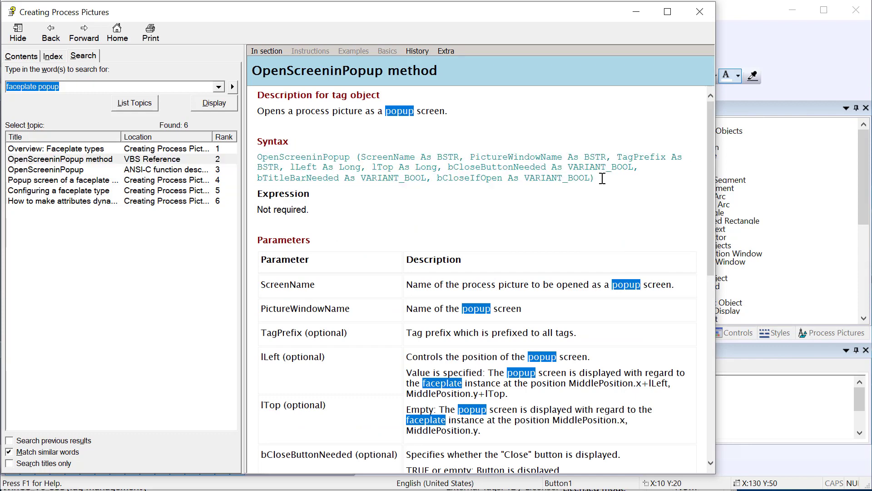
mouse_move(596, 182)
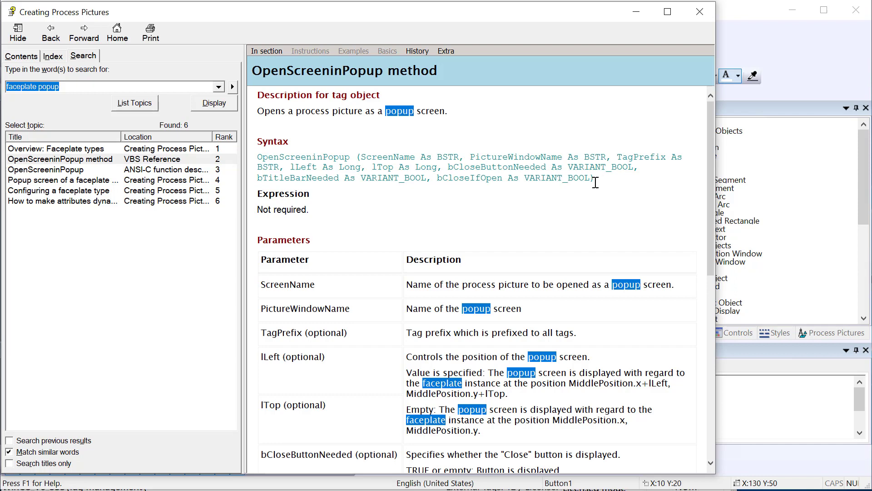
mouse_move(513, 188)
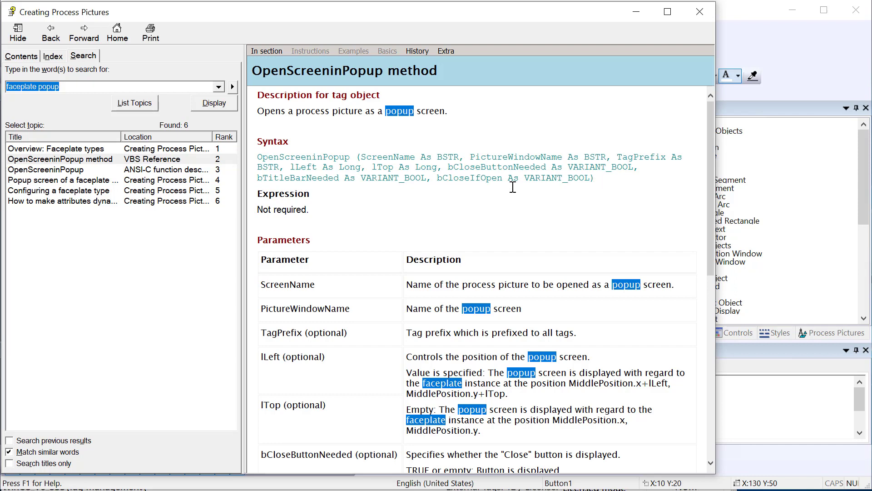
scroll(down, 3)
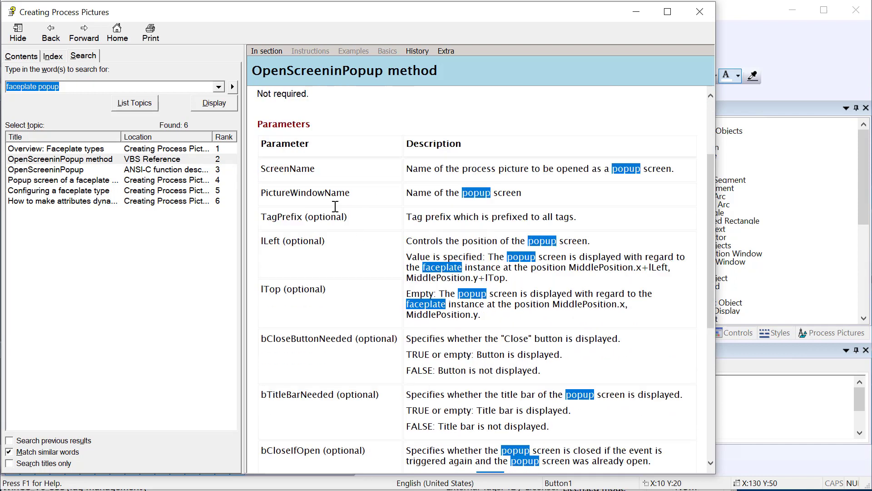
scroll(up, 3)
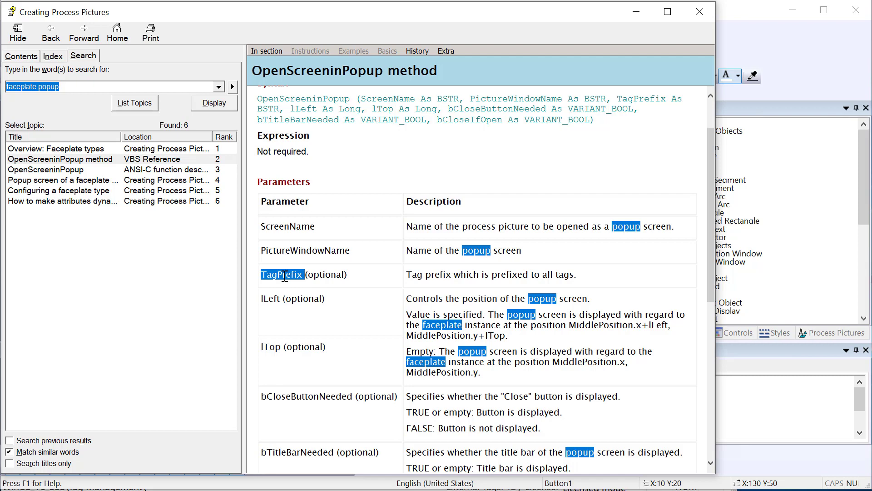
mouse_move(300, 315)
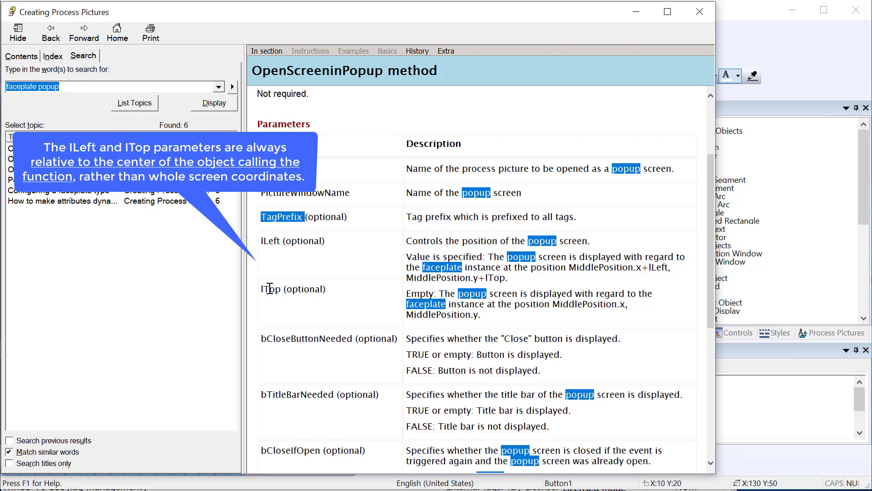
mouse_move(450, 254)
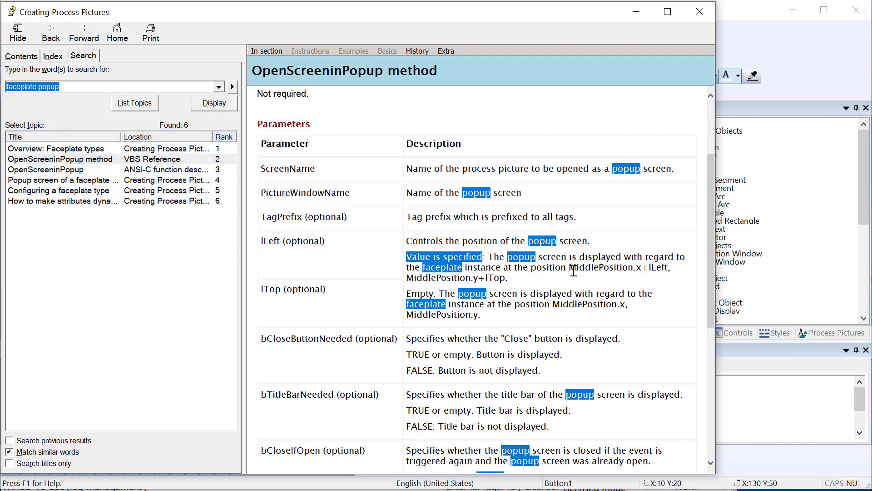
mouse_move(639, 269)
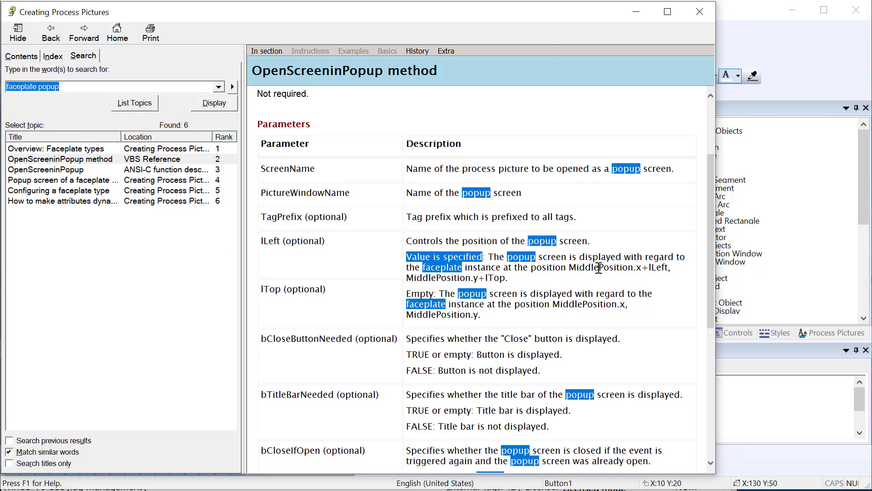
mouse_move(594, 272)
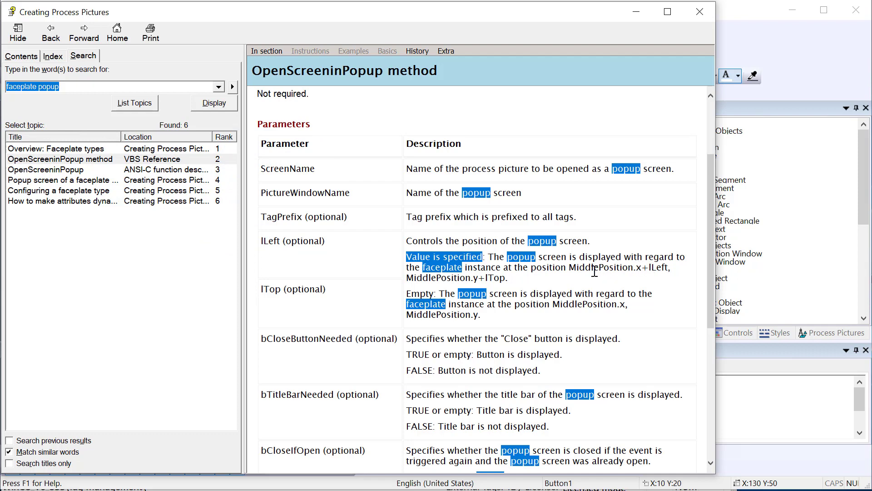
mouse_move(509, 299)
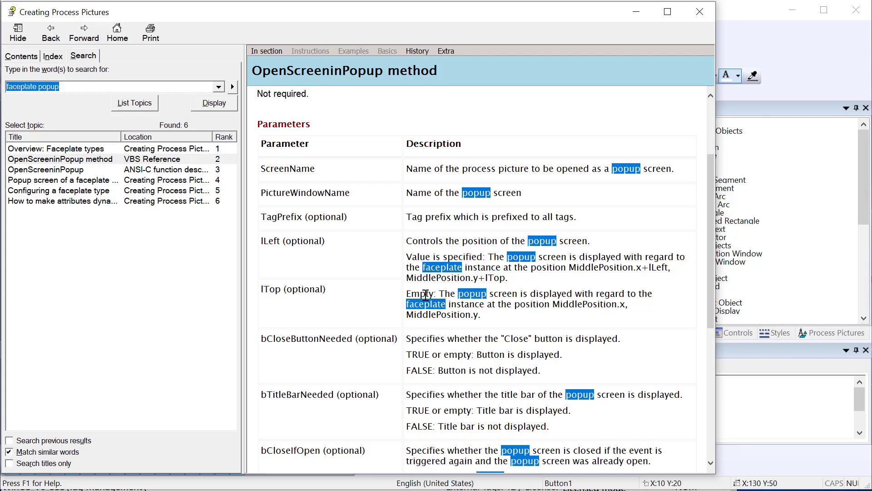
mouse_move(474, 305)
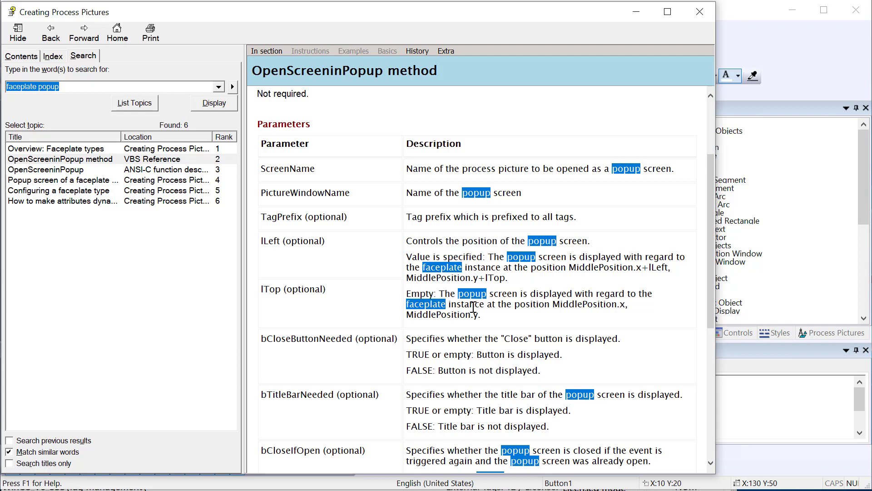
mouse_move(607, 304)
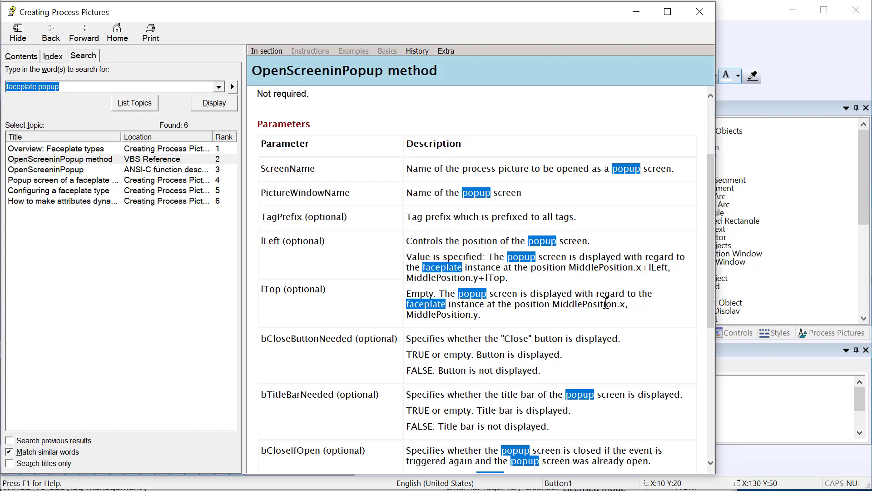
mouse_move(489, 321)
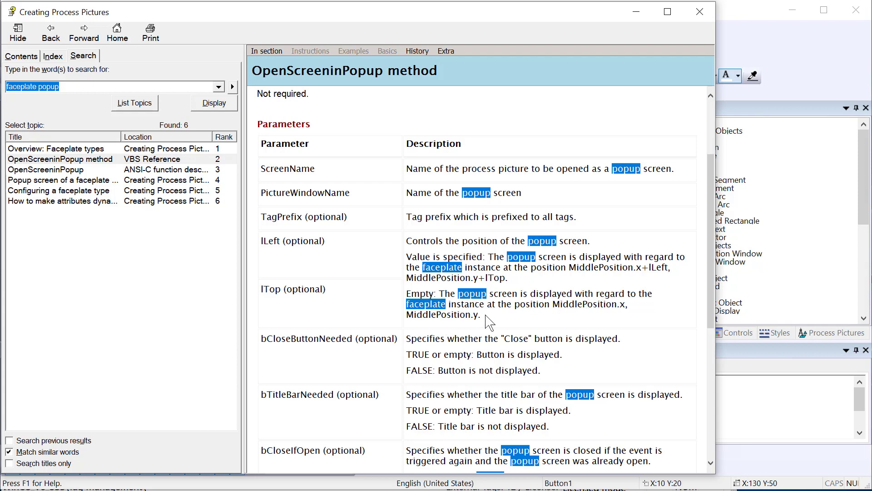
mouse_move(450, 303)
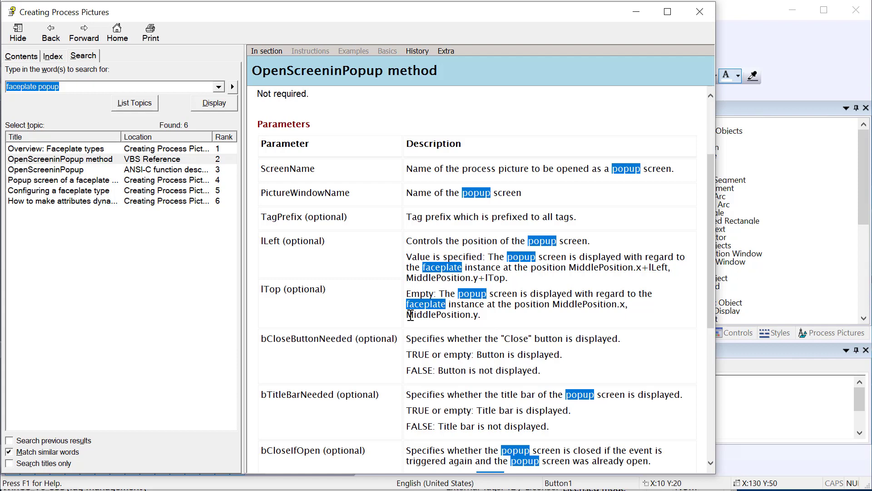
scroll(down, 3)
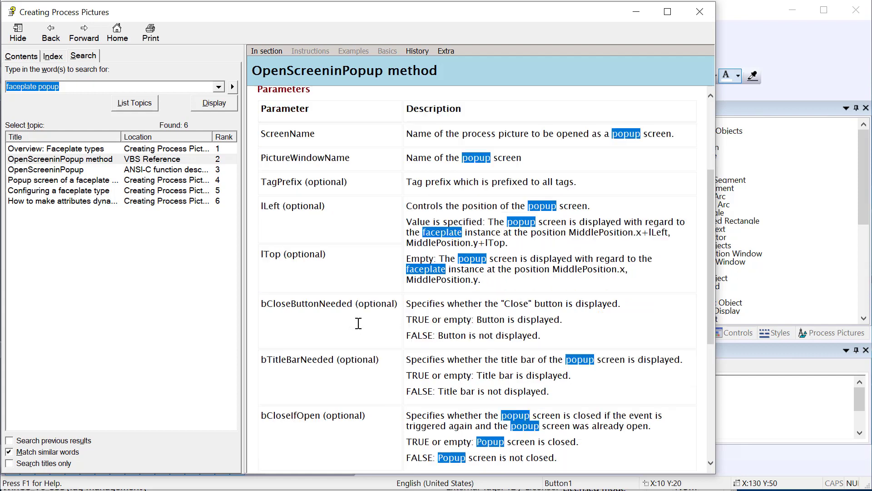
scroll(down, 3)
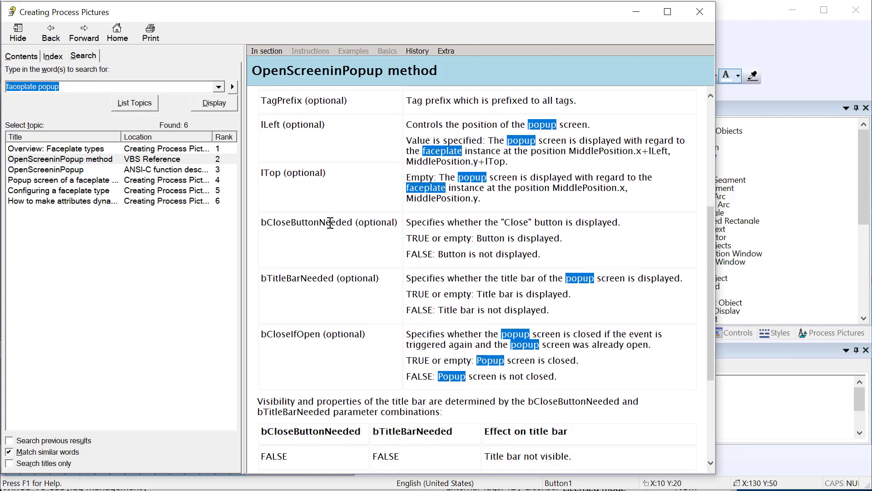
double_click(298, 278)
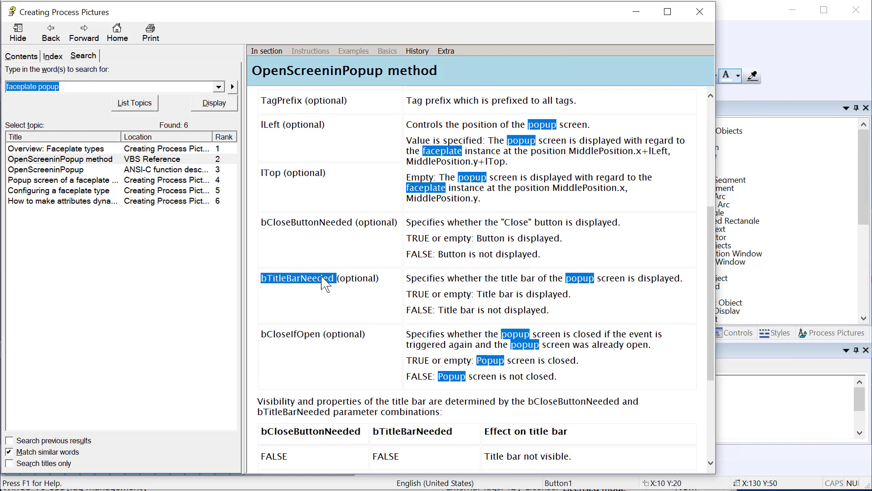
mouse_move(281, 334)
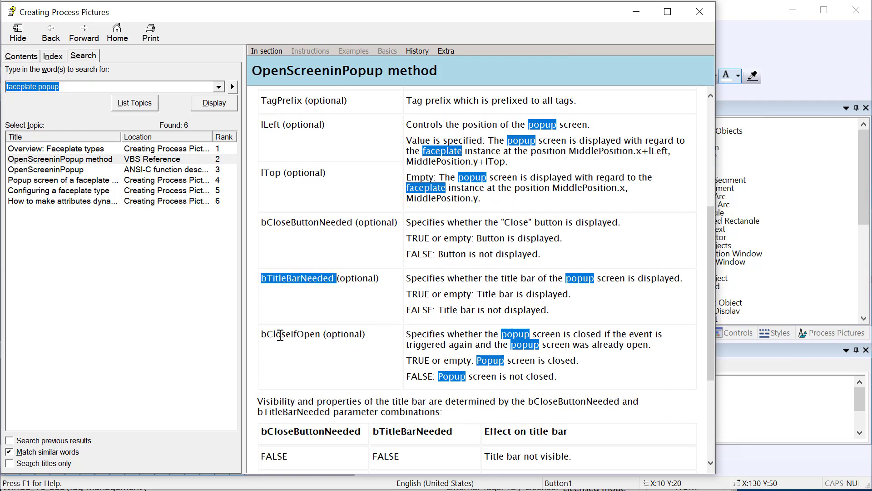
click(290, 334)
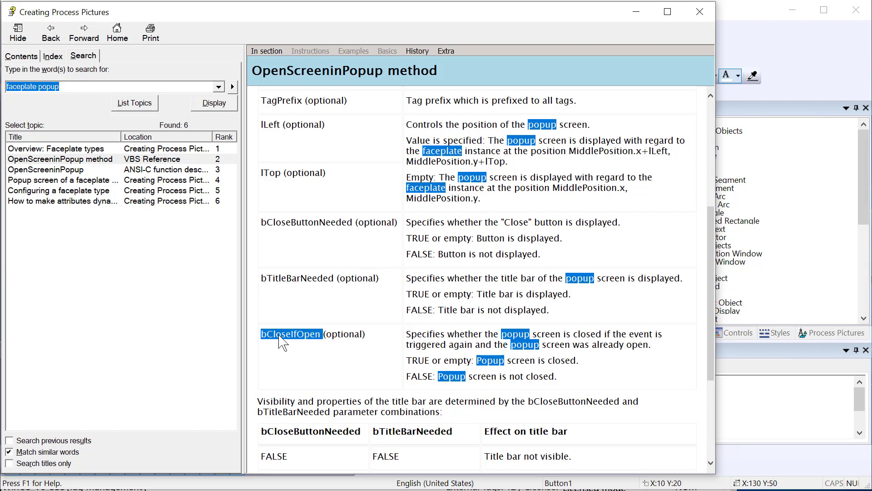
scroll(up, 3)
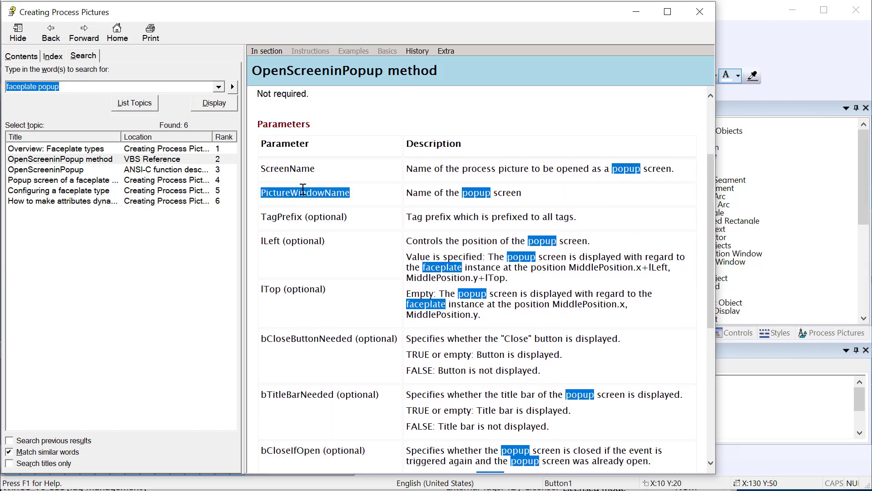
scroll(down, 3)
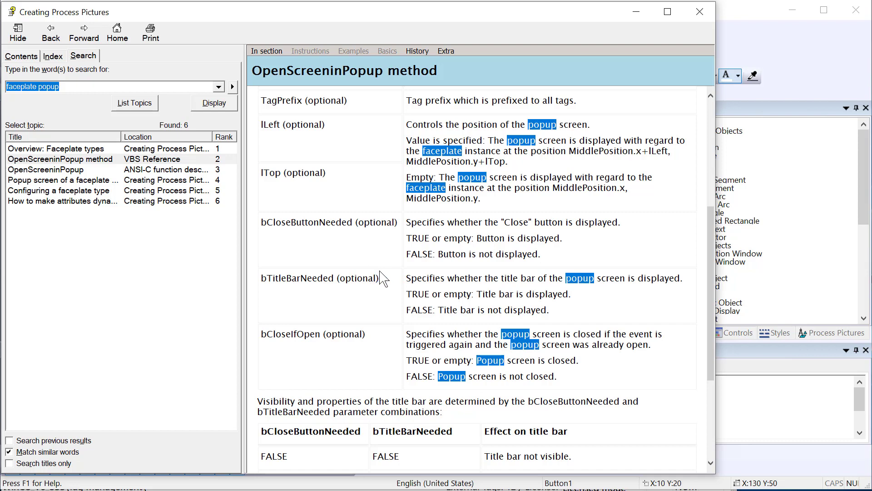
scroll(down, 3)
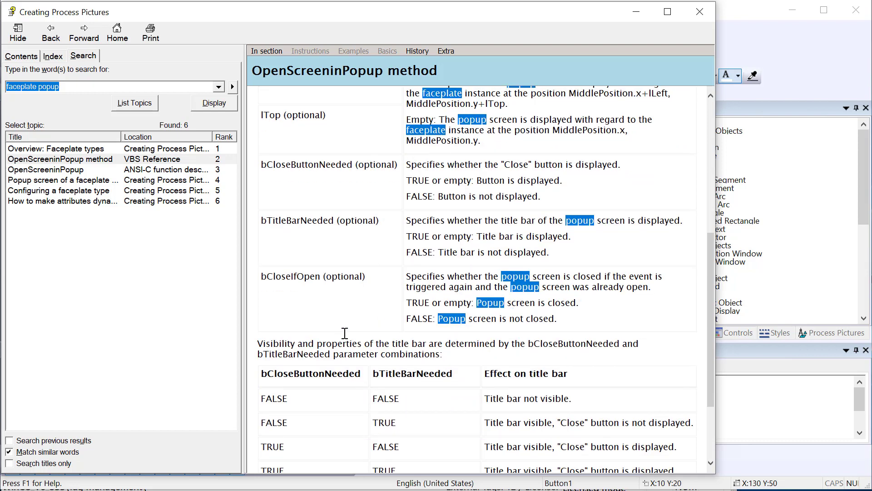
scroll(down, 3)
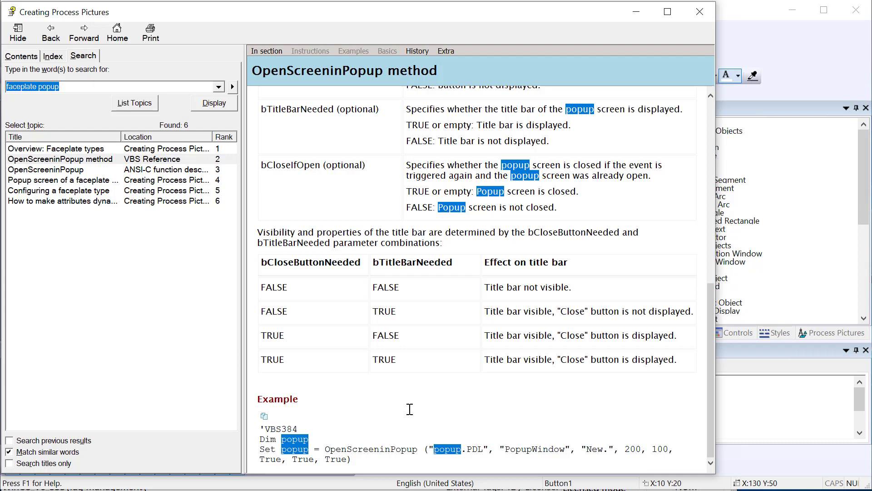
scroll(up, 3)
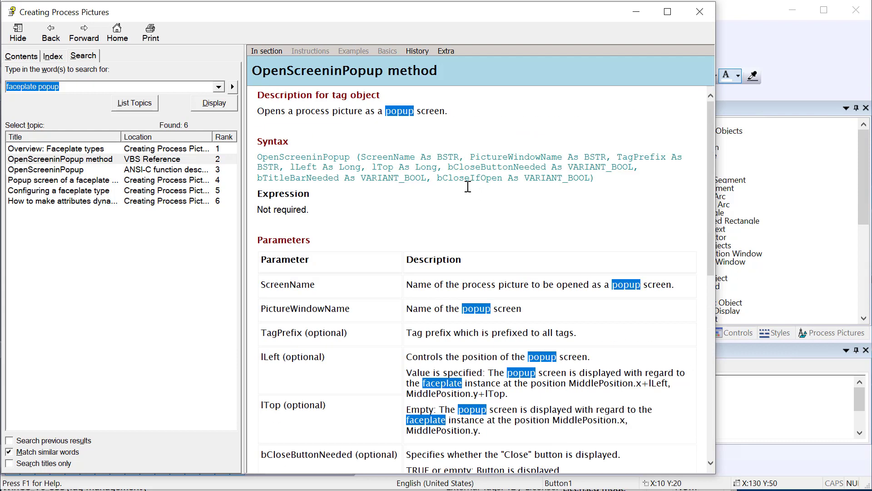
Step: Choose VBS-Action for the Red button's Release Left event to open the VB editor
right_click(469, 167)
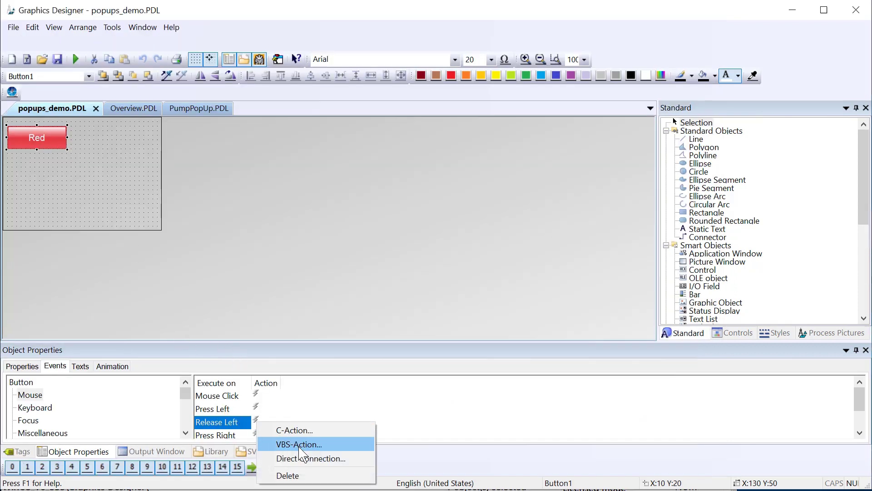
click(299, 444)
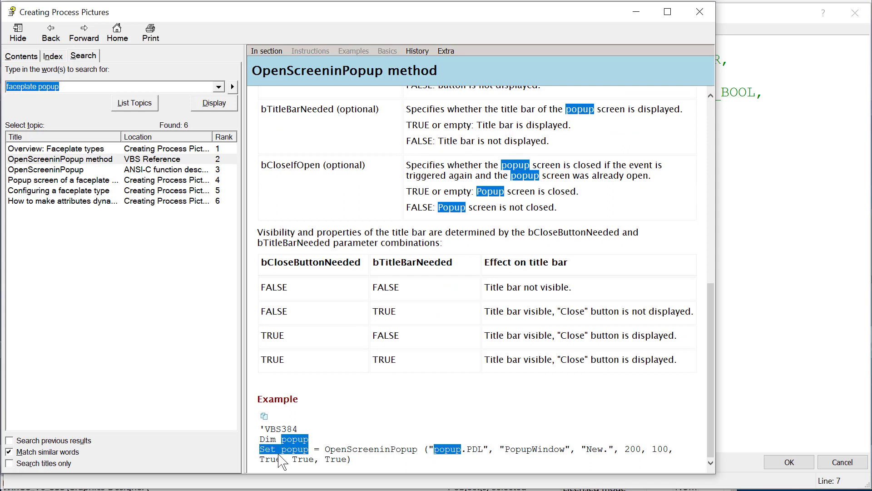
mouse_move(362, 450)
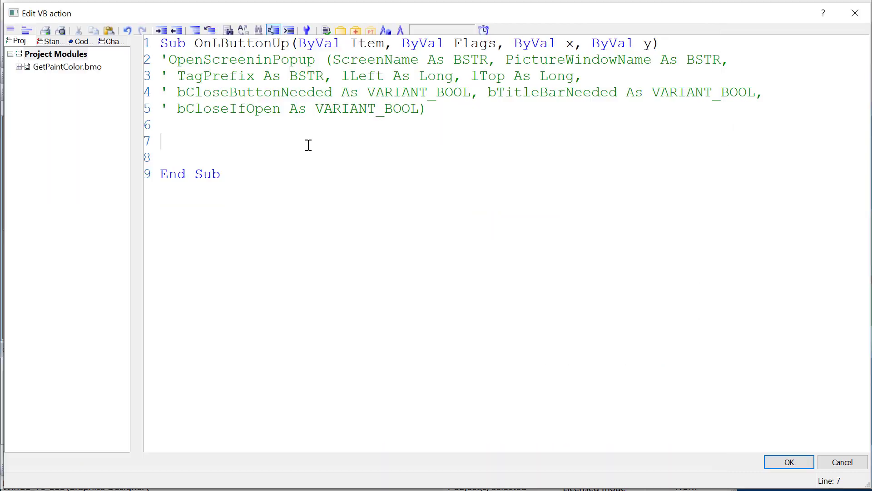
Step: Type 'Dim PW : Set PW = OpenScreeninPopup(""' using the function insertion list
text(Dim)
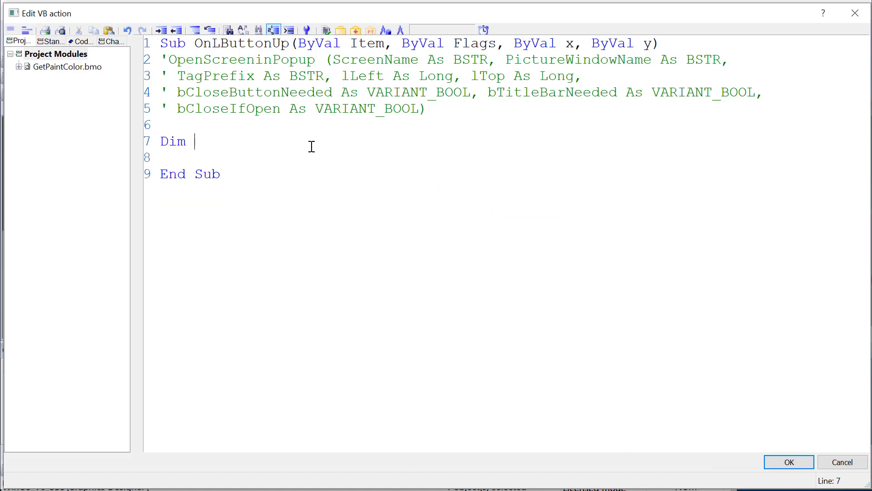
text(PW :)
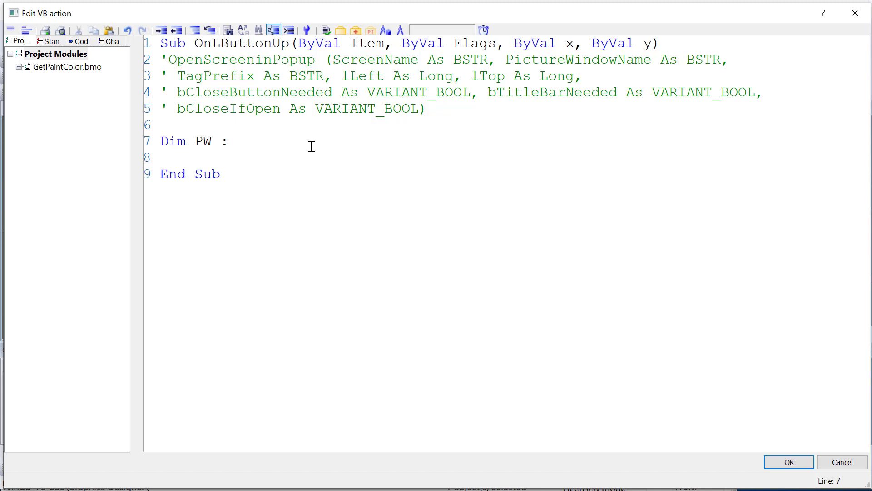
text(Set)
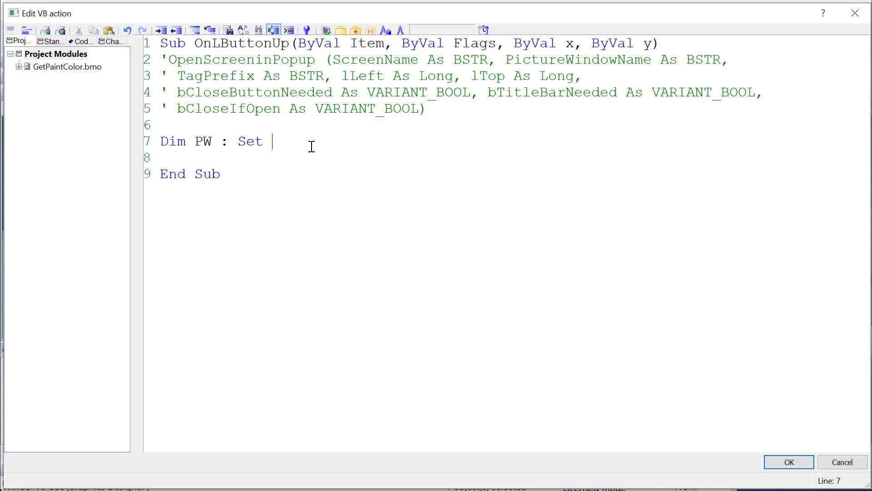
text(PW)
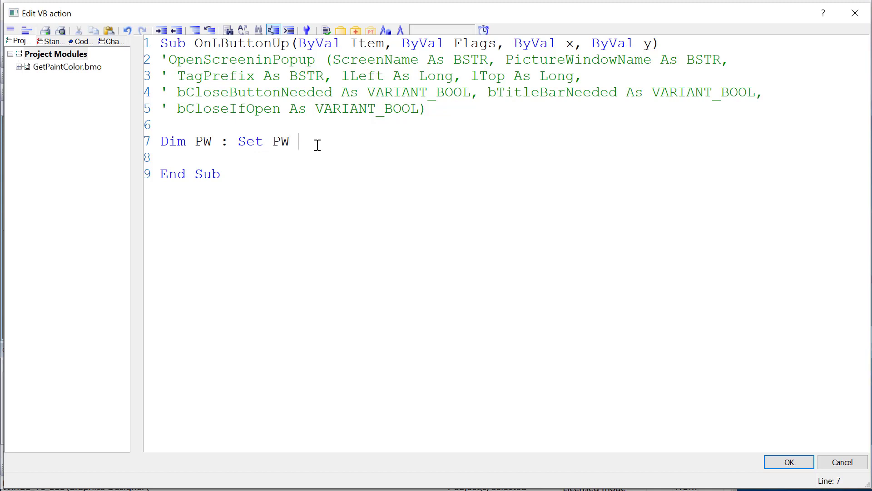
right_click(312, 141)
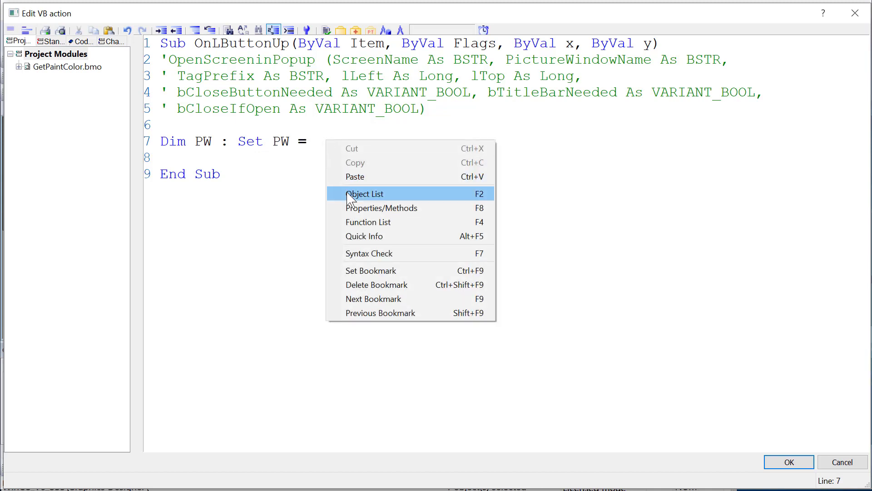
click(365, 194)
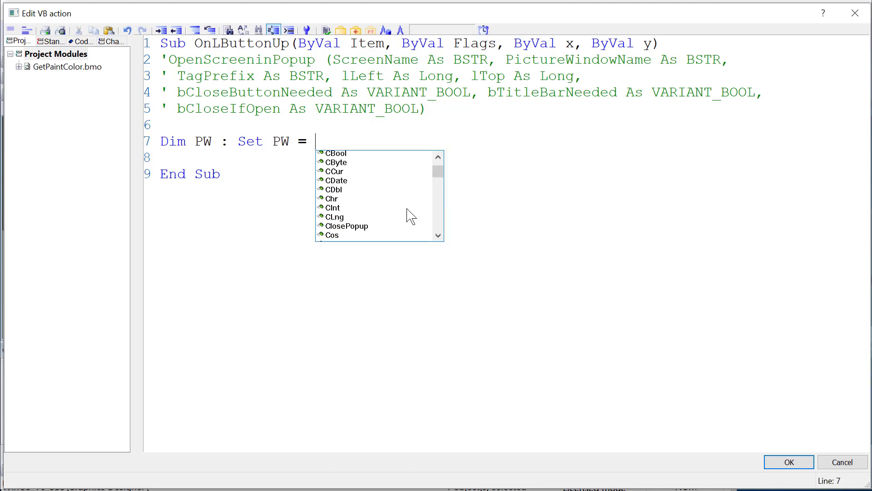
scroll(down, 3)
text( OpenScreeninPopup()
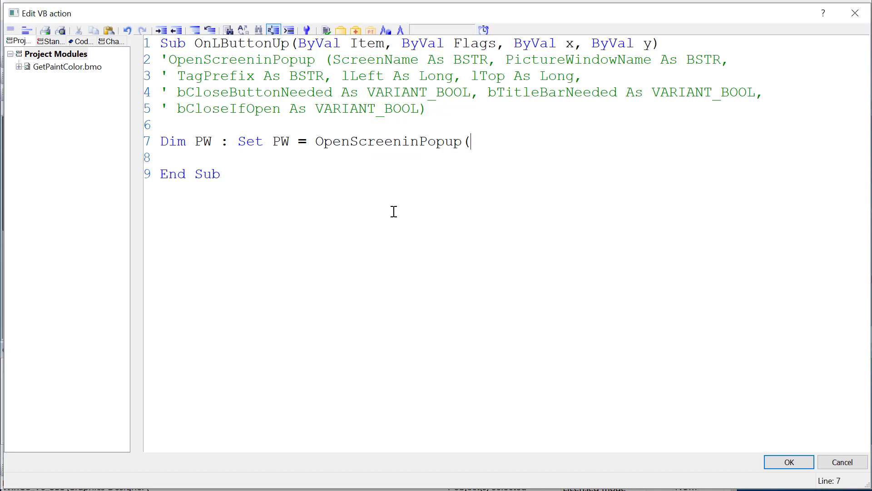
mouse_move(510, 132)
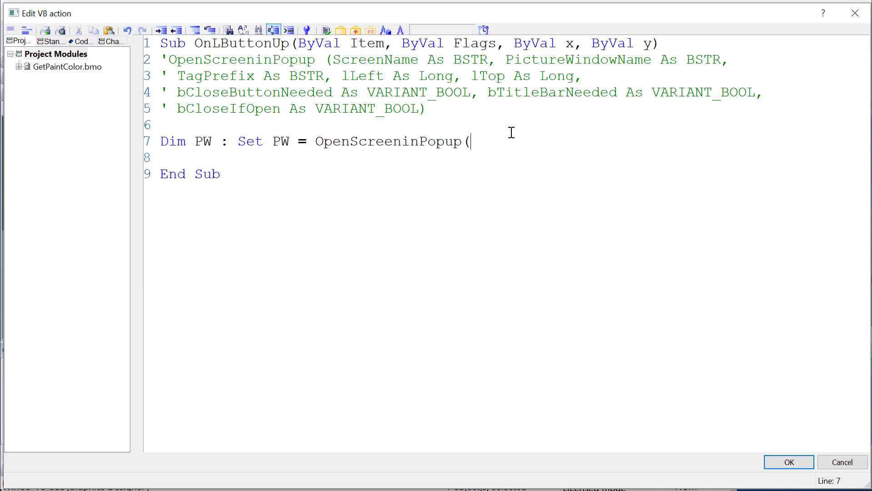
text("")
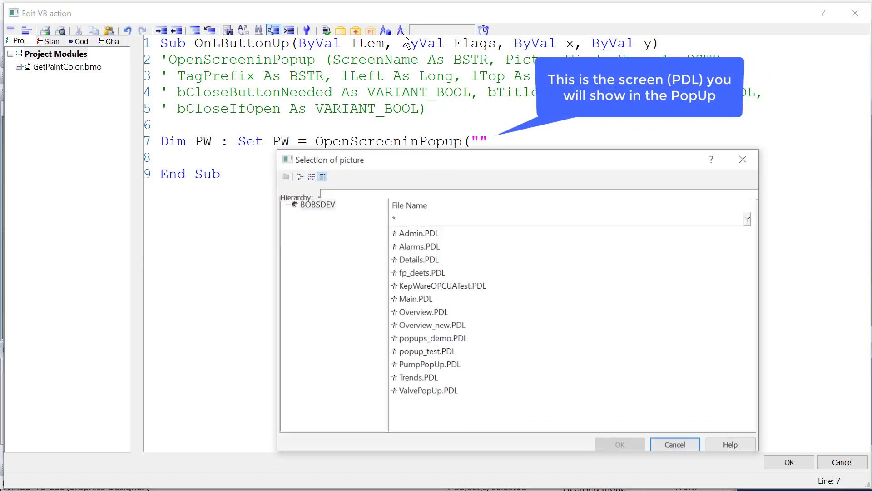
mouse_move(473, 371)
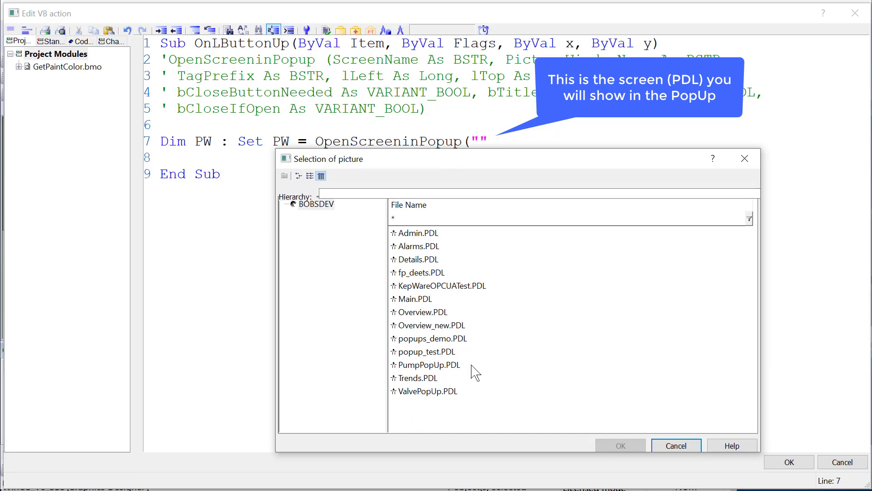
Step: Pass PumpPopUp.PDL as the screen and "Red_PW" as the picture window name
click(430, 364)
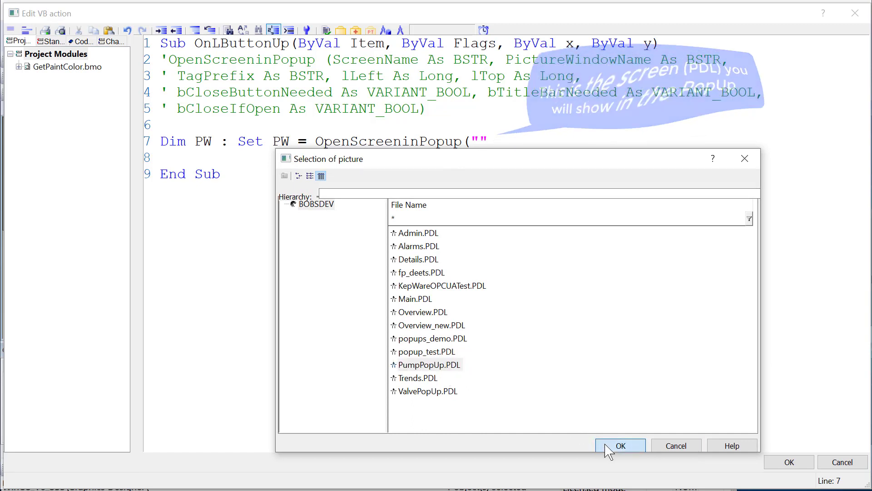
click(619, 445)
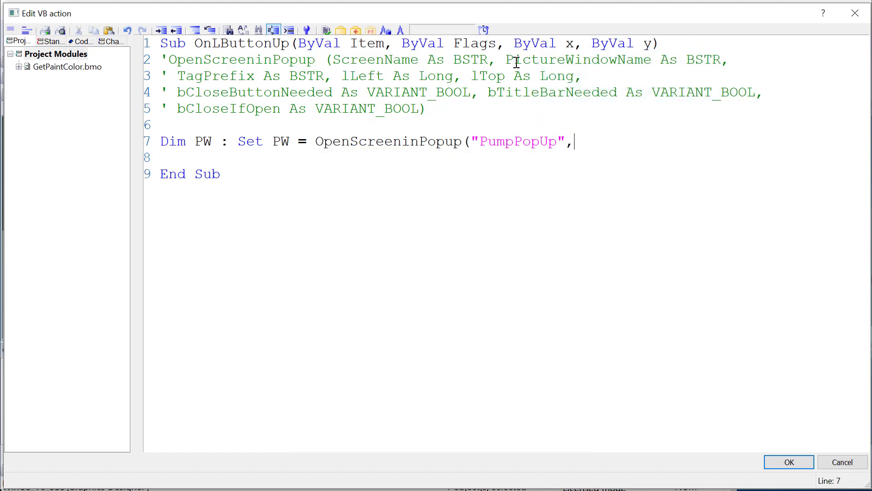
mouse_move(306, 134)
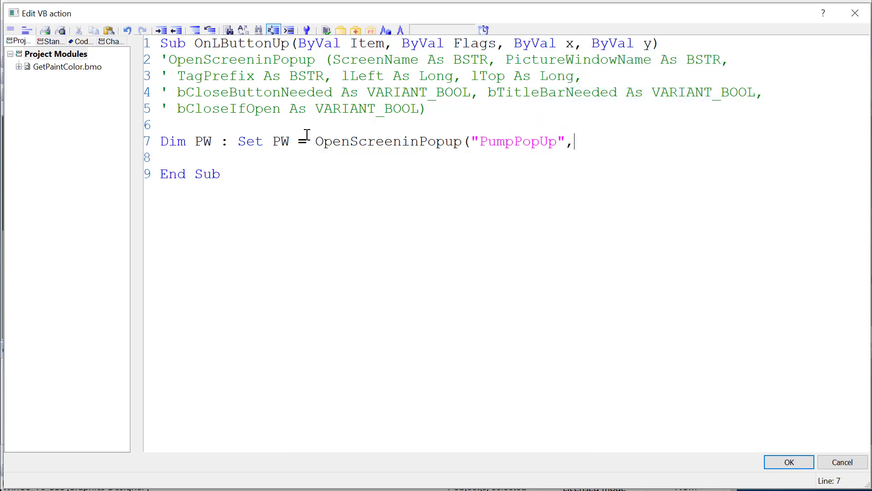
mouse_move(361, 149)
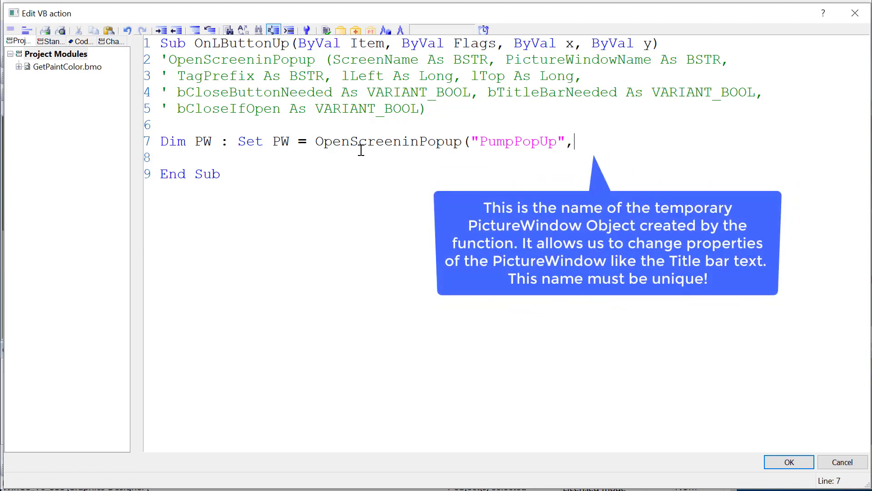
text(")
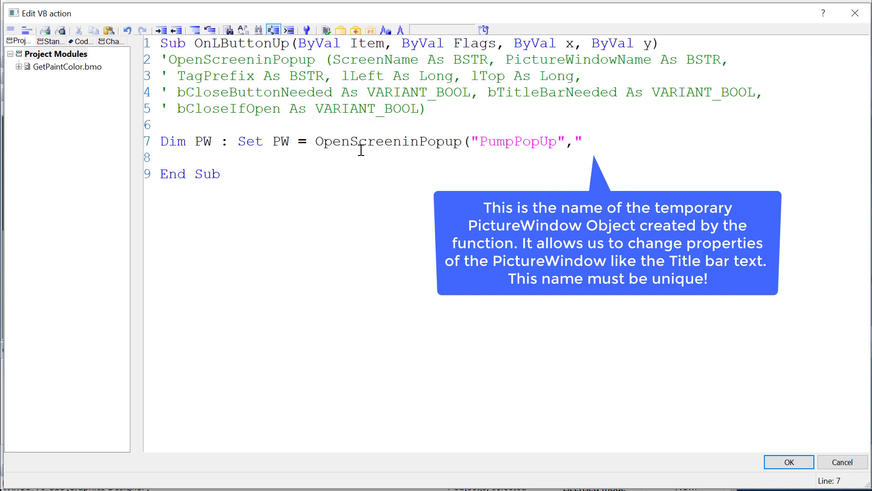
text(Red)
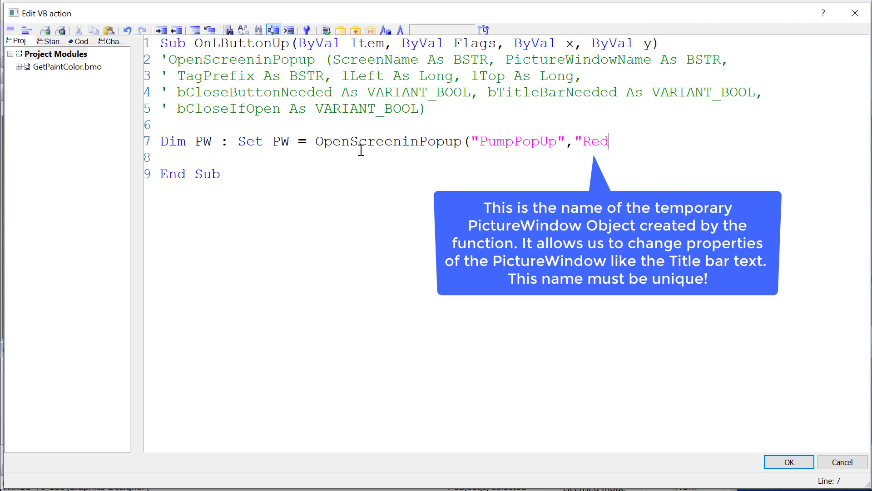
text(_PW)
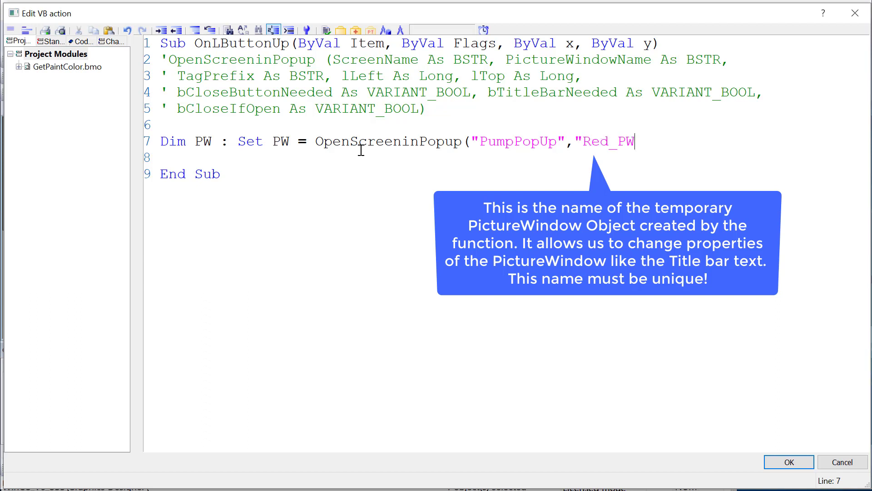
text(",)
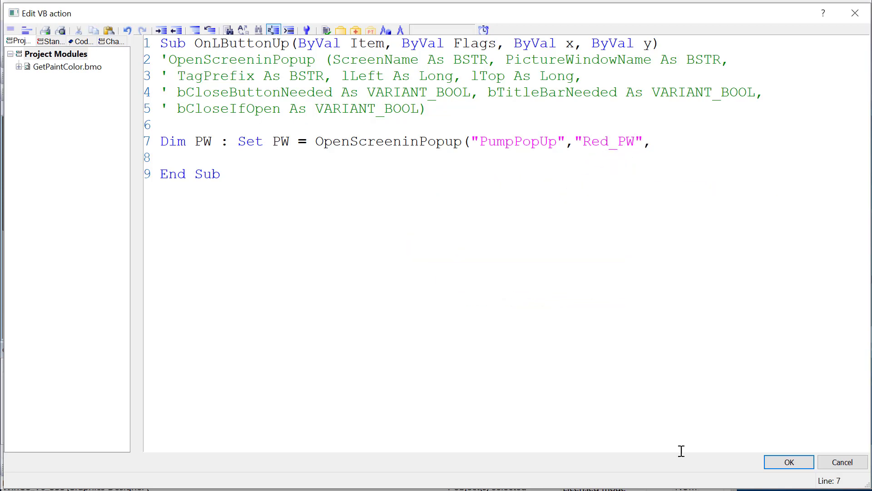
Step: Add "red" as the TagPrefix argument and close the call with a parenthesis
click(788, 462)
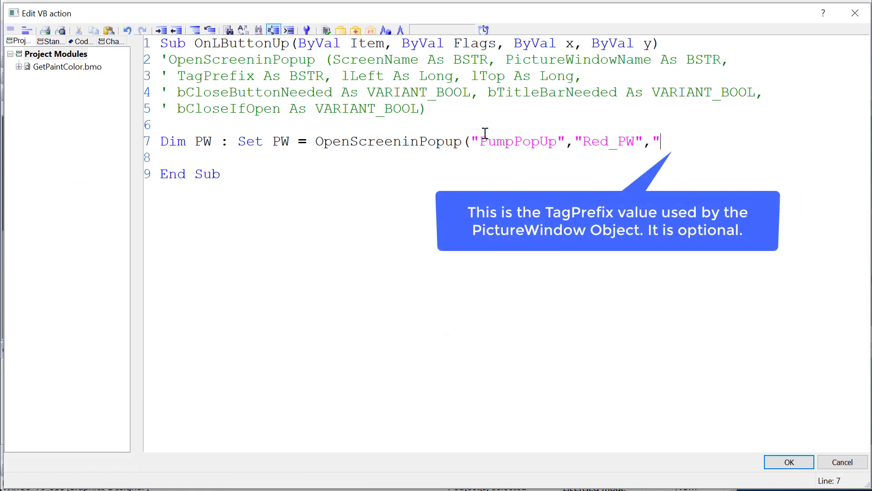
text(red")
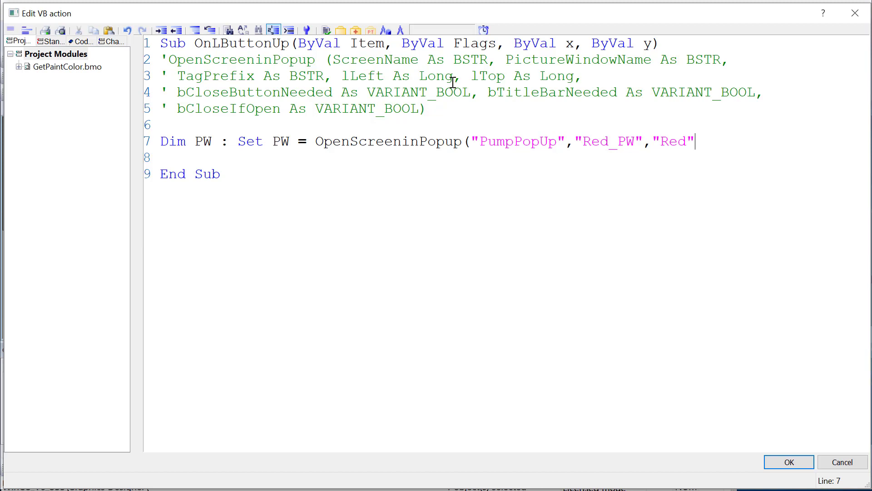
mouse_move(276, 96)
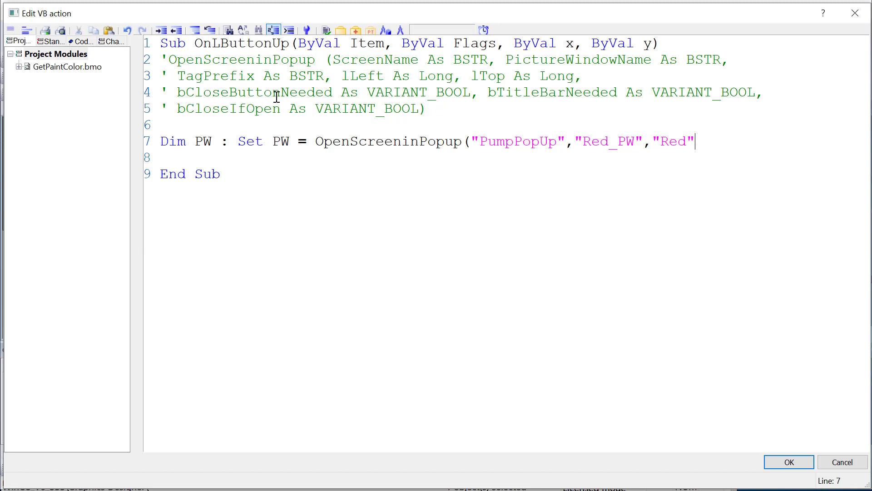
mouse_move(496, 90)
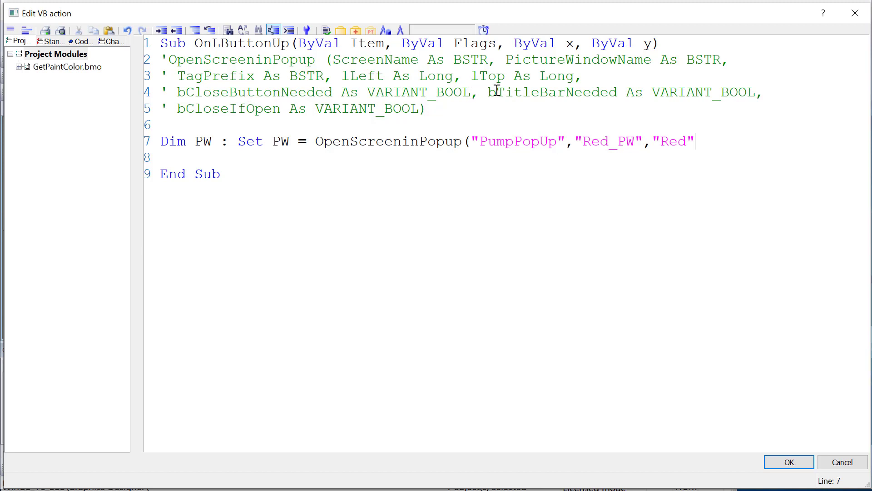
mouse_move(321, 96)
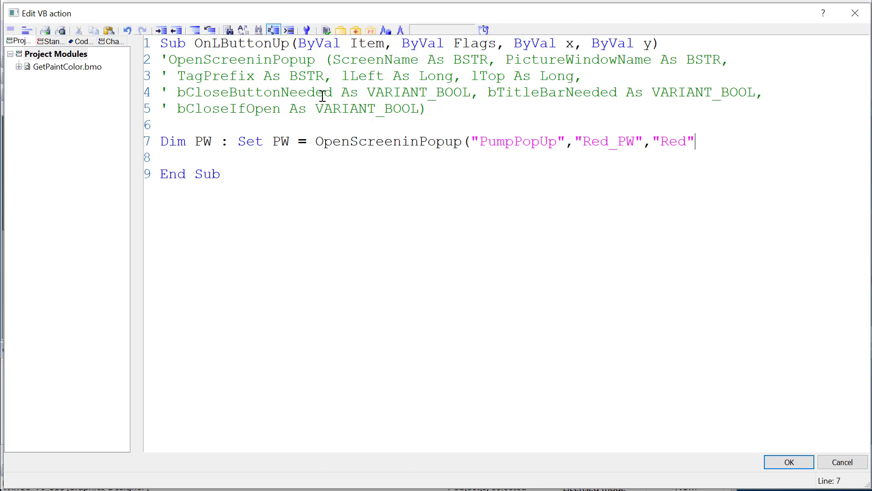
text())
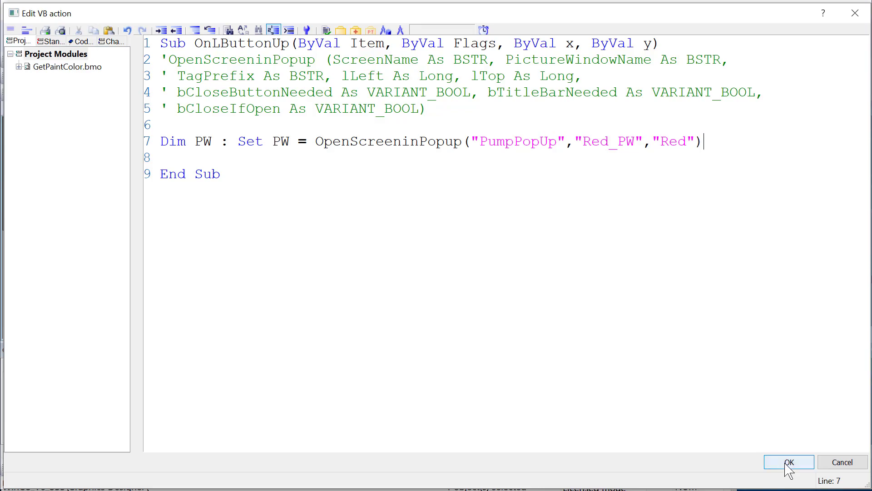
Step: Save the VB action, run popups_demo in runtime, and drag the Red pump popup aside
click(788, 462)
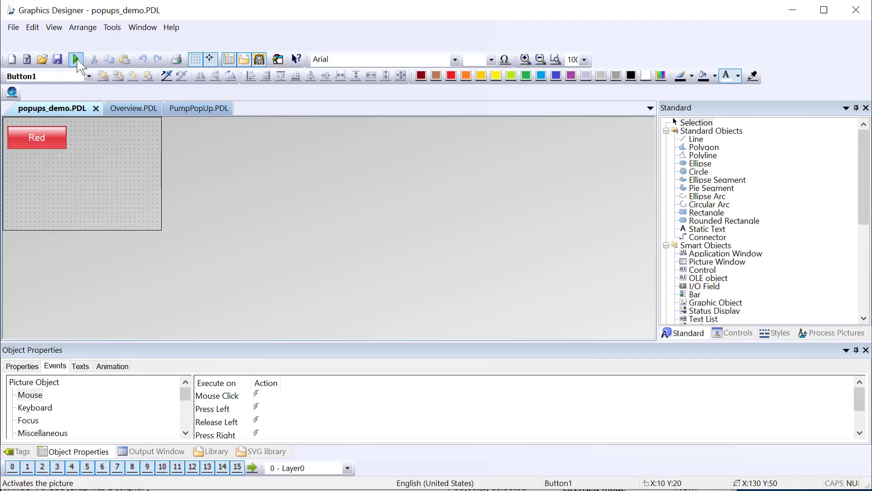
click(75, 59)
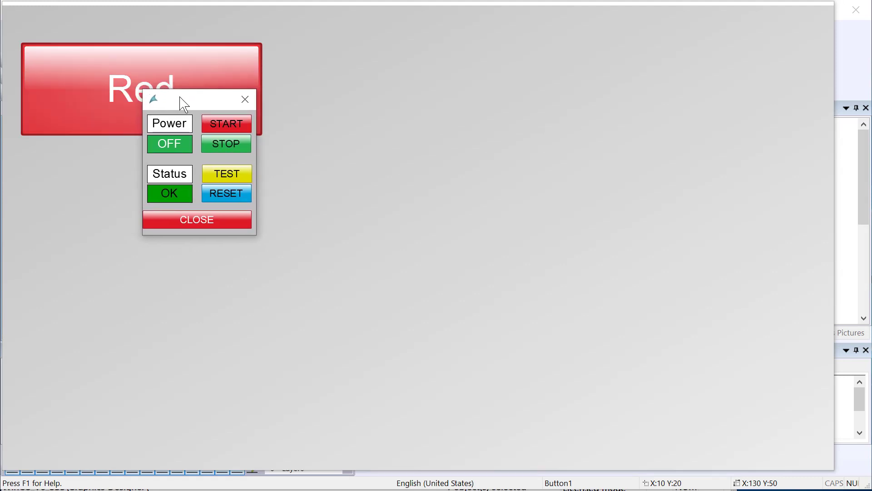
drag(167, 99, 345, 115)
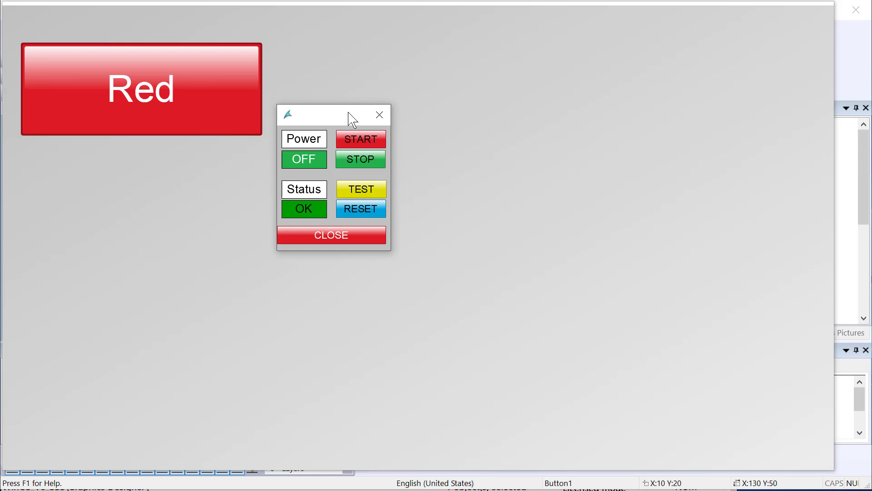
click(380, 115)
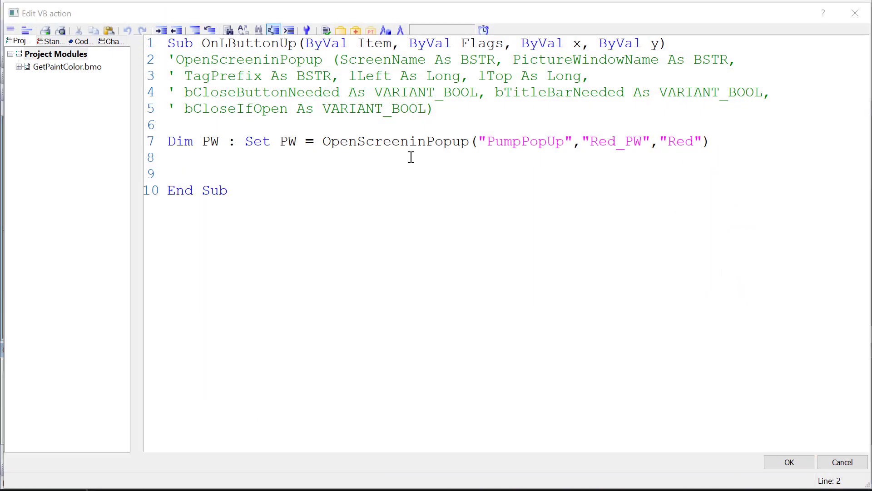
mouse_move(353, 169)
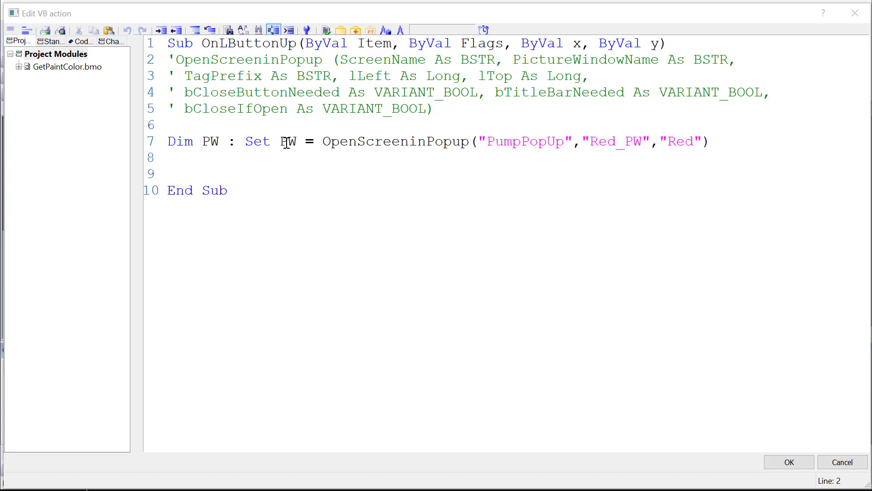
Step: Review the PW, PumpPopUp and Red arguments and add a 'Set title text' comment
double_click(288, 141)
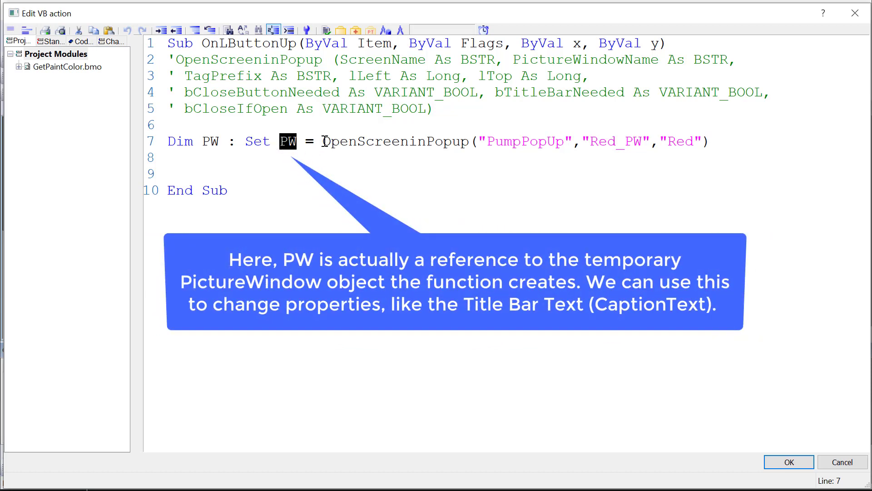
double_click(614, 141)
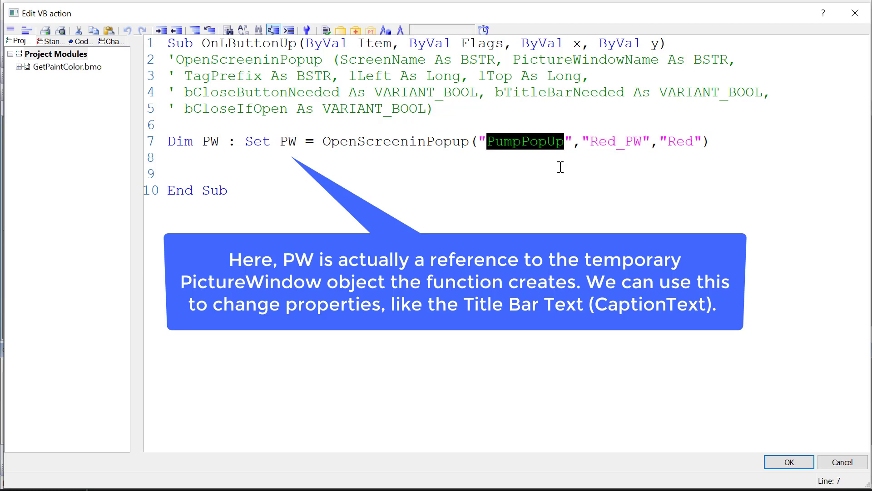
double_click(680, 141)
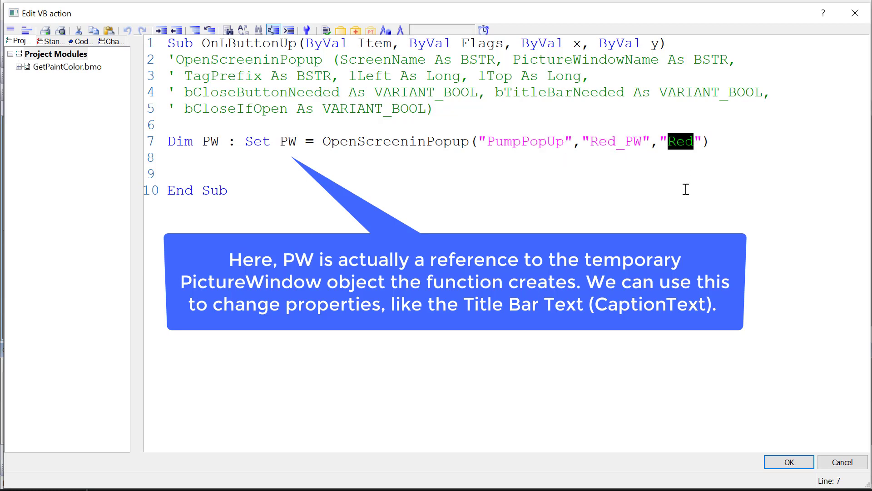
mouse_move(286, 161)
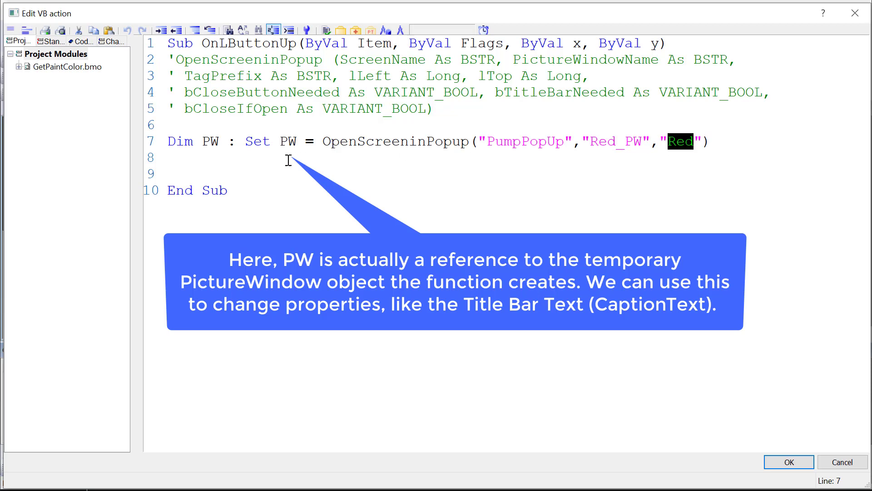
text(')
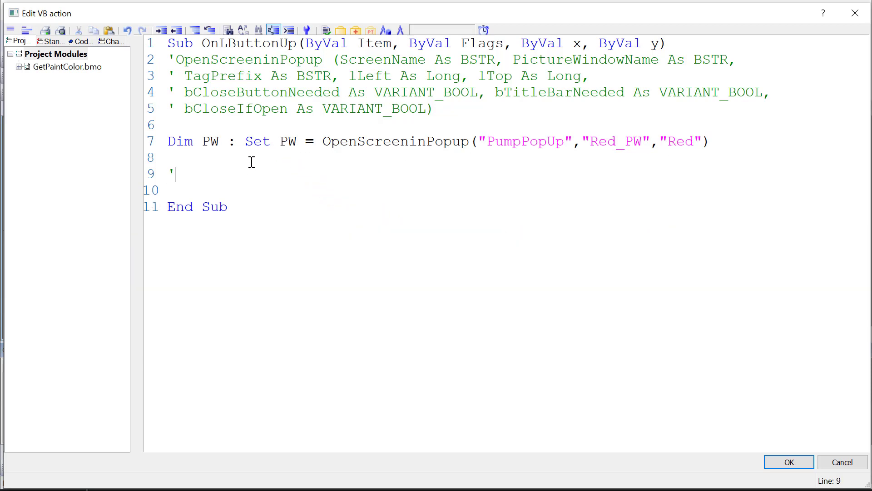
text(Set)
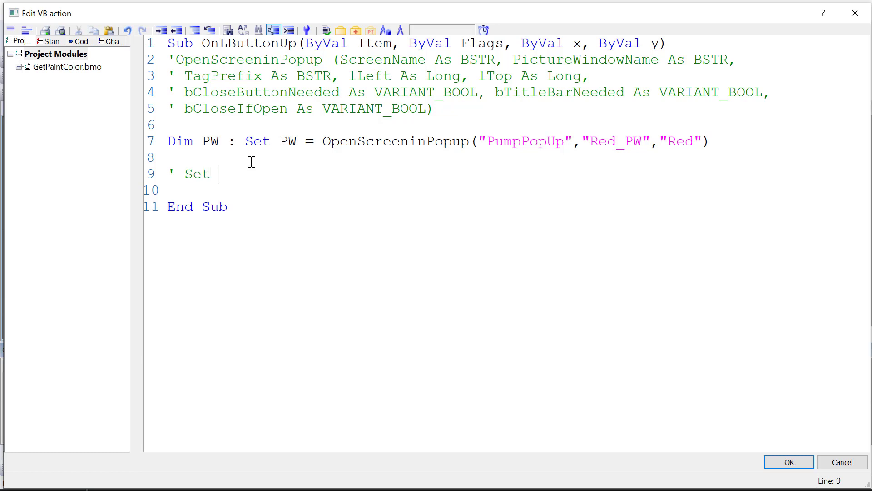
text(tile text)
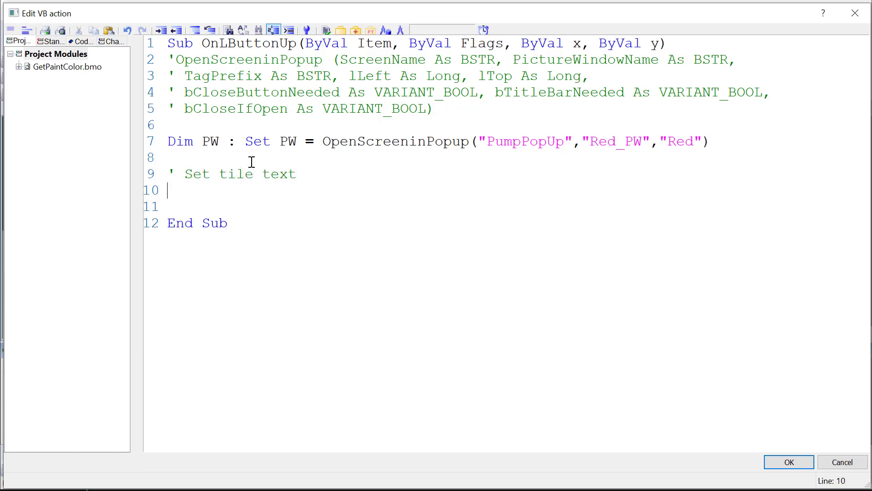
Step: Add the line PW.CaptionText = "Red Pump" below the comment
text(PW.)
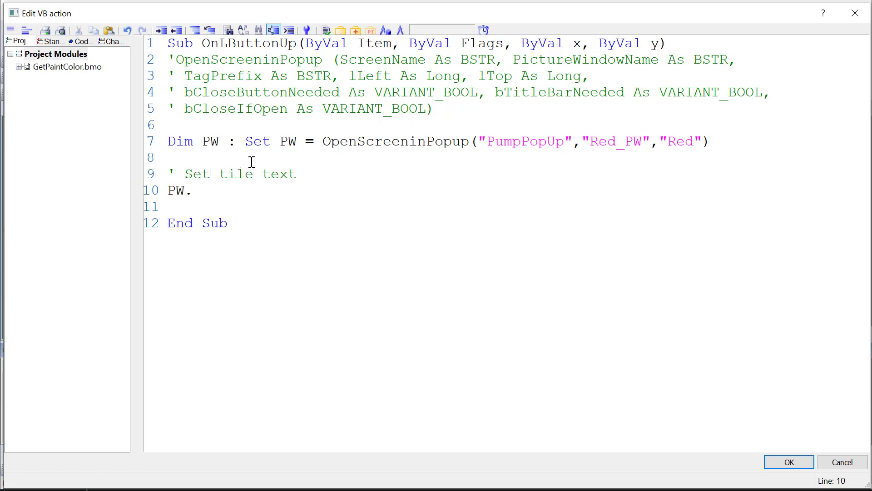
text(CaptionTe)
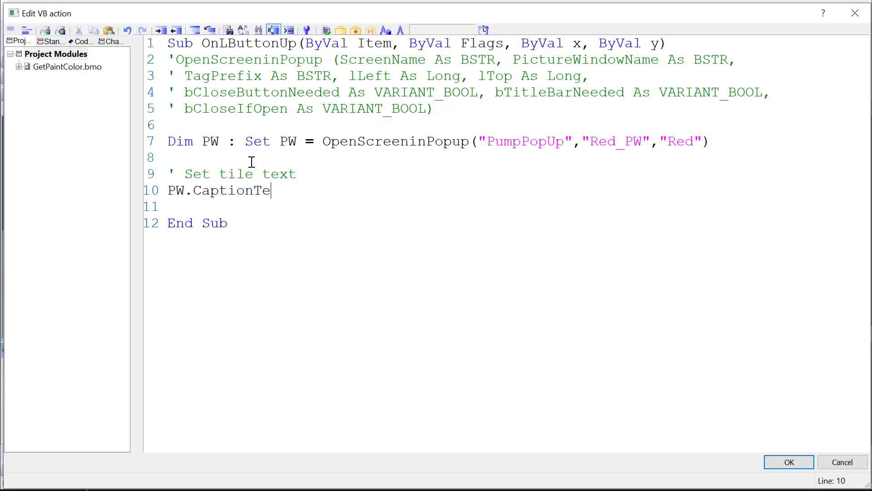
text(xt)
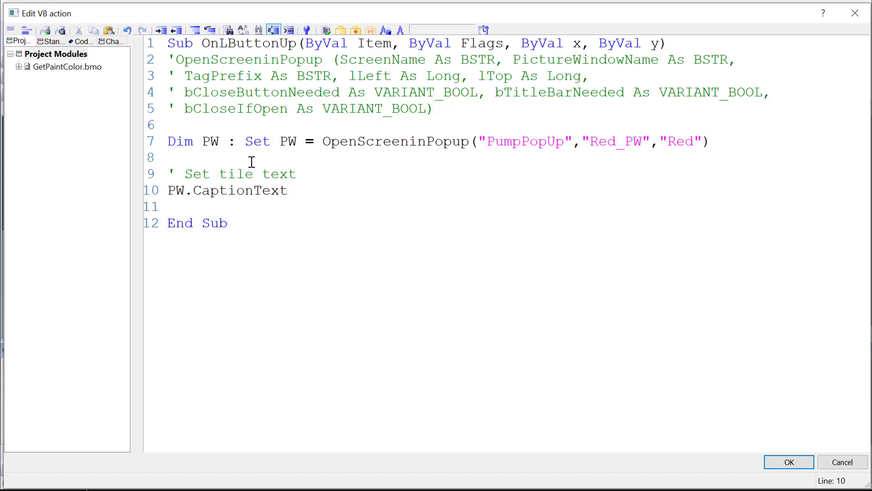
text(=)
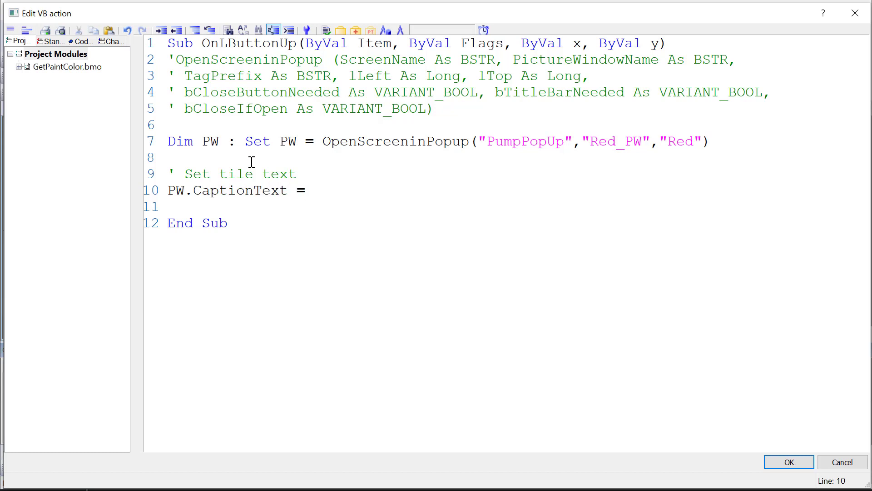
click(312, 190)
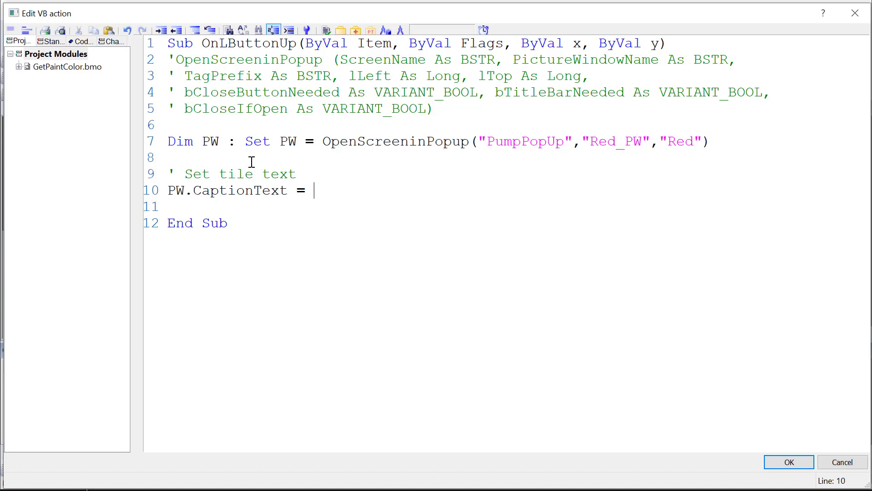
text("Red P)
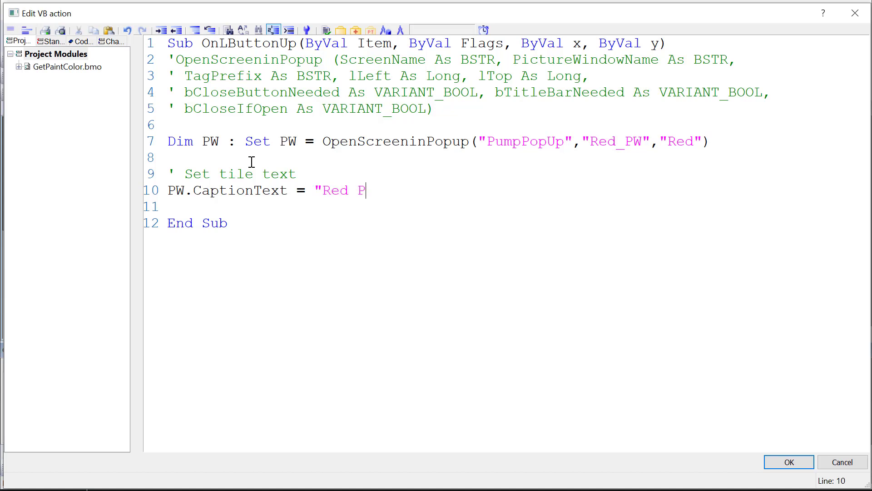
text(ump")
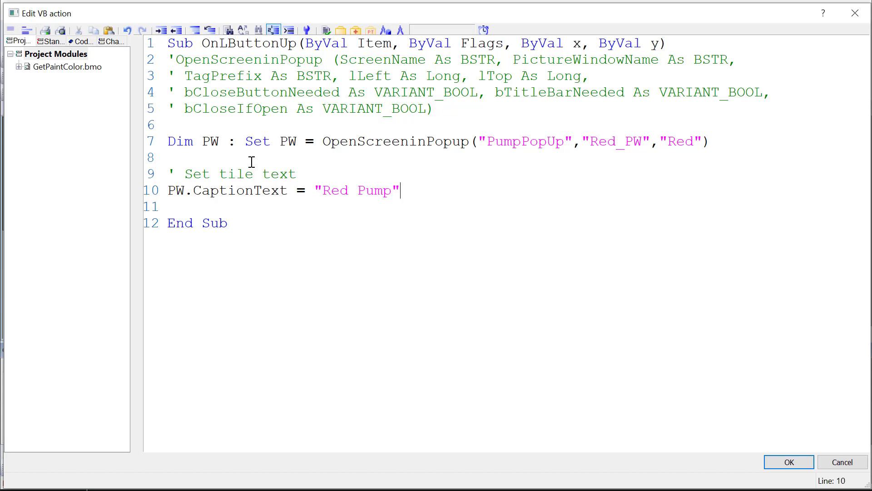
mouse_move(218, 77)
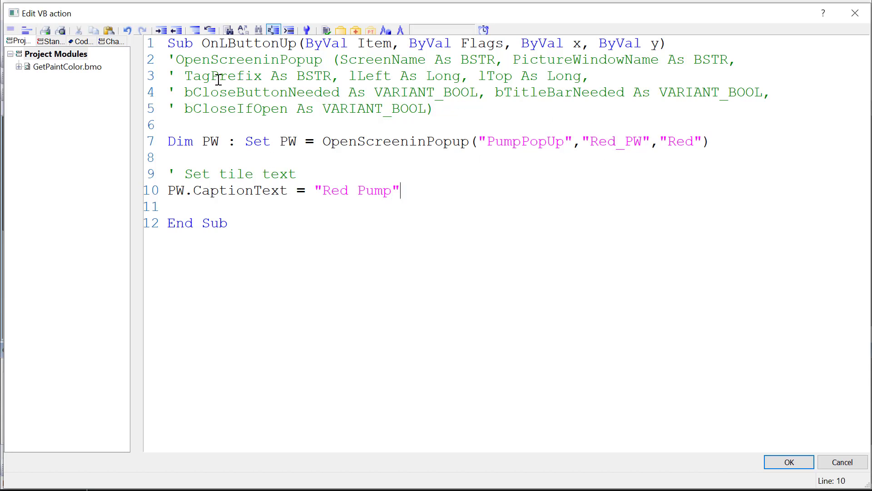
mouse_move(695, 138)
text(,0,0)
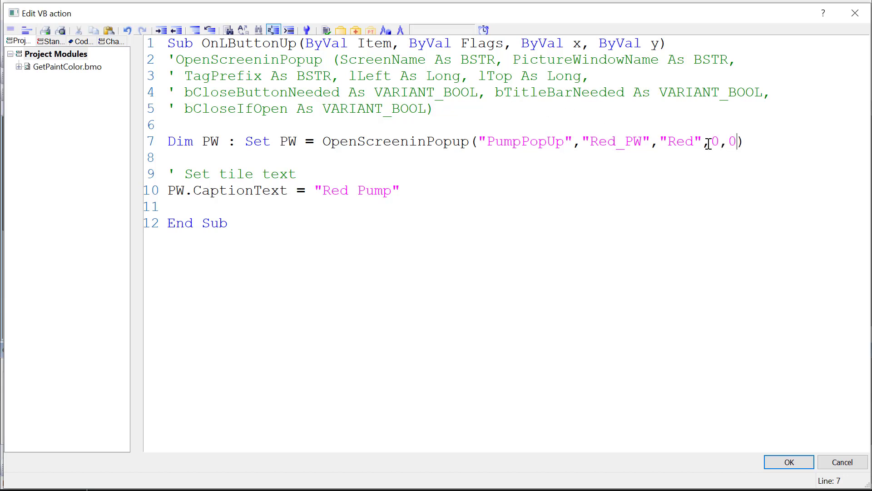
Step: Set the OpenScreeninPopup left position to 65, keeping the top position at 0
double_click(723, 141)
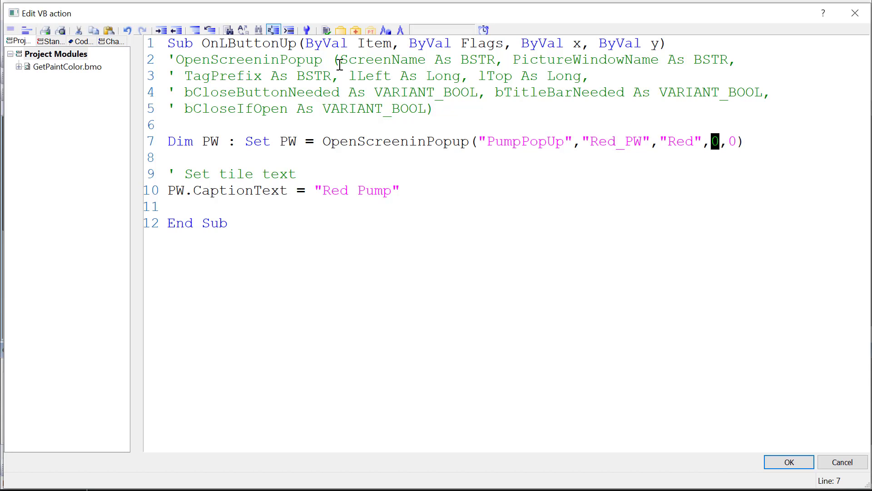
text(65)
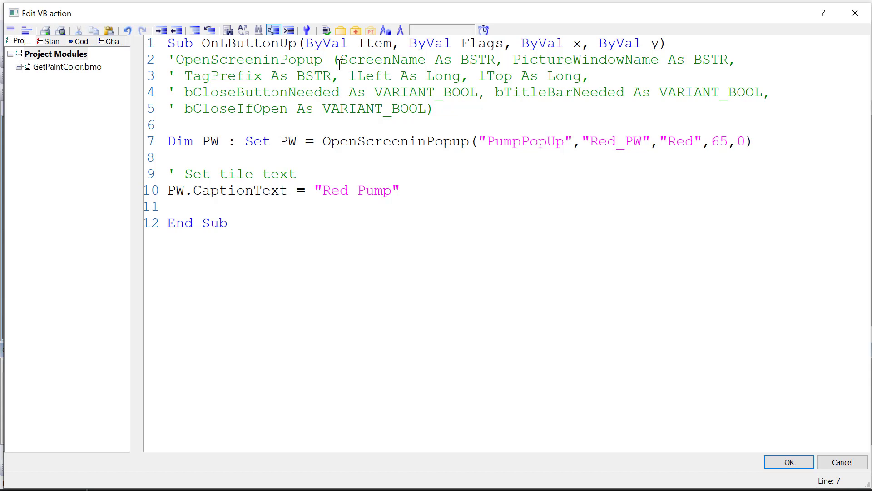
double_click(720, 141)
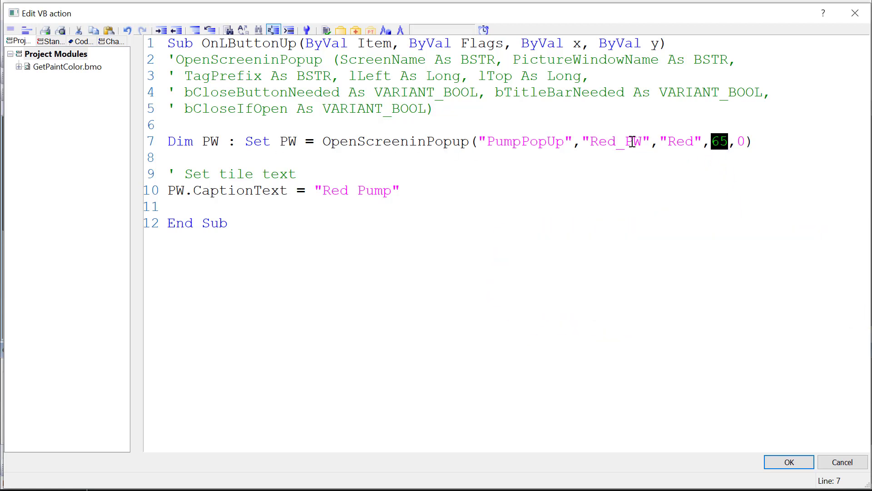
click(741, 141)
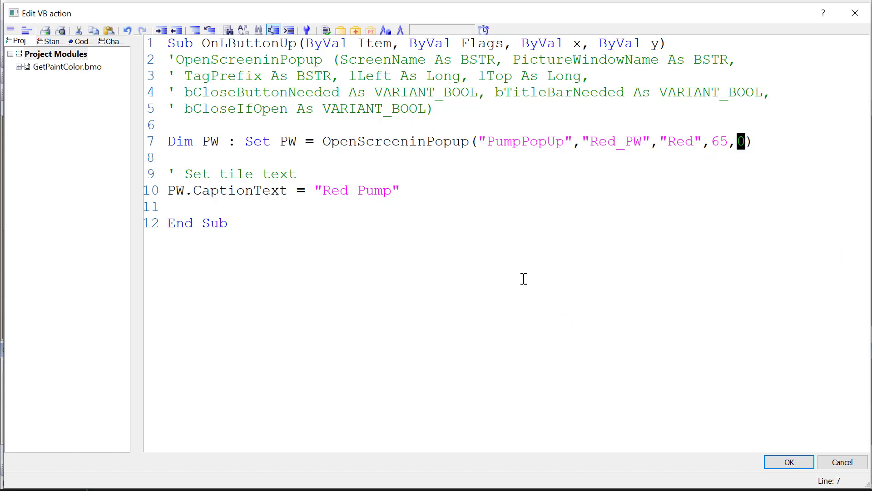
Step: Run popups_demo, open and drag the Red Pump popup around, then end runtime
click(788, 462)
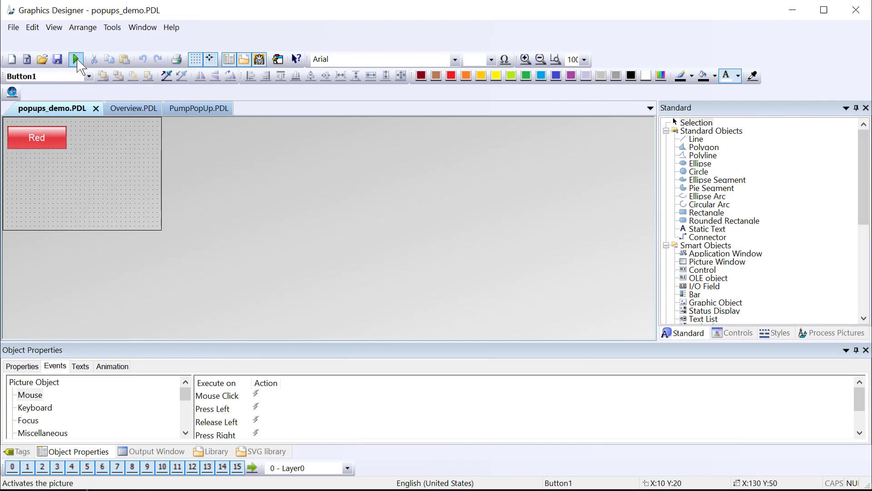
click(75, 59)
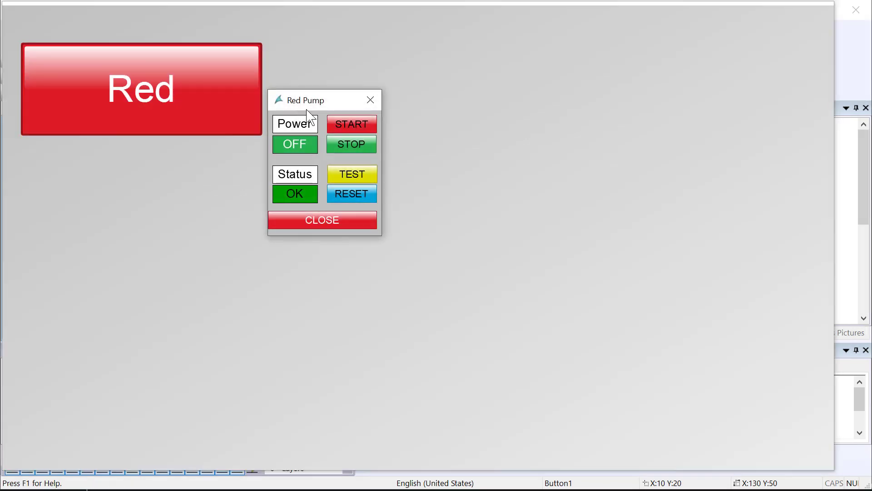
mouse_move(294, 107)
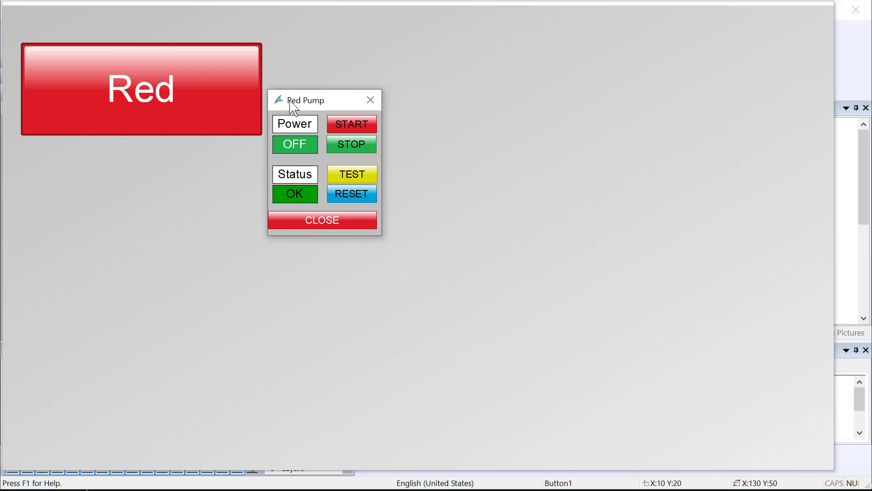
drag(305, 100, 280, 98)
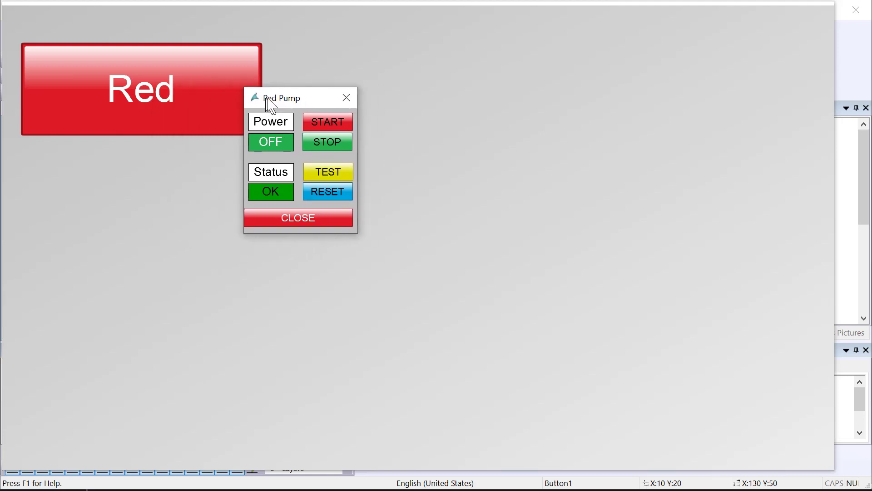
drag(281, 98, 316, 95)
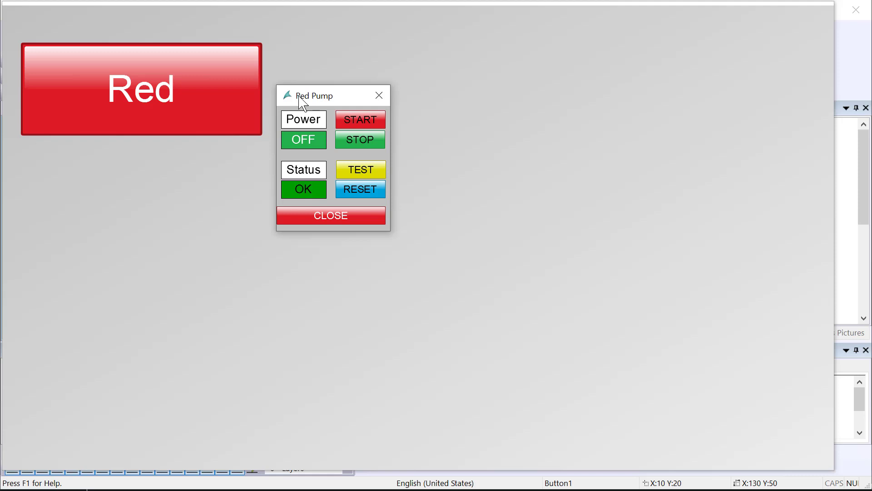
drag(315, 95, 306, 51)
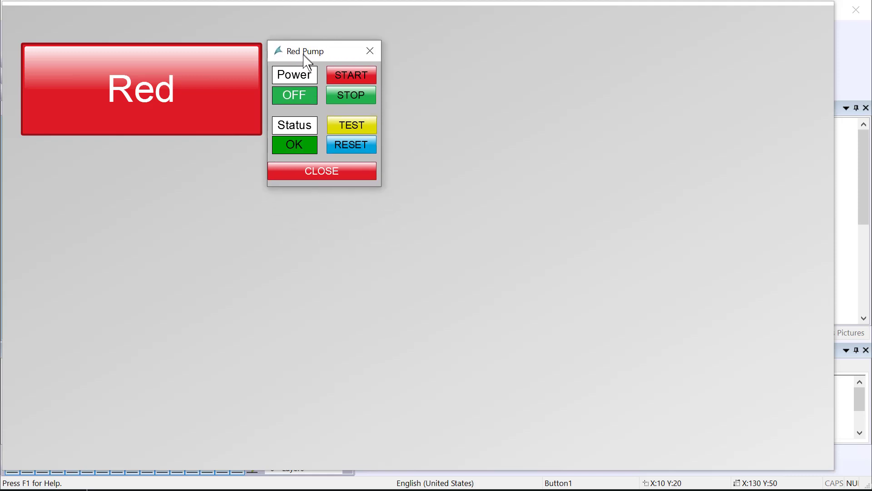
click(322, 171)
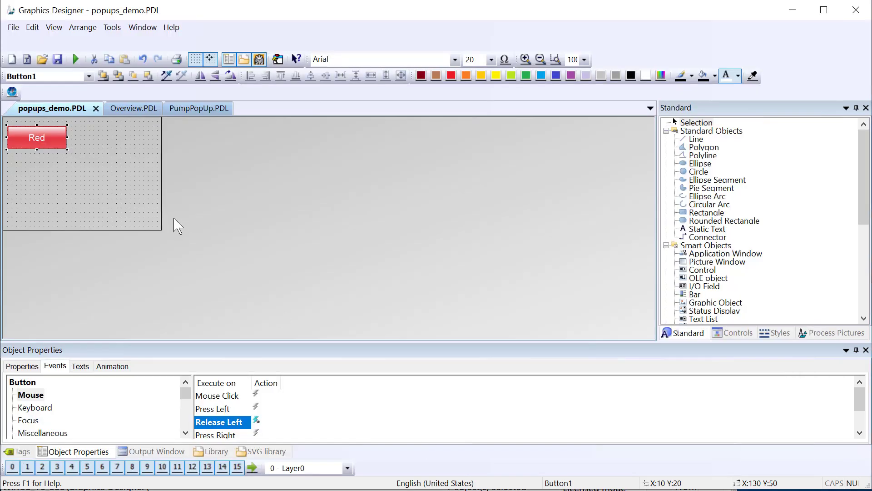
mouse_move(251, 431)
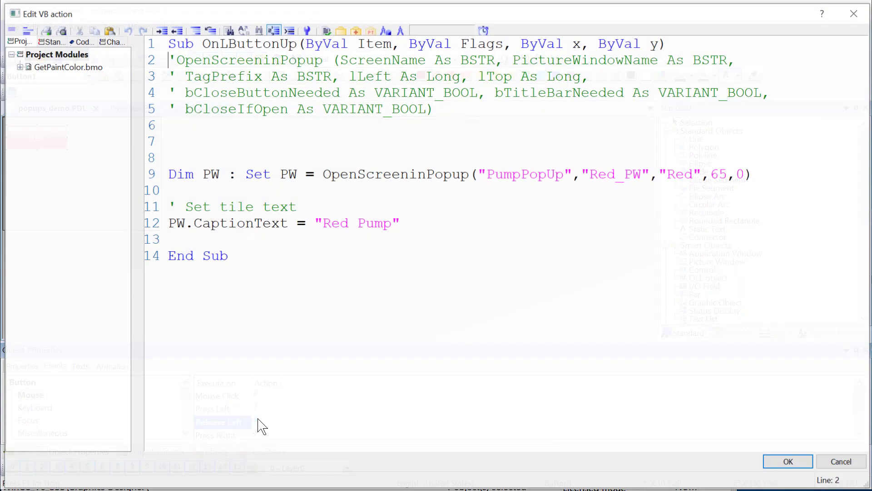
click(264, 140)
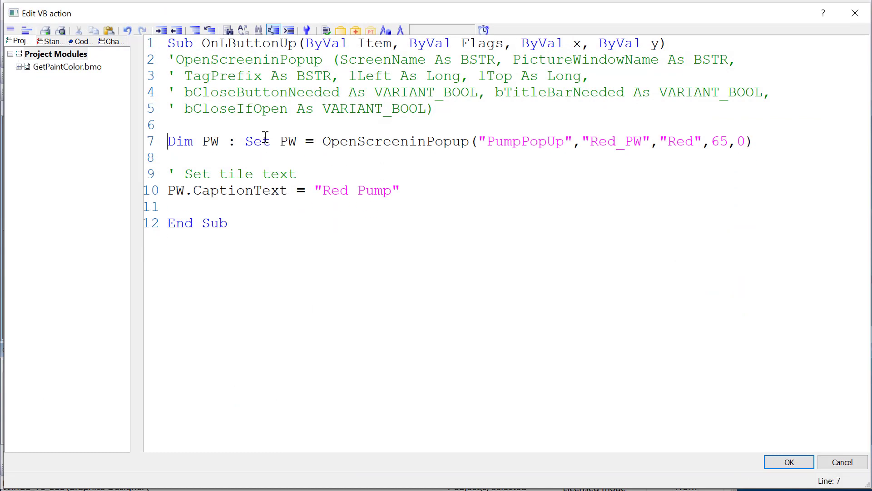
click(591, 141)
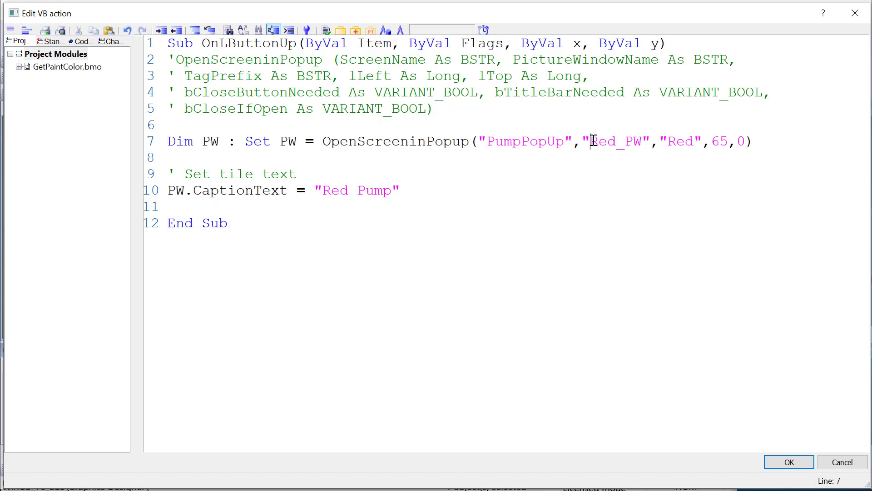
double_click(680, 142)
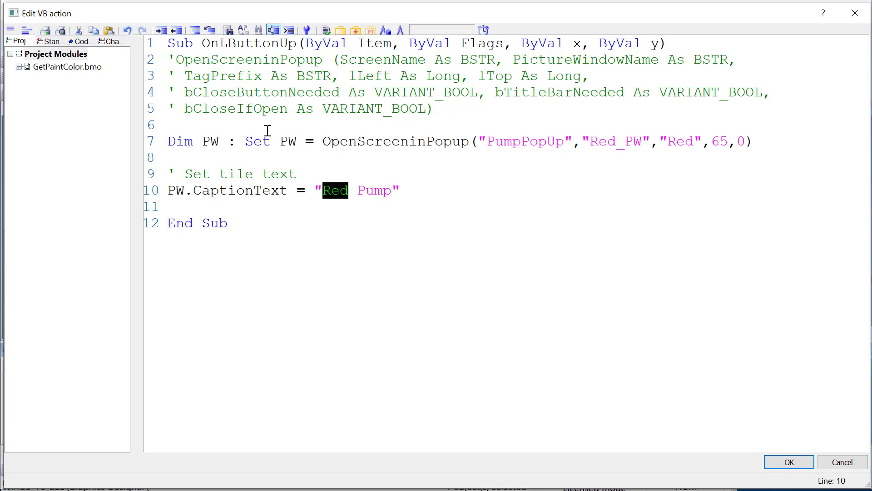
click(788, 462)
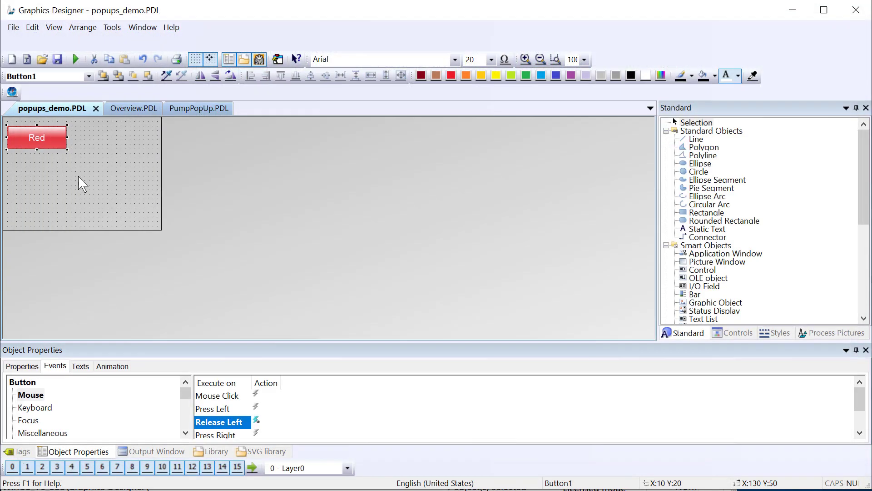
mouse_move(45, 138)
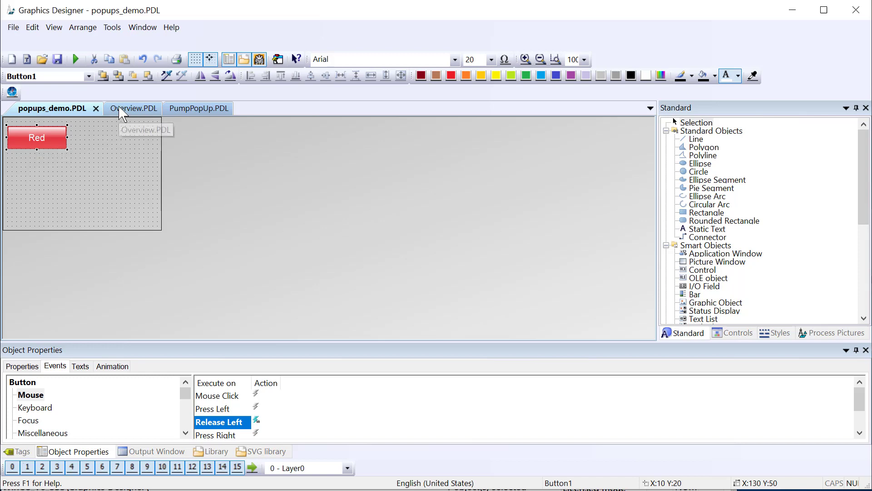
Step: Insert 'Dim MyColor : MyColor = Item.Text' with a 'Button text' comment line
click(257, 422)
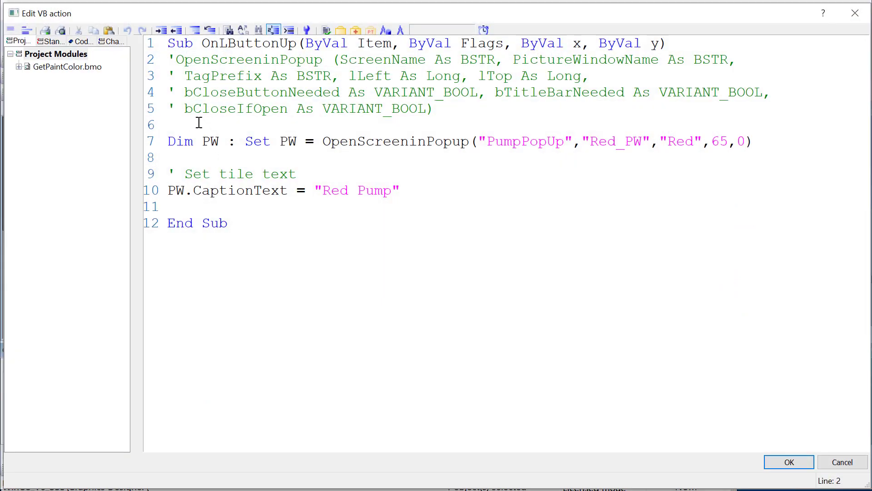
text(Di)
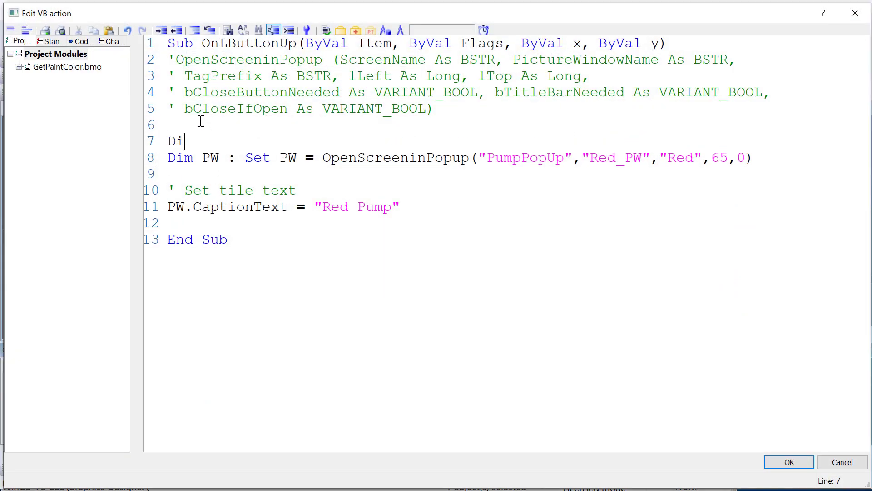
text(m MyColor : MyColor =)
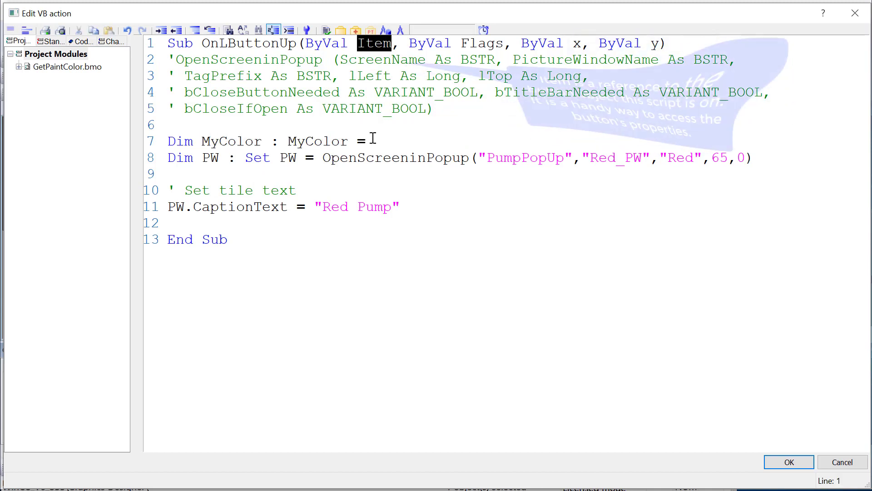
text(Ite)
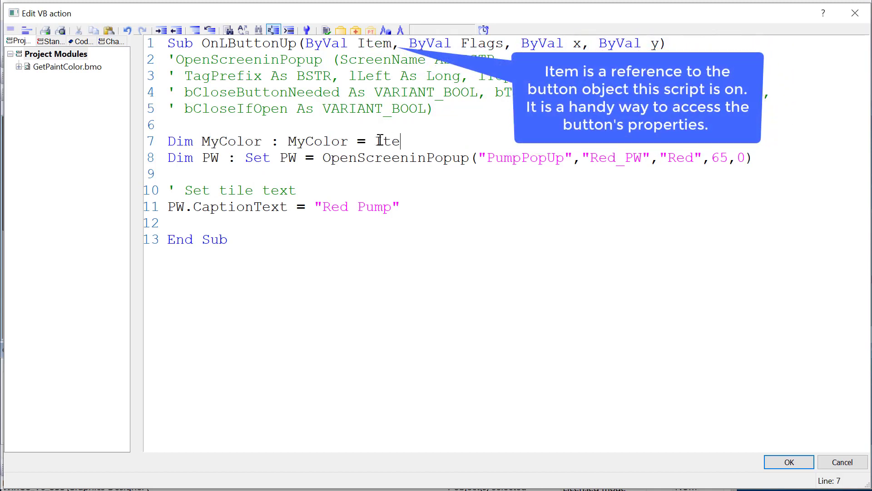
text(m.)
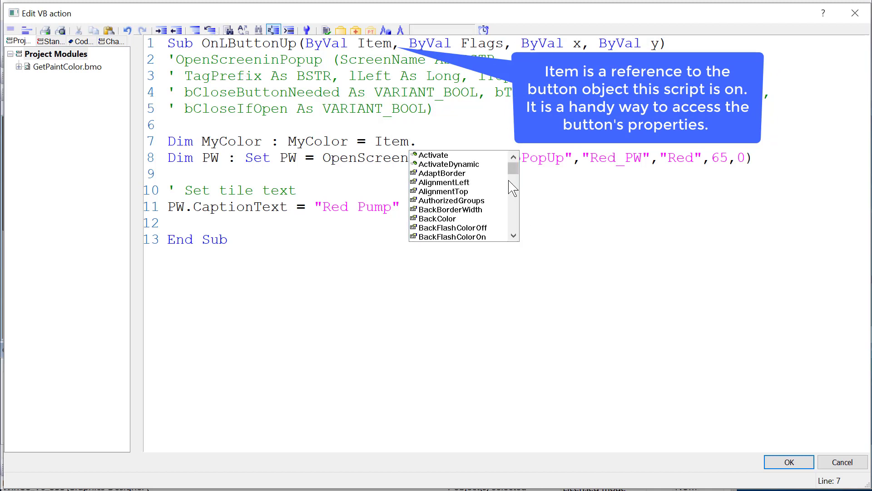
scroll(down, 3)
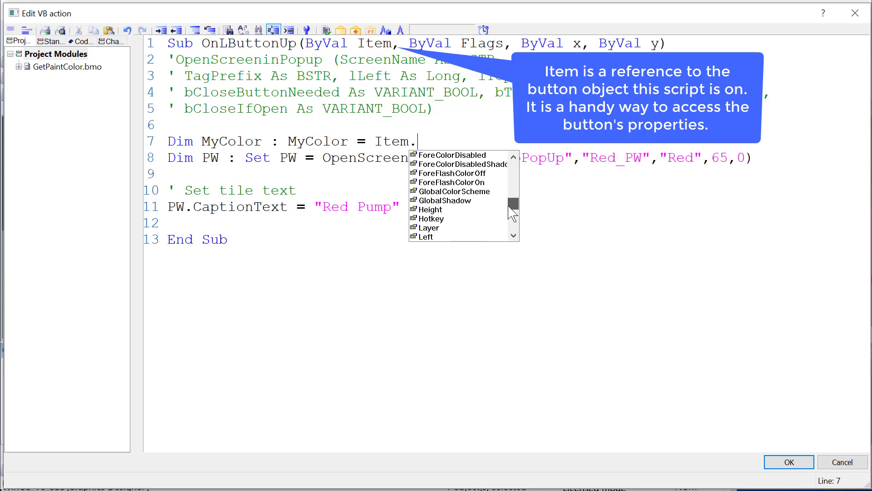
scroll(down, 3)
text(Text)
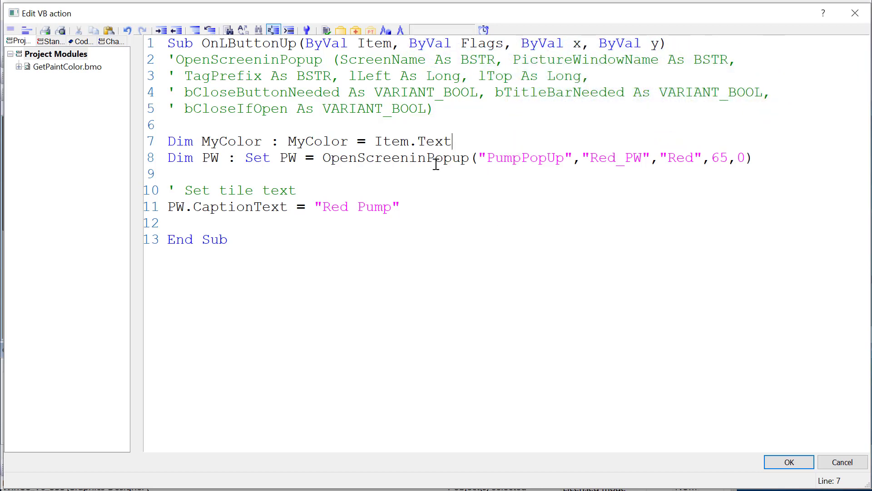
text(')
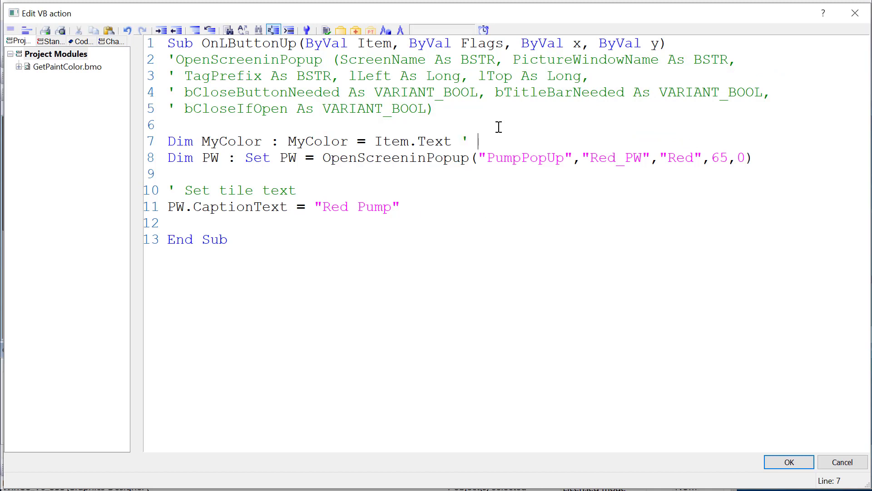
text(Button tex)
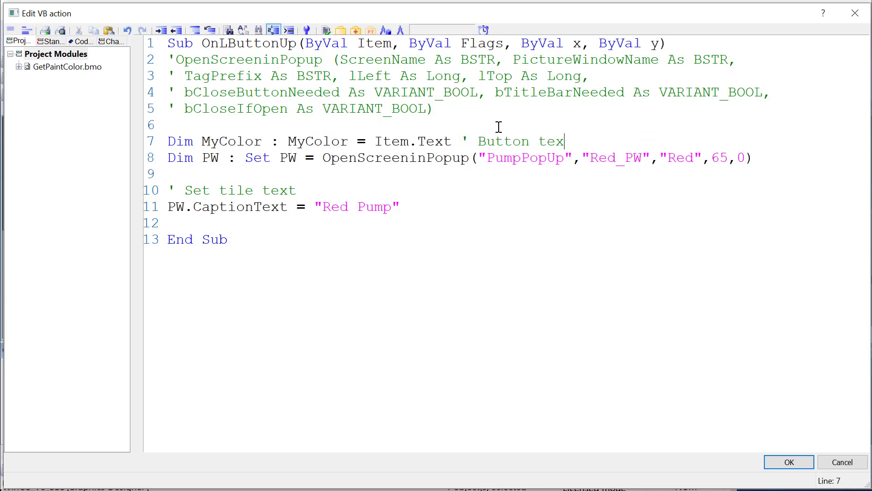
key(Return)
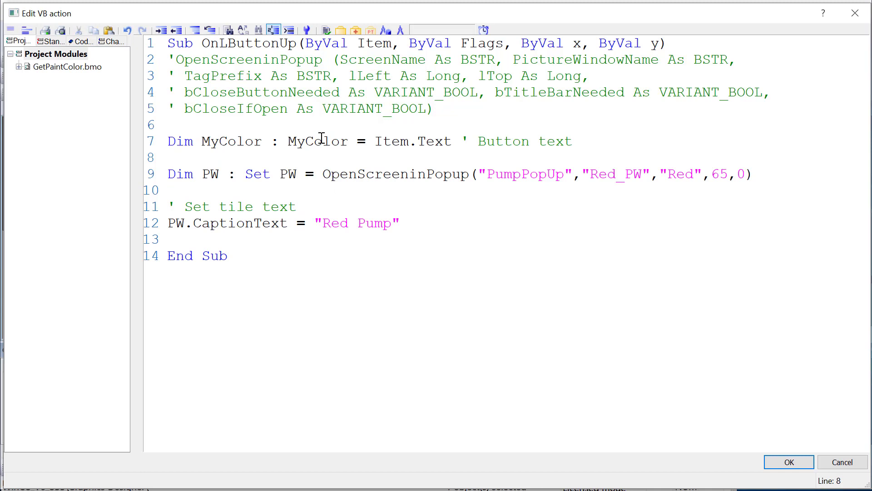
Step: Replace the fixed Red in window name, tag prefix and caption with MyColor
double_click(318, 141)
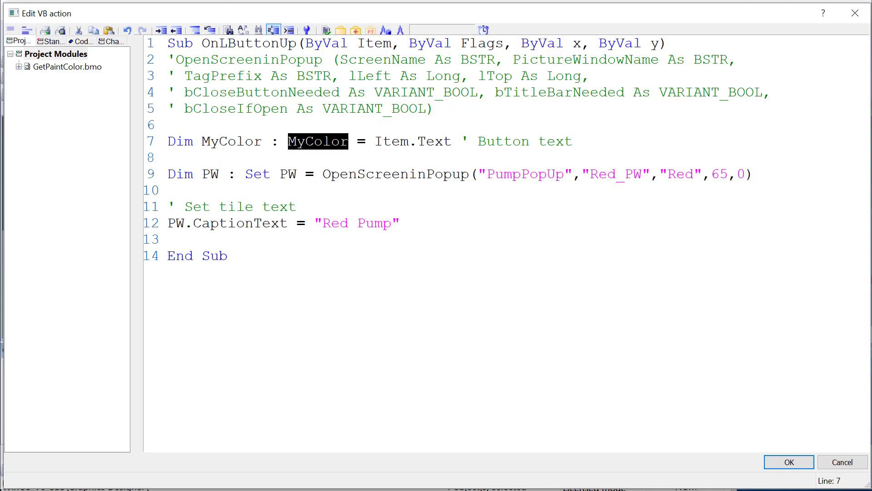
right_click(317, 141)
text(MyColor & )
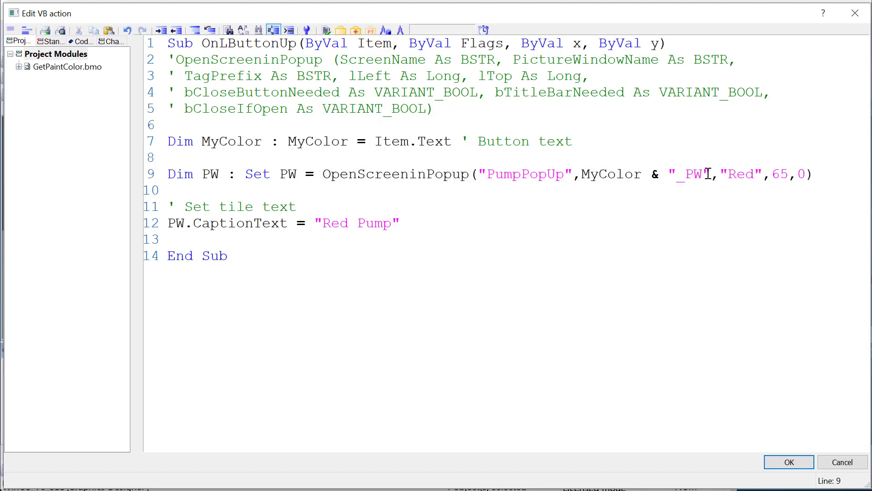
double_click(740, 174)
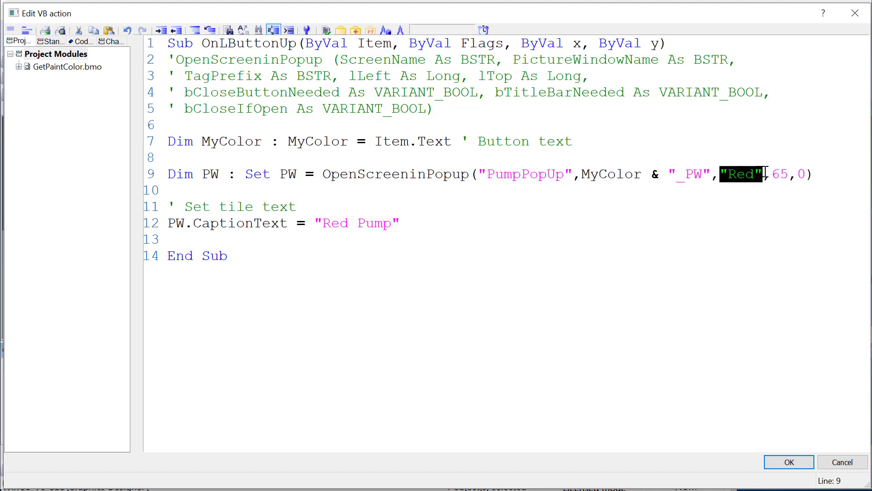
text(MyColor)
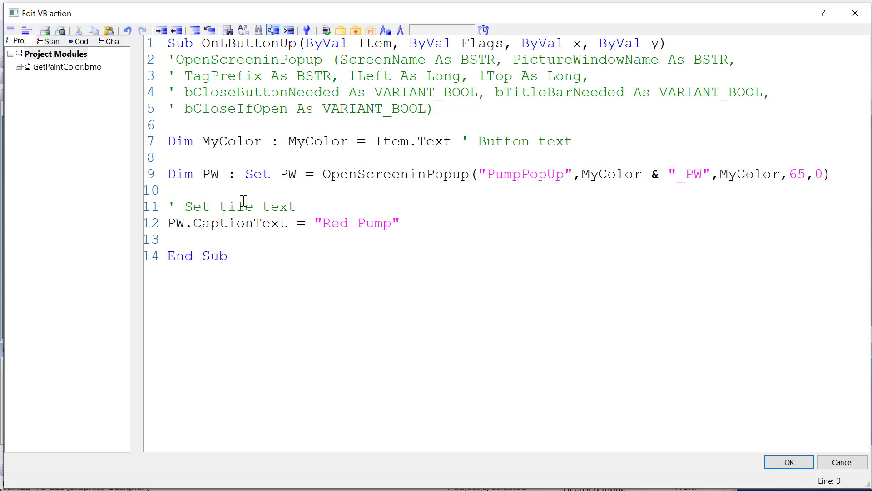
double_click(334, 223)
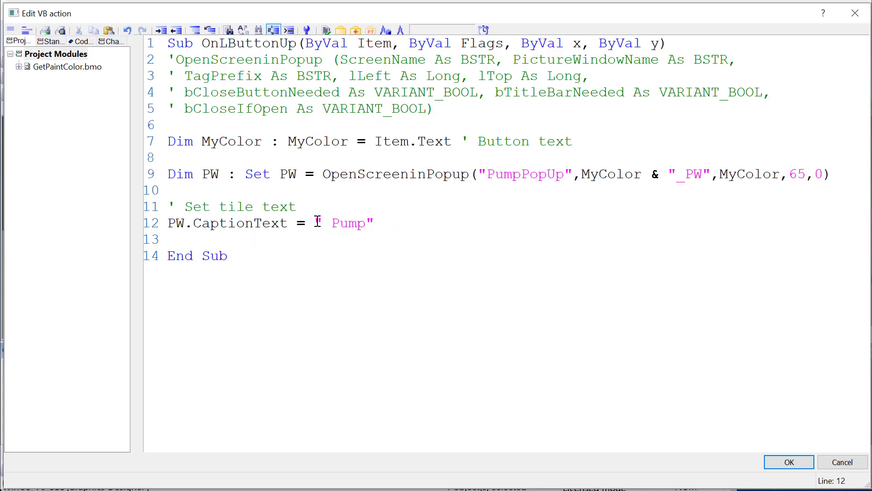
text(MyColor &)
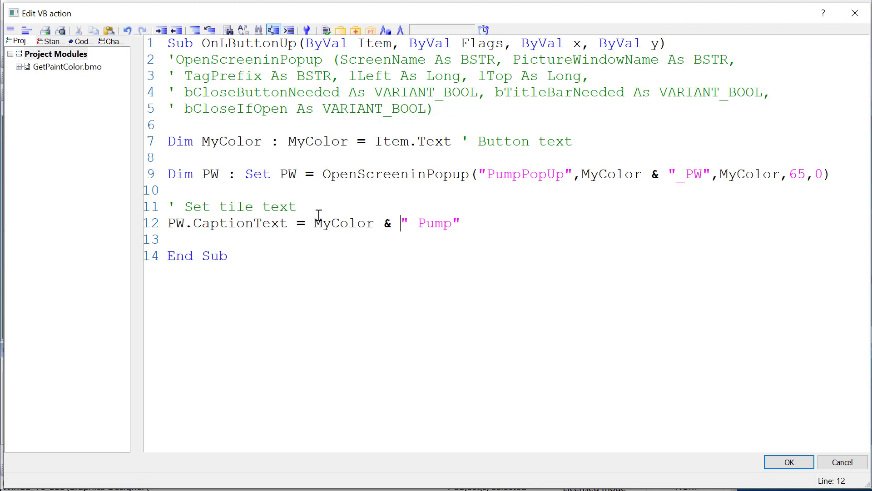
mouse_move(605, 173)
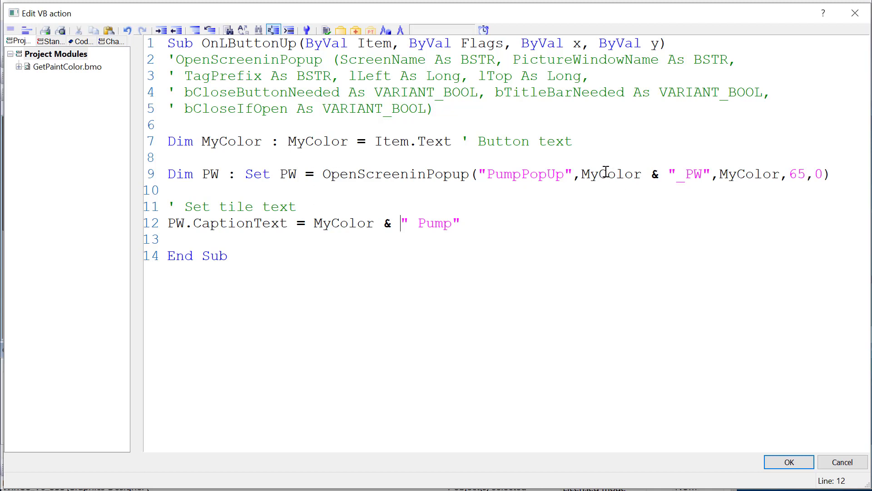
double_click(610, 174)
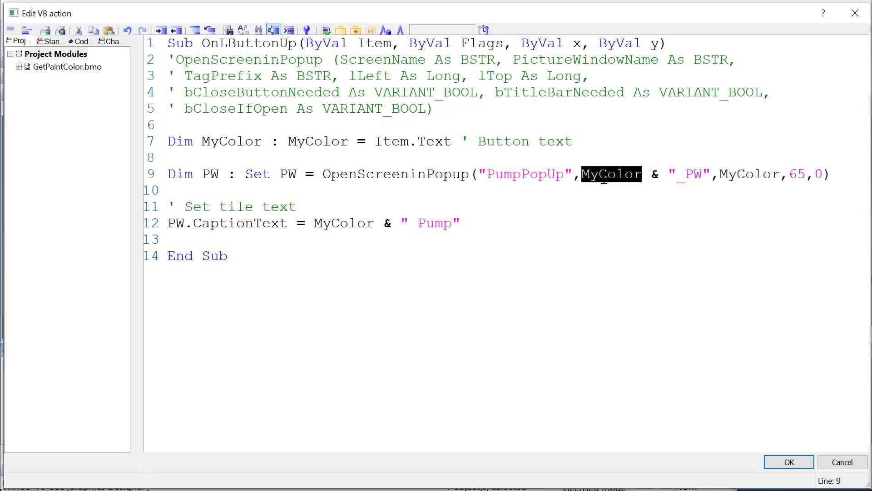
double_click(748, 174)
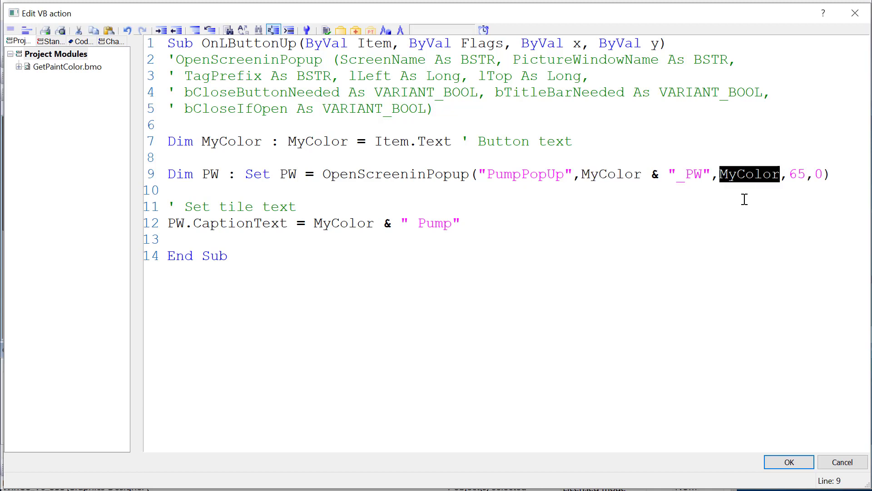
mouse_move(221, 229)
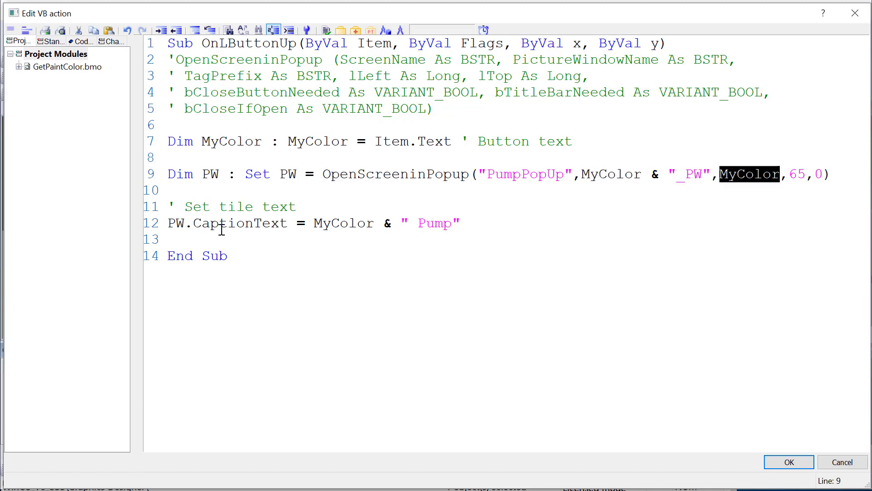
mouse_move(478, 227)
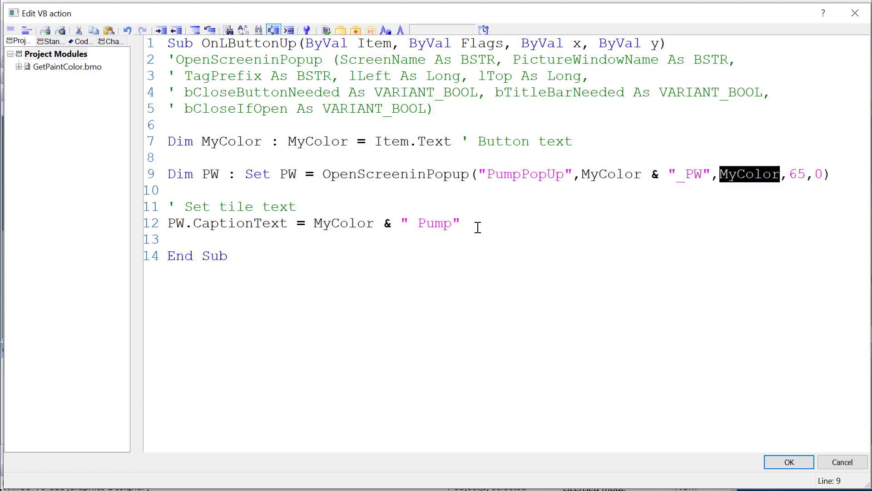
mouse_move(789, 461)
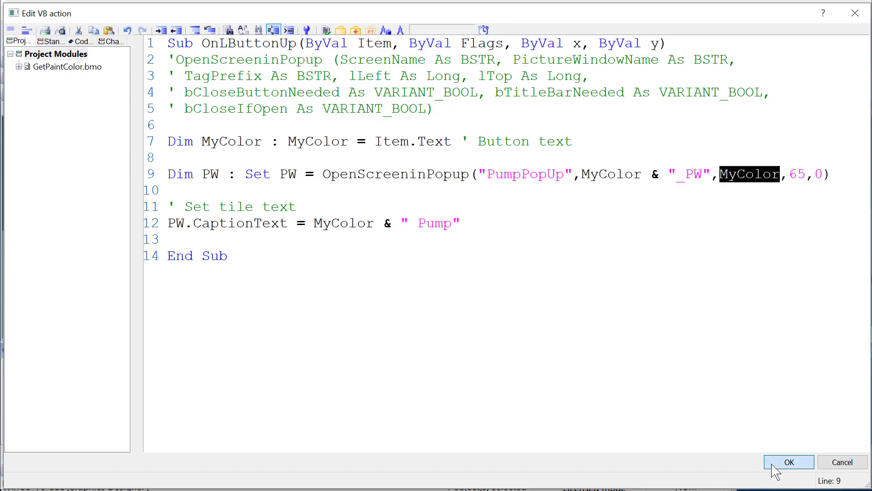
Step: Save popups_demo, open the Red pump popup in runtime, and press START and RESET
click(788, 462)
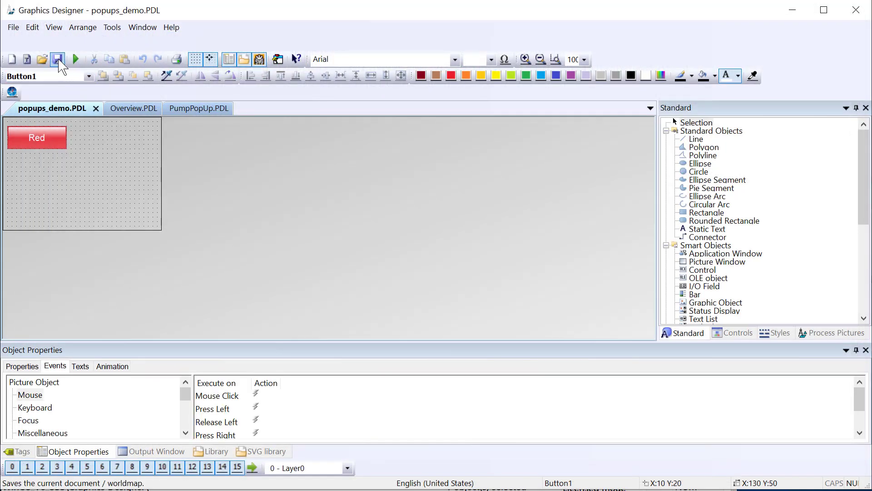
click(57, 60)
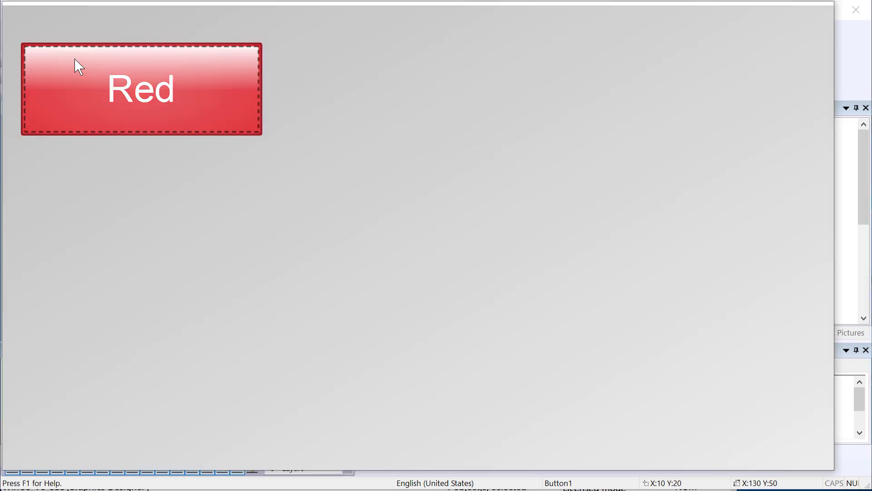
click(140, 89)
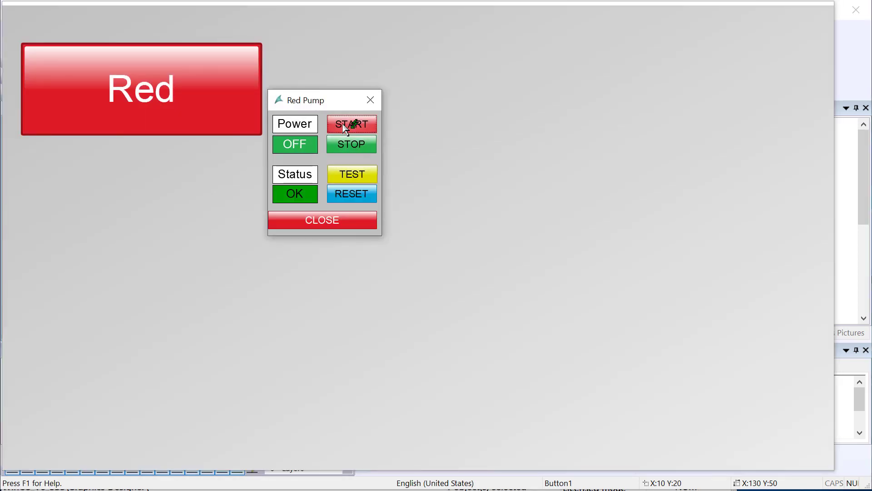
click(351, 124)
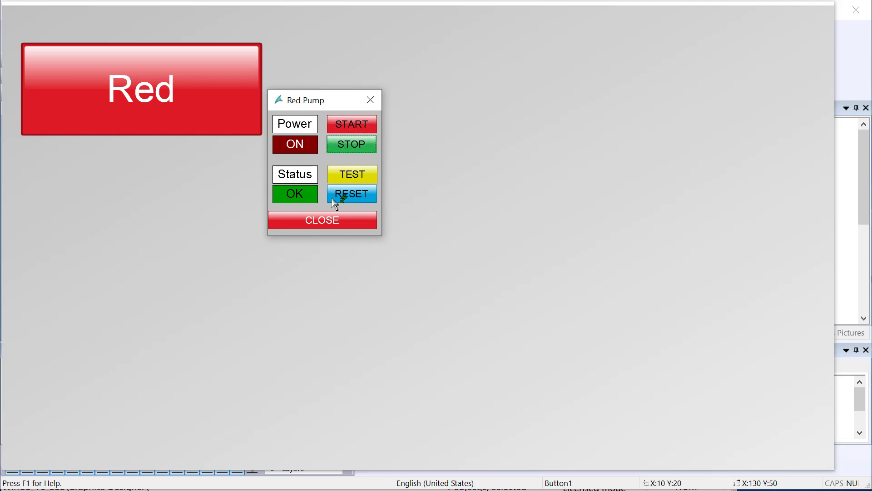
click(322, 220)
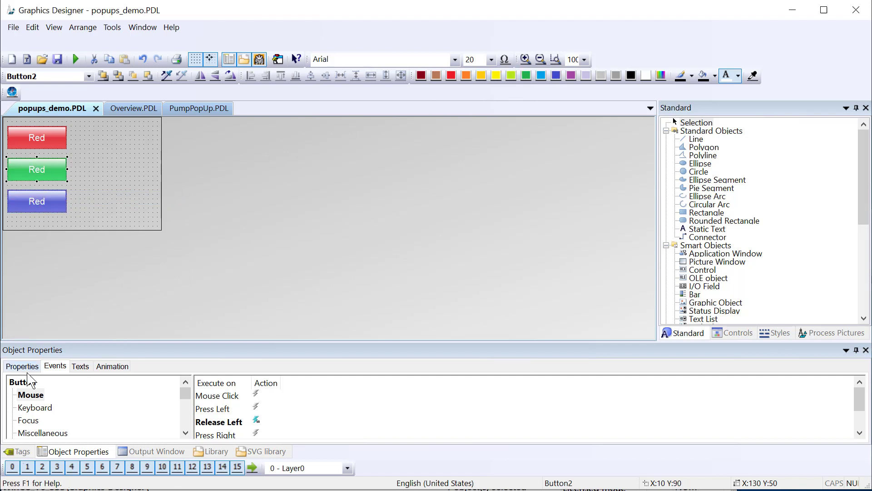
Step: Set the Text of the middle button to 'Green' and the bottom button to 'Blue'
click(22, 366)
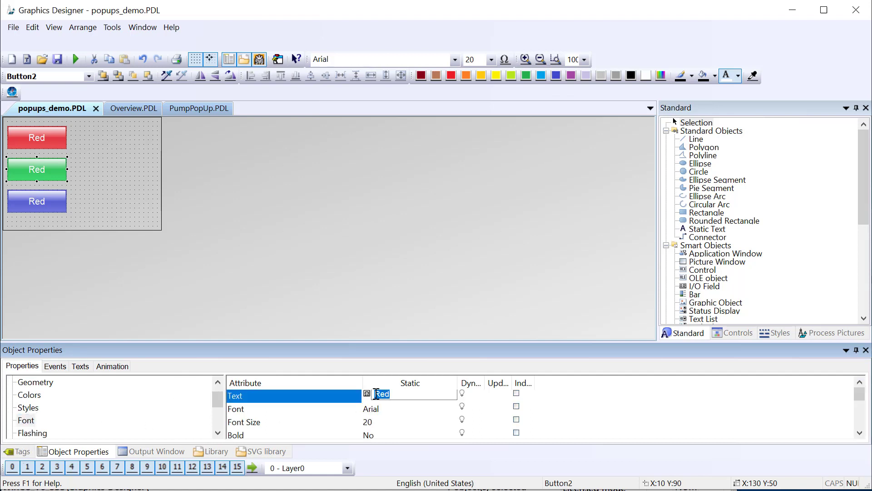
text(Green)
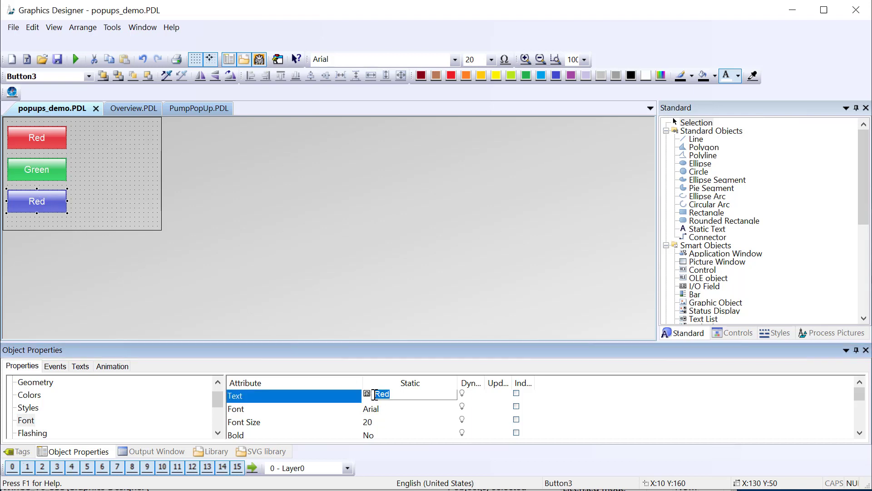
text(Blue)
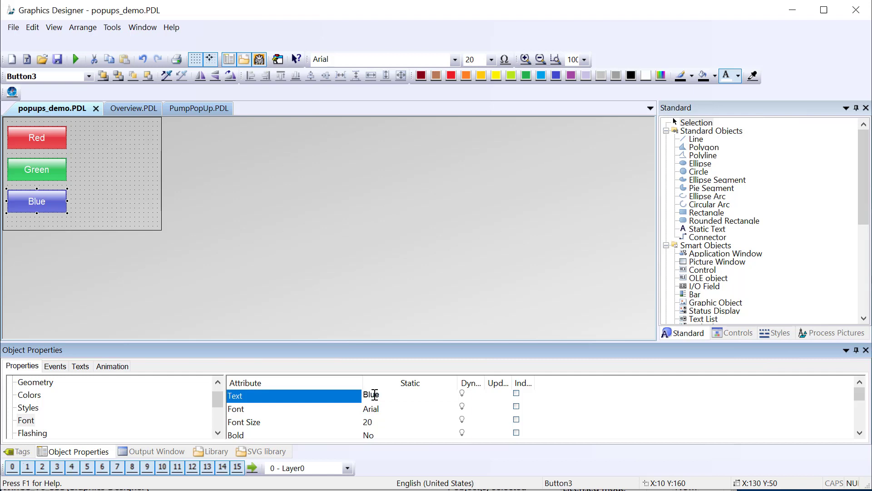
mouse_move(42, 201)
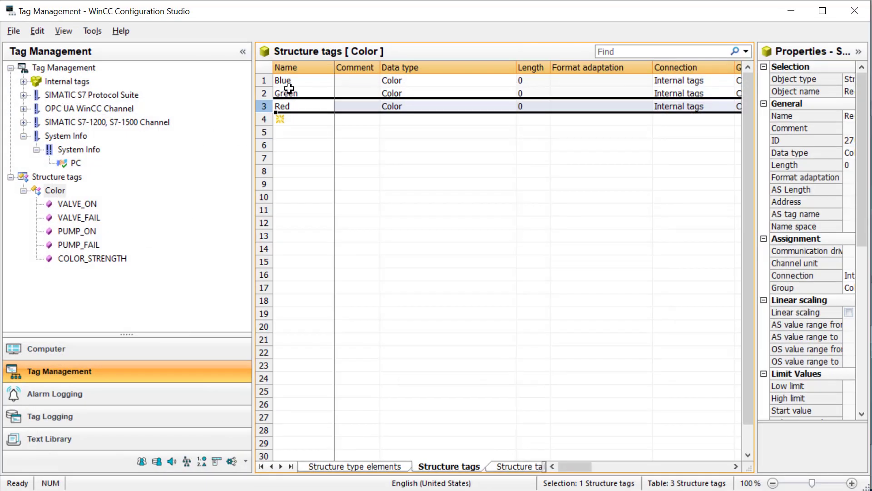
click(286, 93)
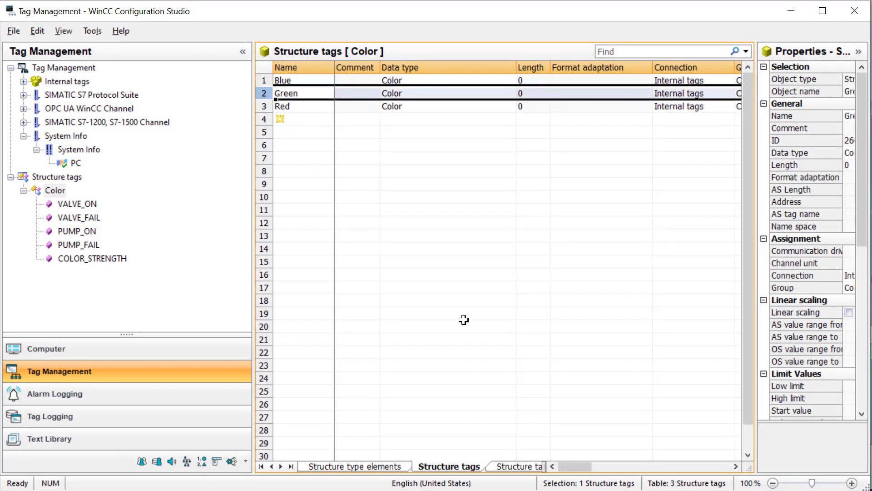
click(515, 466)
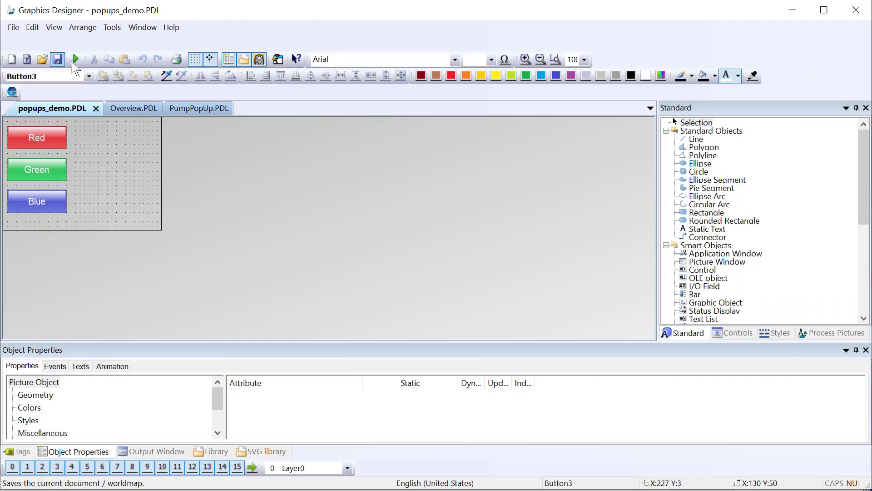
Step: Activate Runtime and open the Red pump popup from its button
click(74, 60)
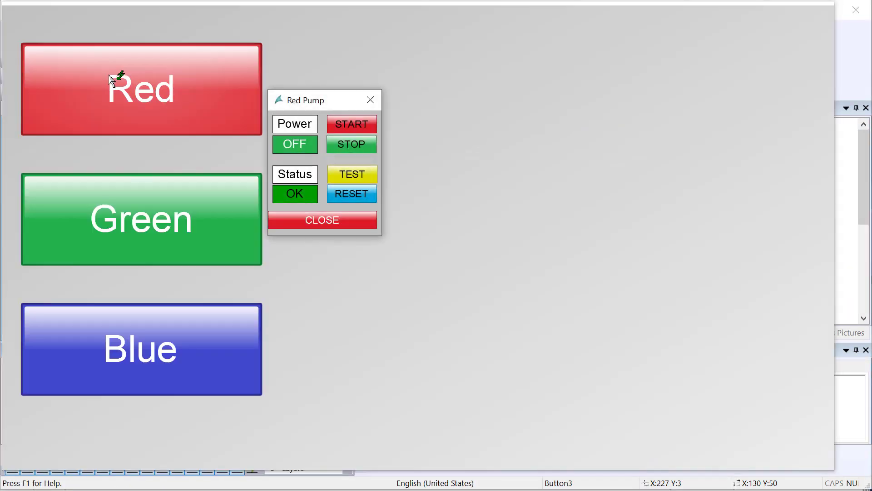
click(141, 219)
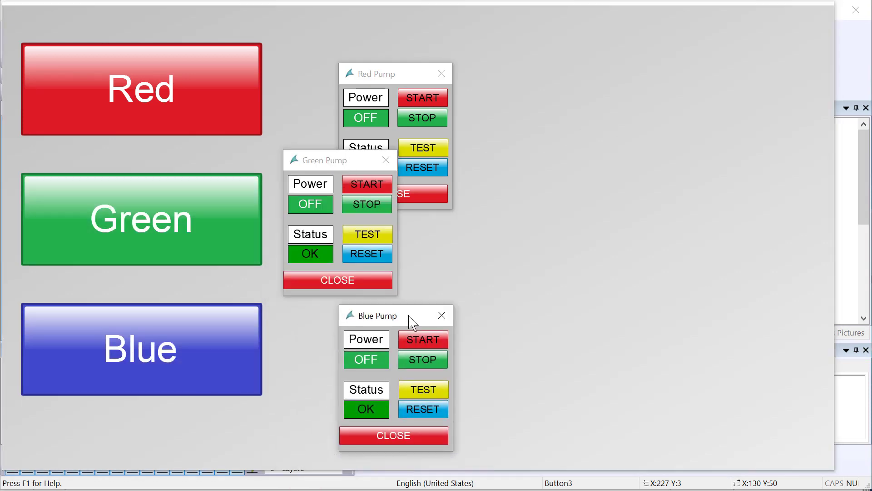
mouse_move(55, 215)
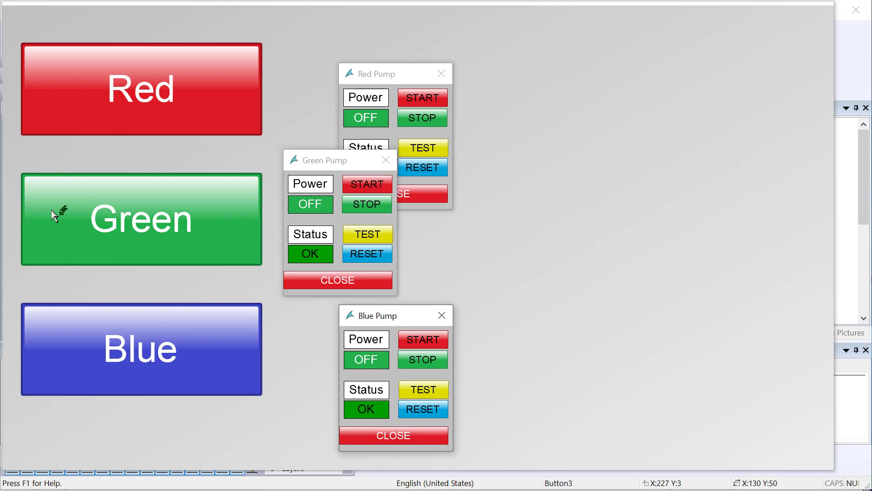